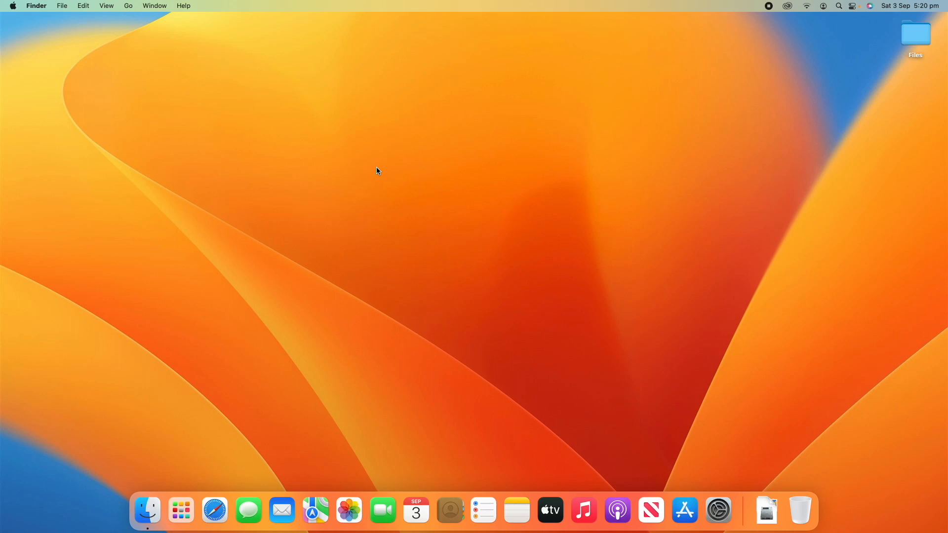
{"action": "mouse_move", "coordinate": [744, 508]}
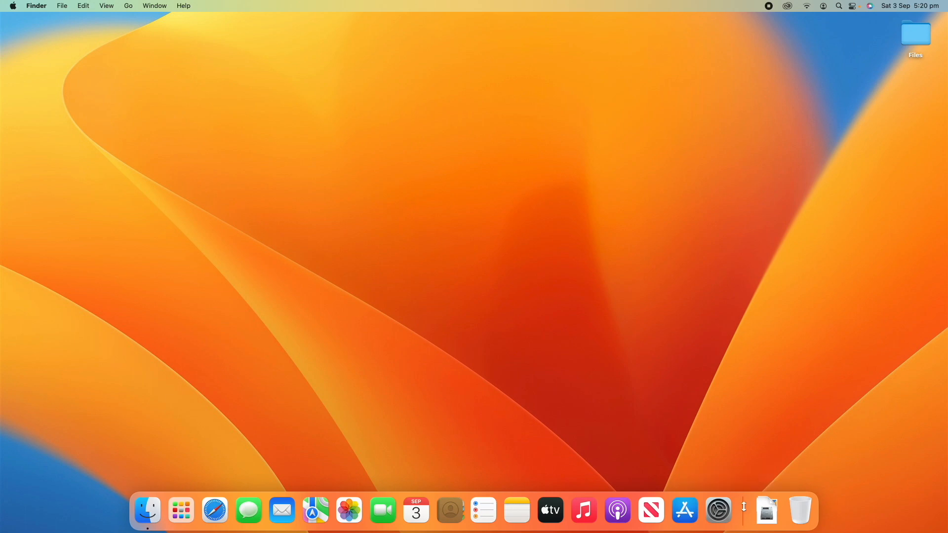
- Launch System Preferences from the Dock to its overview of all categories
{"action": "left_click", "coordinate": [718, 511]}
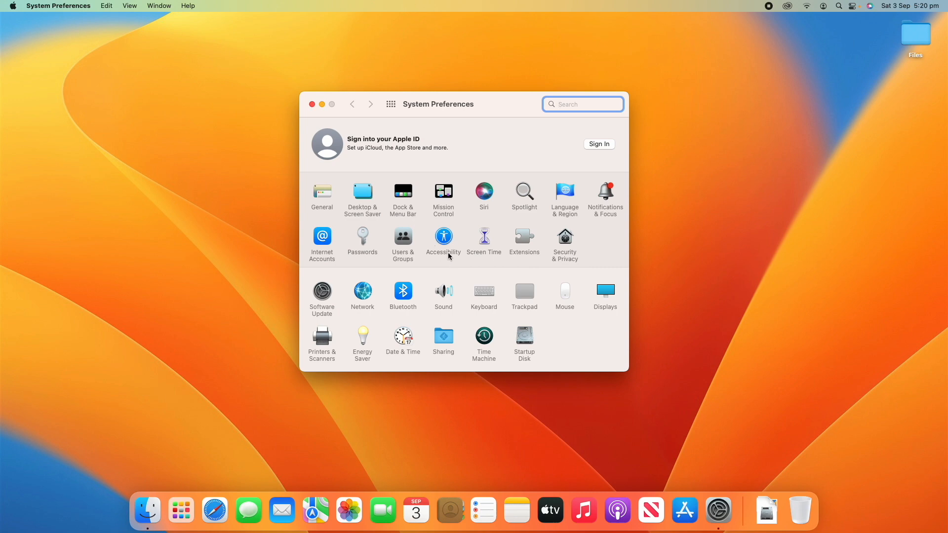
{"action": "mouse_move", "coordinate": [447, 257]}
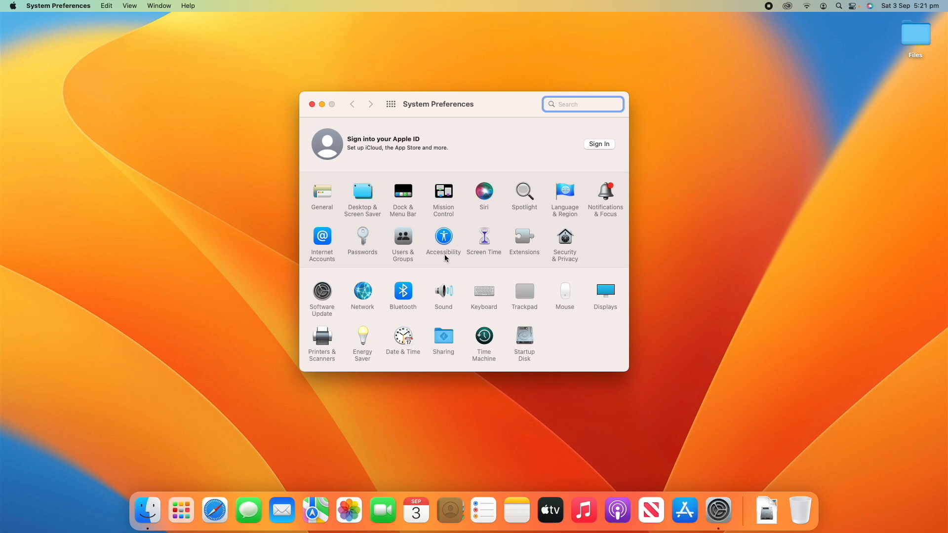
{"action": "mouse_move", "coordinate": [445, 260]}
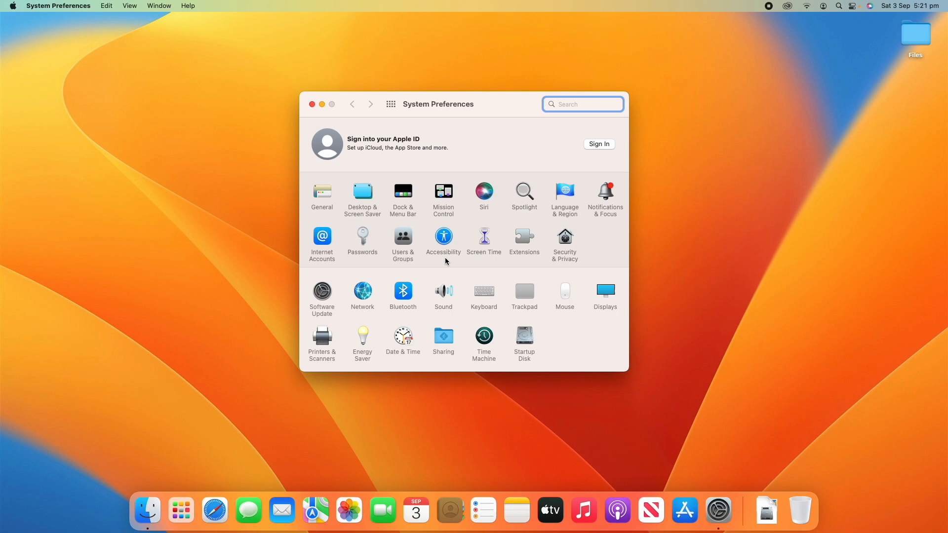
{"action": "mouse_move", "coordinate": [432, 243]}
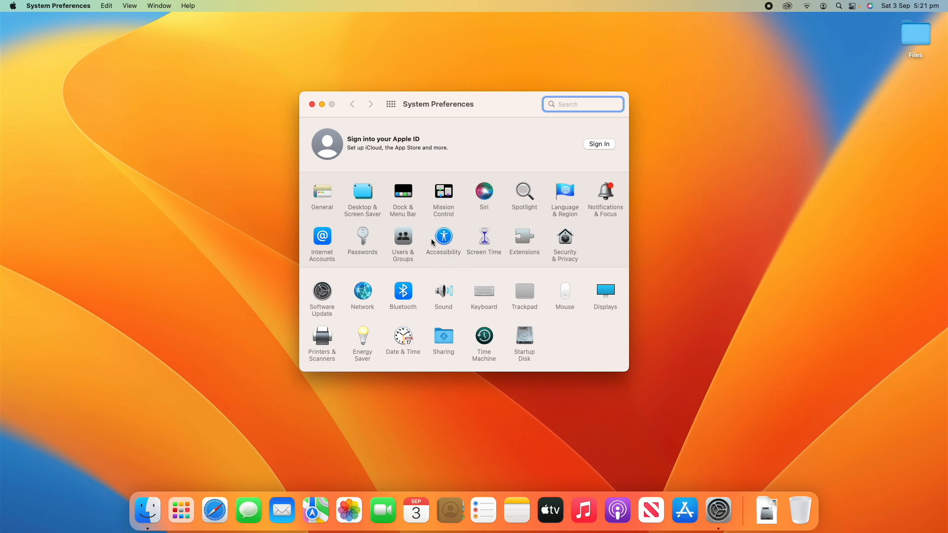
{"action": "mouse_move", "coordinate": [440, 255]}
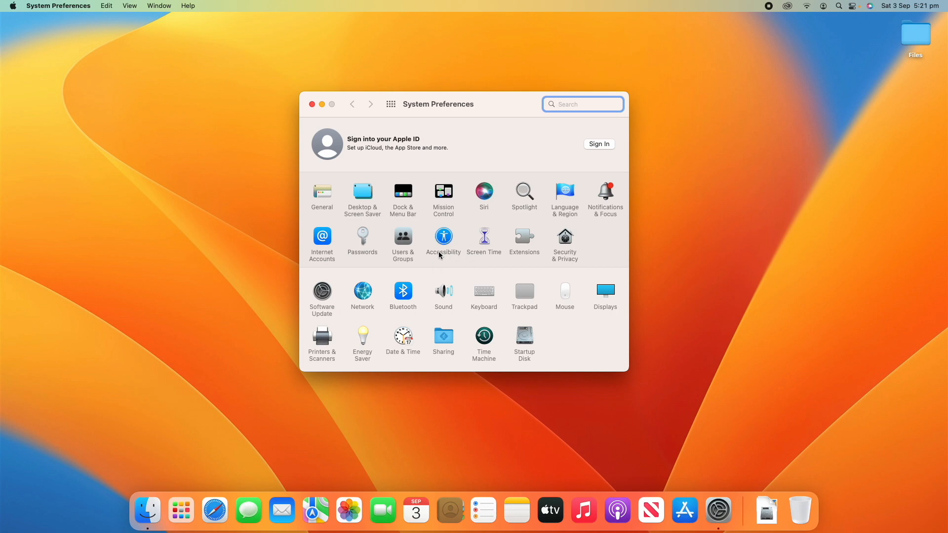
{"action": "mouse_move", "coordinate": [375, 254]}
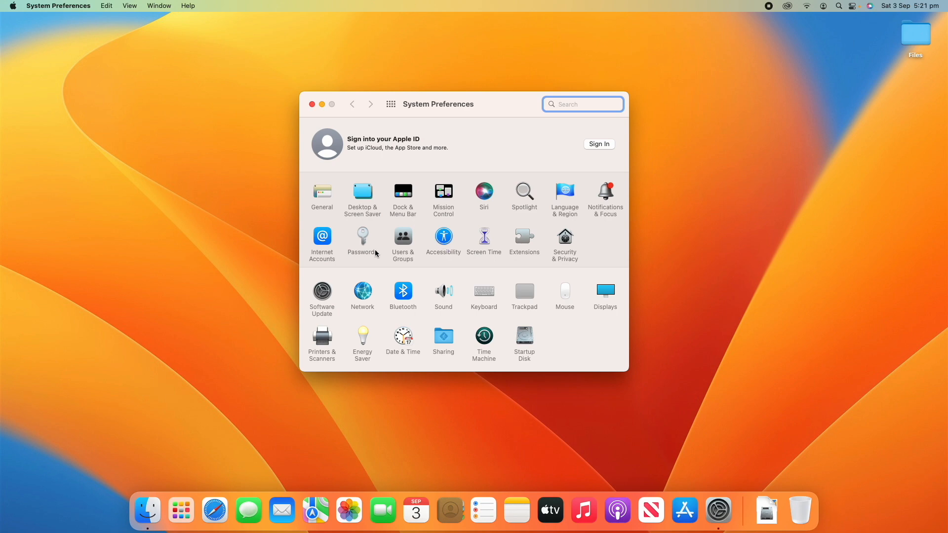
{"action": "mouse_move", "coordinate": [332, 332]}
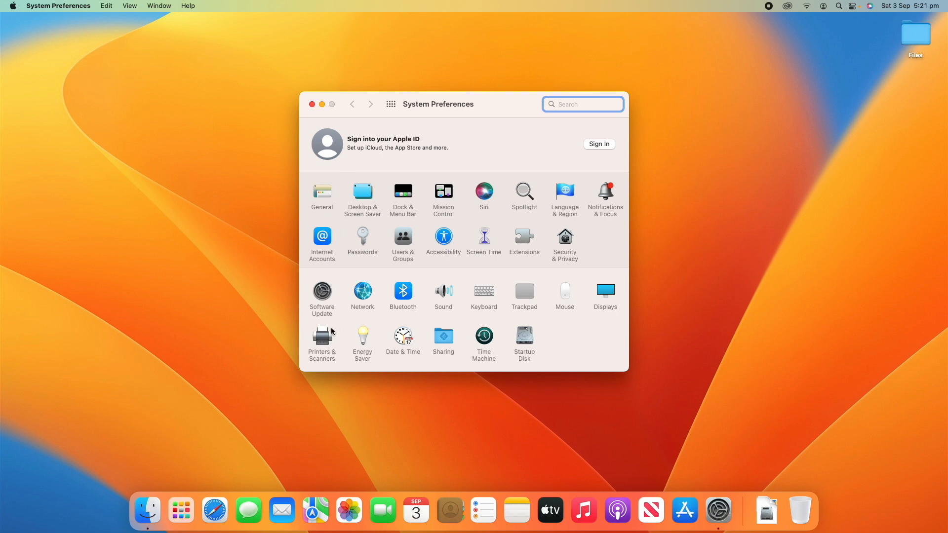
{"action": "mouse_move", "coordinate": [443, 203]}
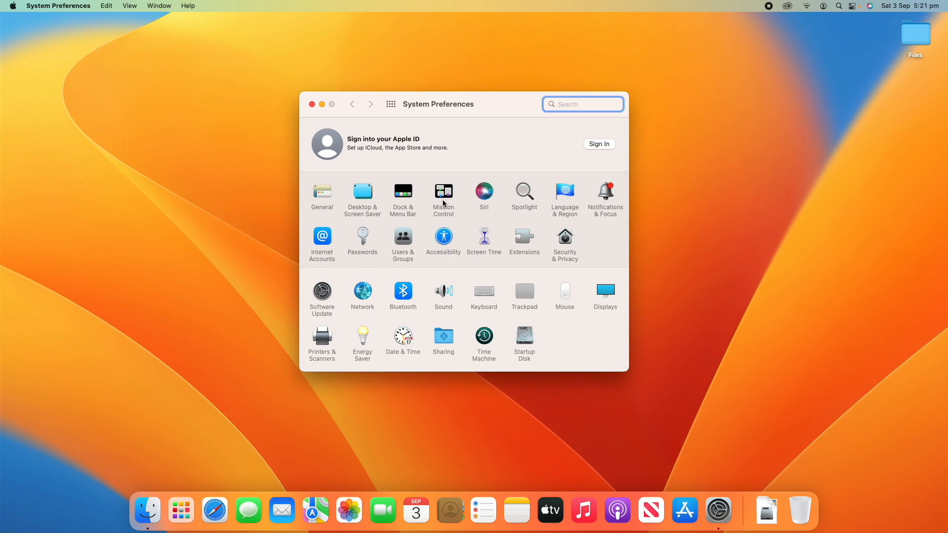
- Enter the Accessibility pane showing its vision and hearing overview
{"action": "left_click", "coordinate": [444, 235]}
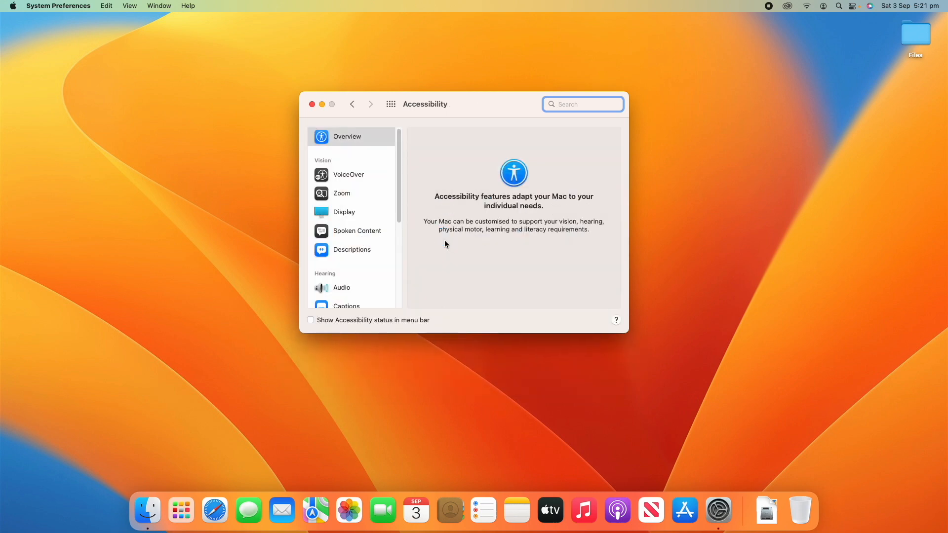
{"action": "mouse_move", "coordinate": [463, 273]}
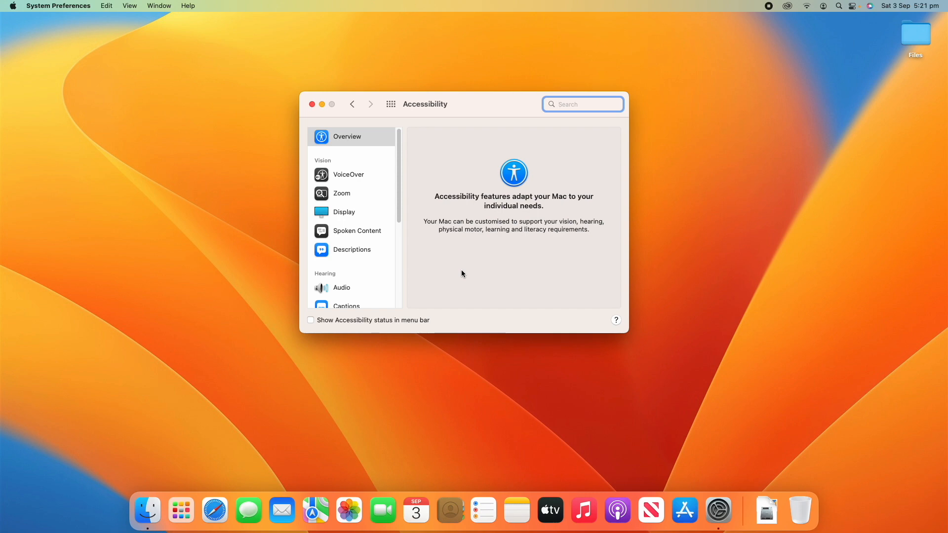
{"action": "mouse_move", "coordinate": [459, 275]}
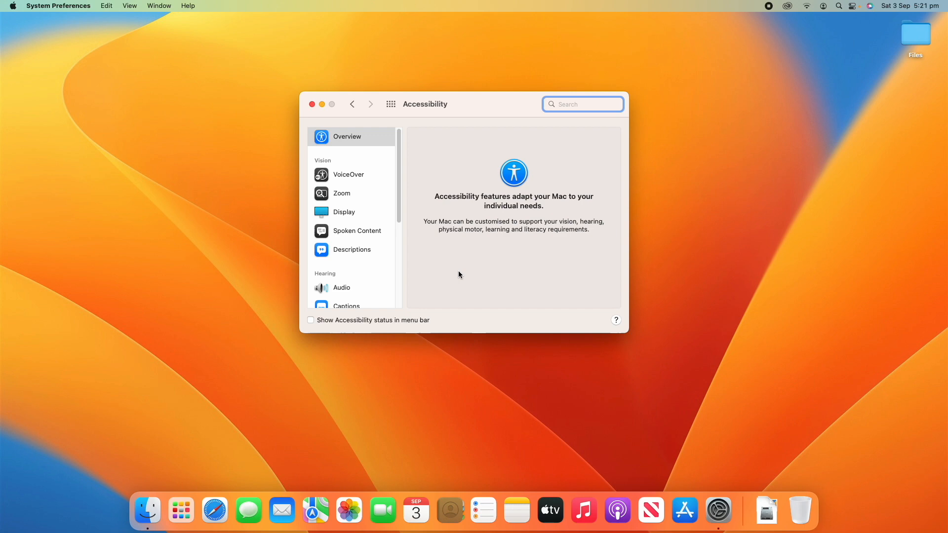
{"action": "mouse_move", "coordinate": [467, 269]}
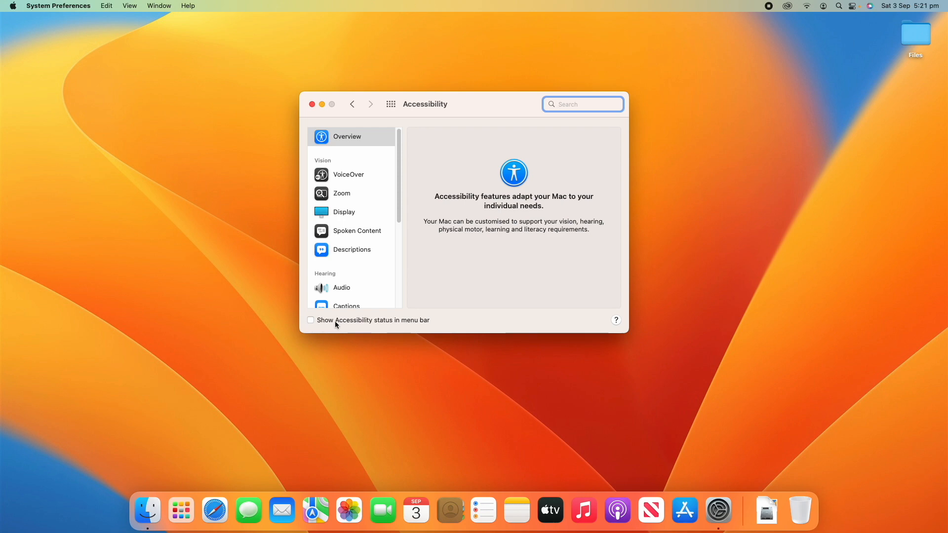
{"action": "mouse_move", "coordinate": [356, 327]}
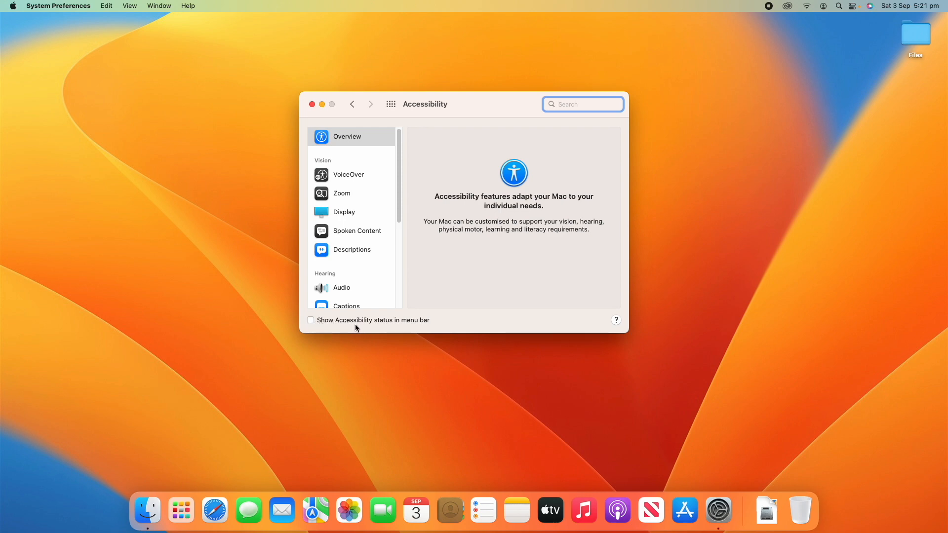
{"action": "mouse_move", "coordinate": [364, 324]}
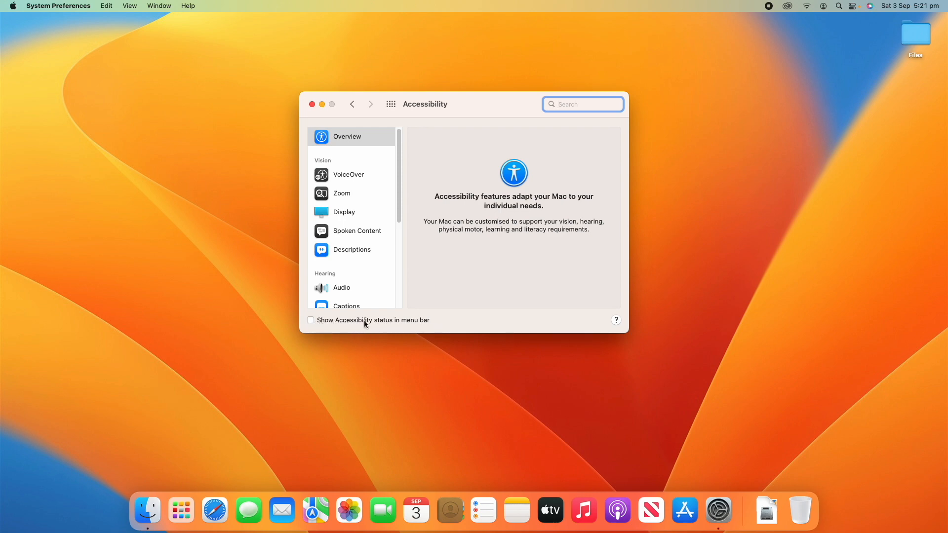
{"action": "mouse_move", "coordinate": [293, 332]}
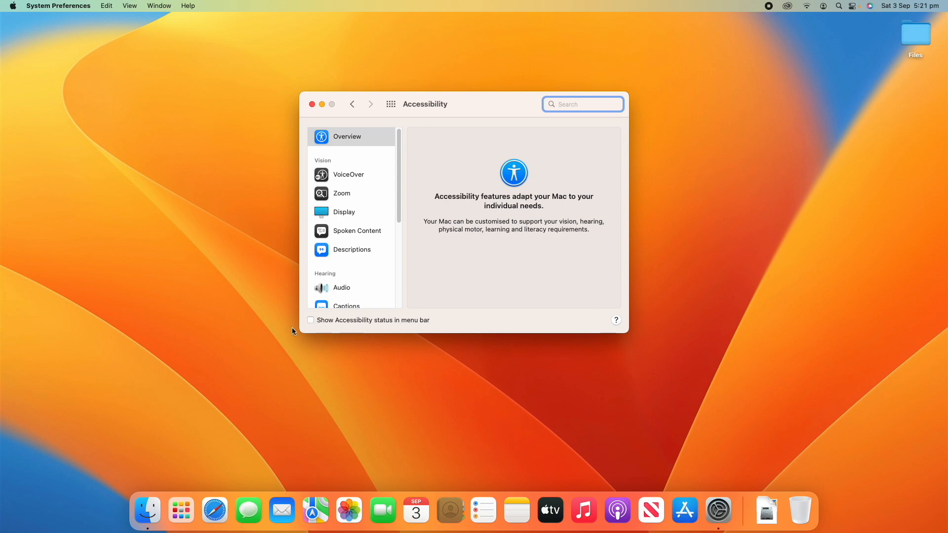
- Enable the Accessibility status menu bar item and browse its shortcuts list of vision and motor features
{"action": "left_click", "coordinate": [311, 320]}
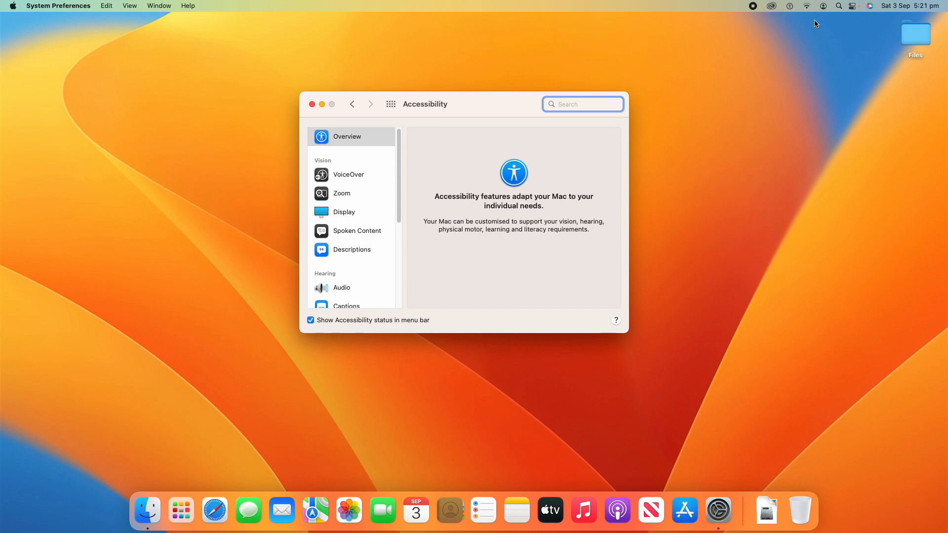
{"action": "mouse_move", "coordinate": [803, 11]}
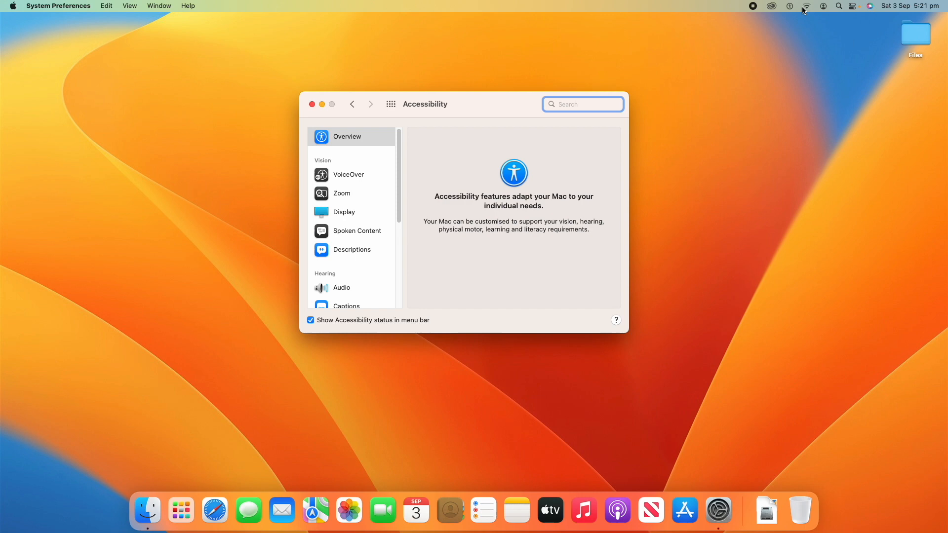
{"action": "left_click", "coordinate": [789, 6]}
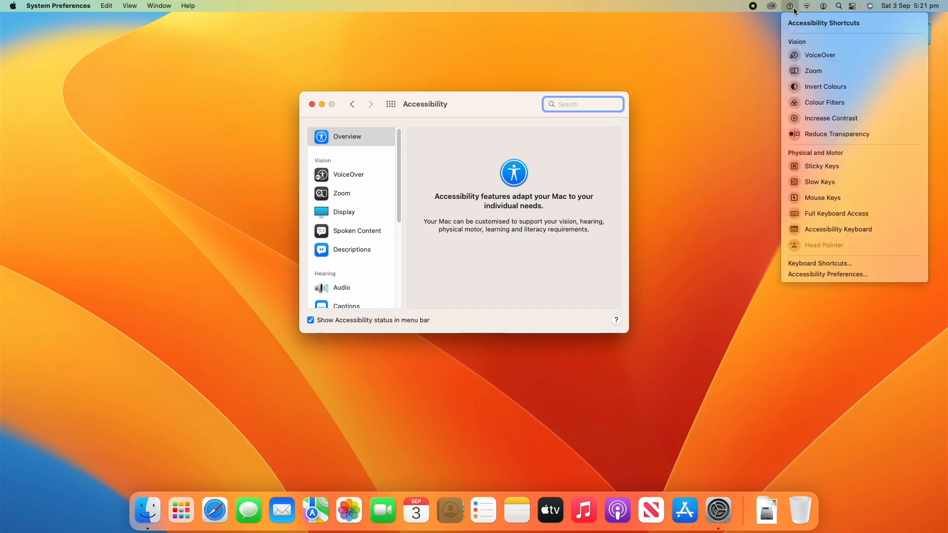
{"action": "mouse_move", "coordinate": [827, 273]}
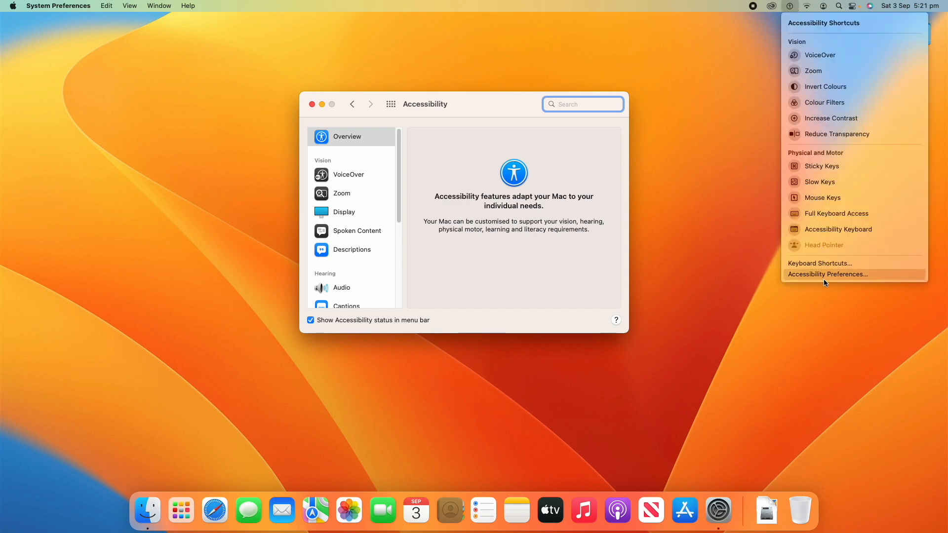
{"action": "mouse_move", "coordinate": [834, 32]}
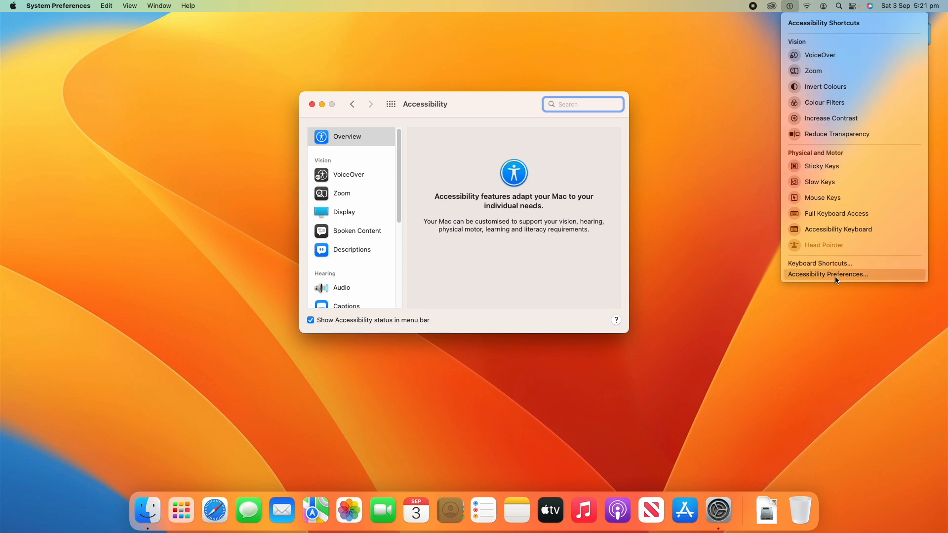
{"action": "mouse_move", "coordinate": [840, 71]}
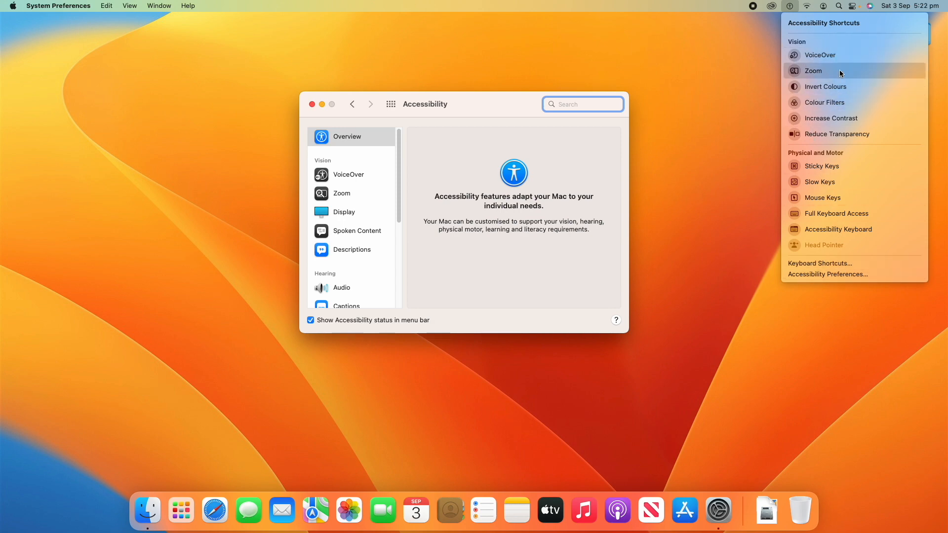
{"action": "left_click", "coordinate": [826, 87]}
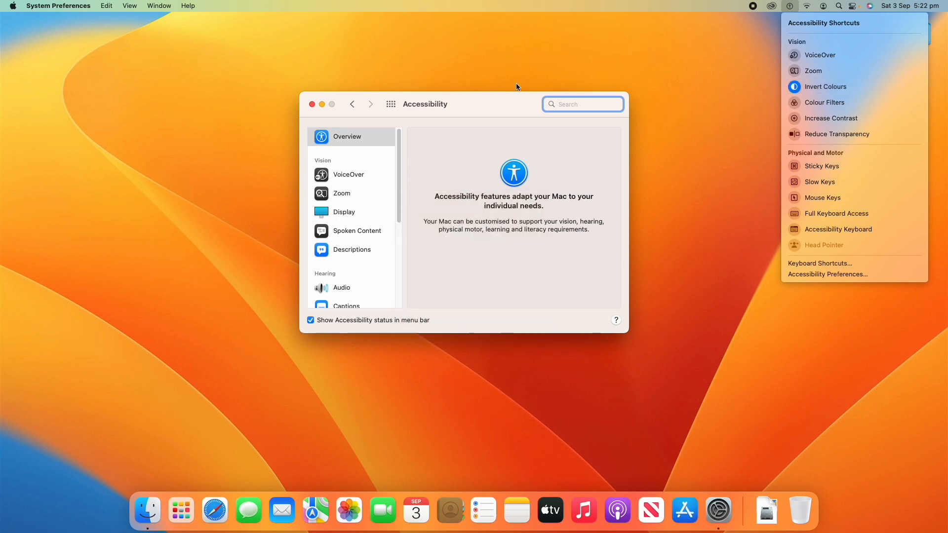
{"action": "mouse_move", "coordinate": [749, 95]}
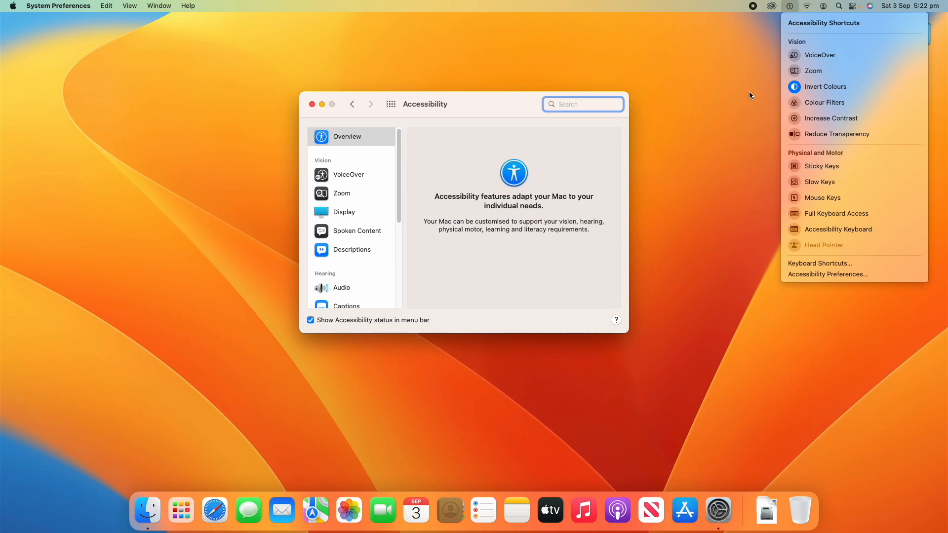
{"action": "mouse_move", "coordinate": [812, 71]}
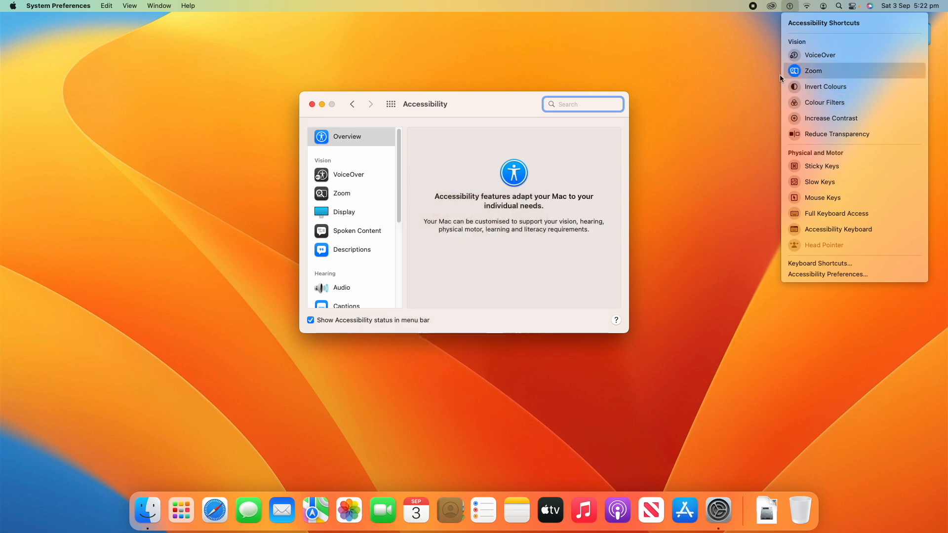
{"action": "mouse_move", "coordinate": [794, 71]}
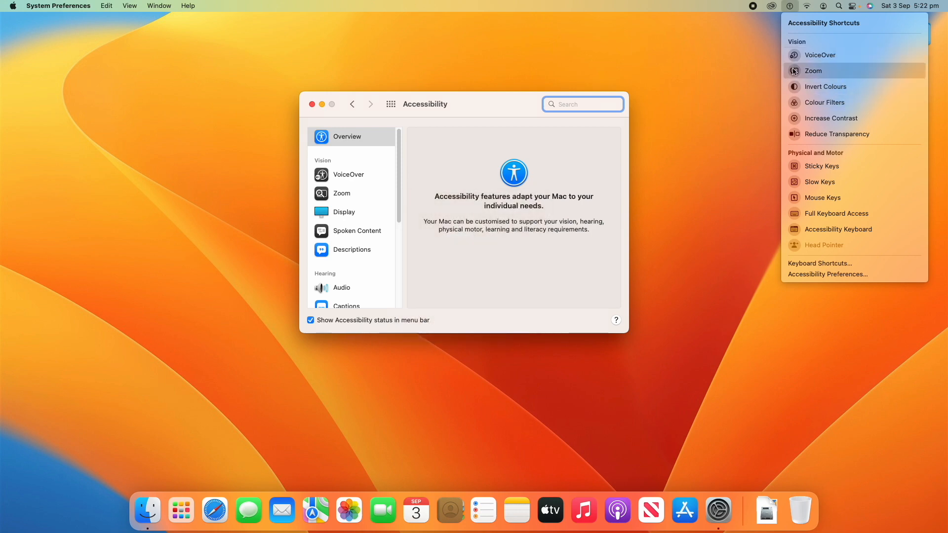
{"action": "left_click", "coordinate": [789, 6]}
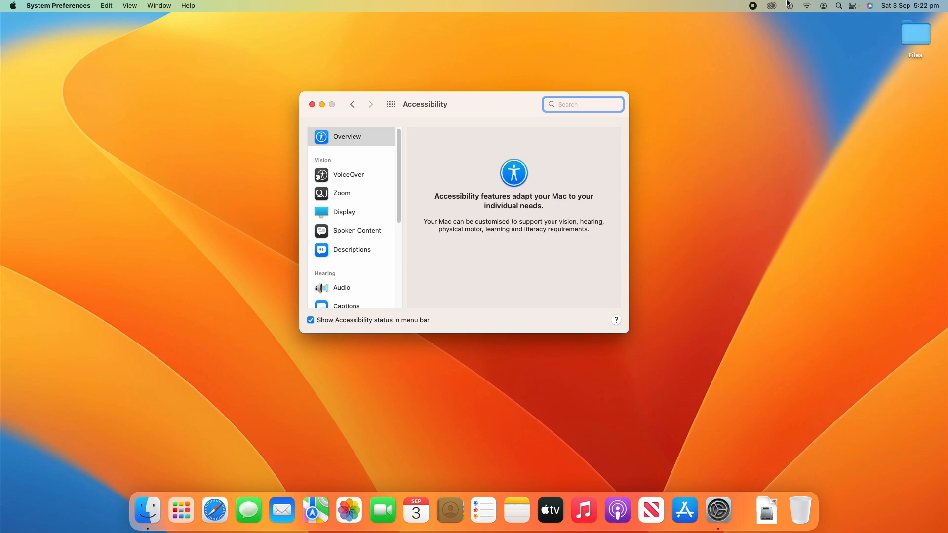
{"action": "left_click", "coordinate": [773, 6]}
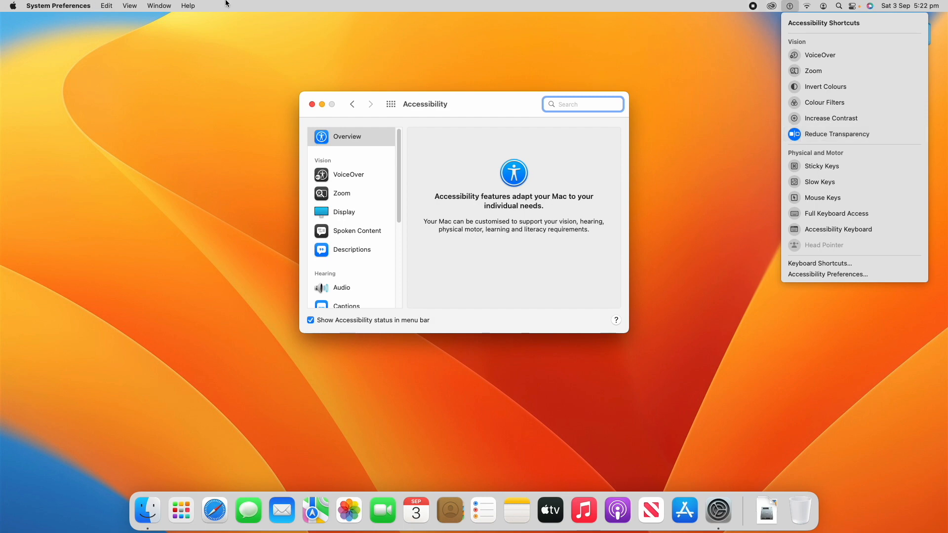
{"action": "mouse_move", "coordinate": [771, 275]}
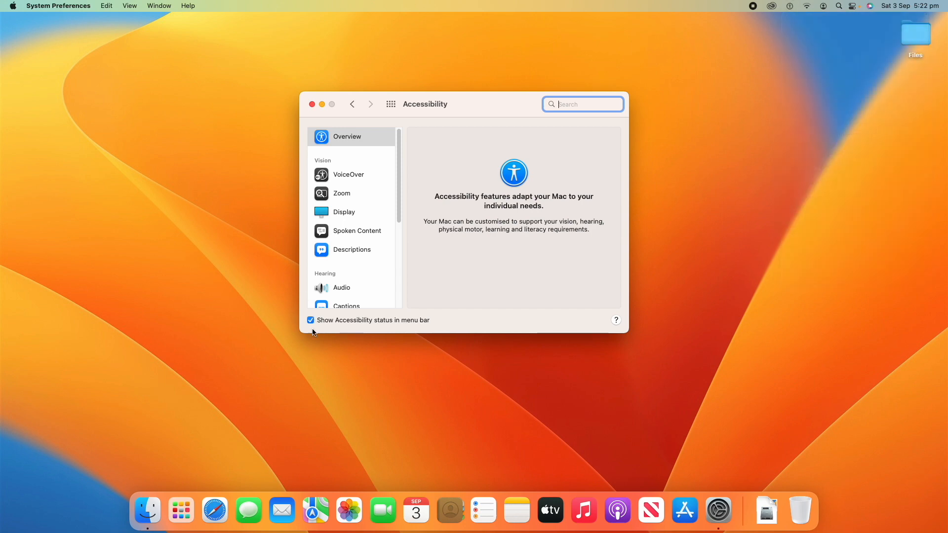
{"action": "left_click", "coordinate": [310, 320]}
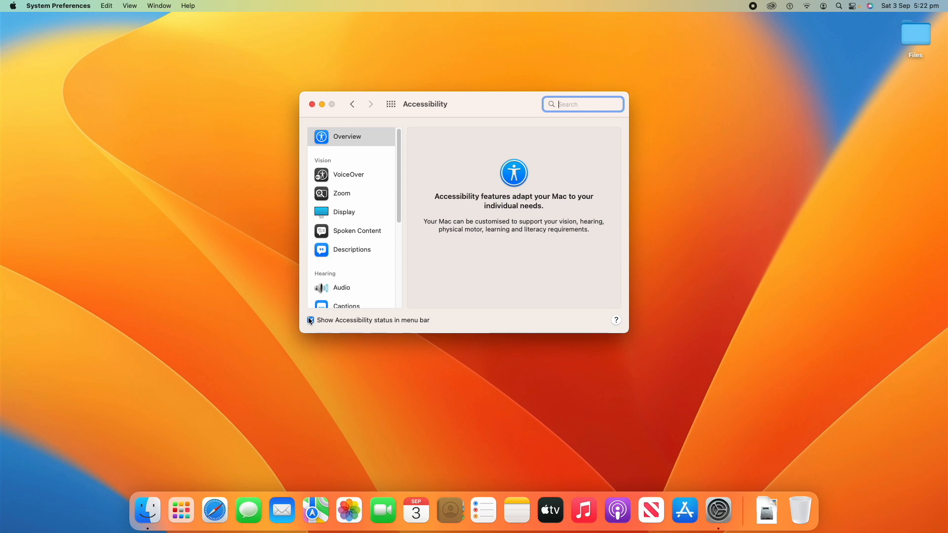
- In VoiceOver settings, enable VoiceOver twice and turn it off each time from its welcome dialog
{"action": "left_click", "coordinate": [311, 320]}
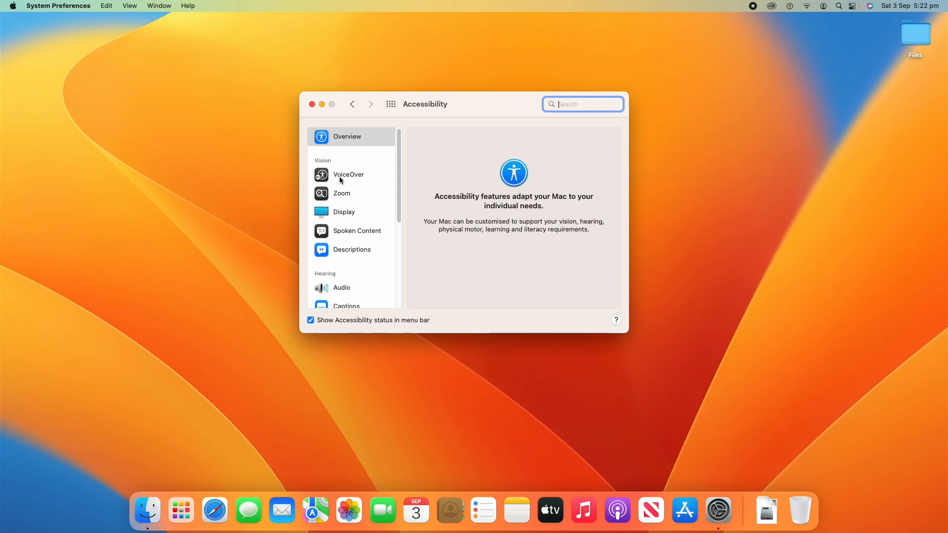
{"action": "mouse_move", "coordinate": [362, 281]}
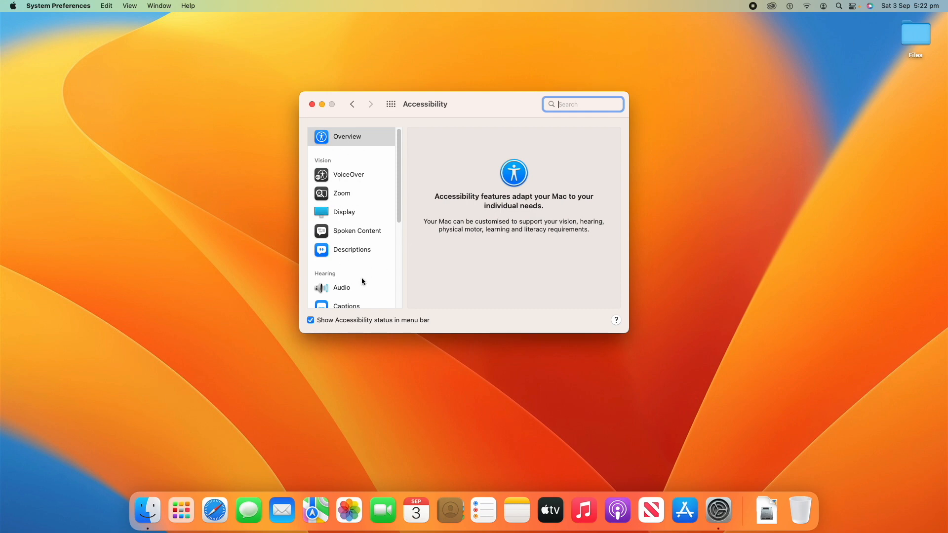
{"action": "mouse_move", "coordinate": [373, 177]}
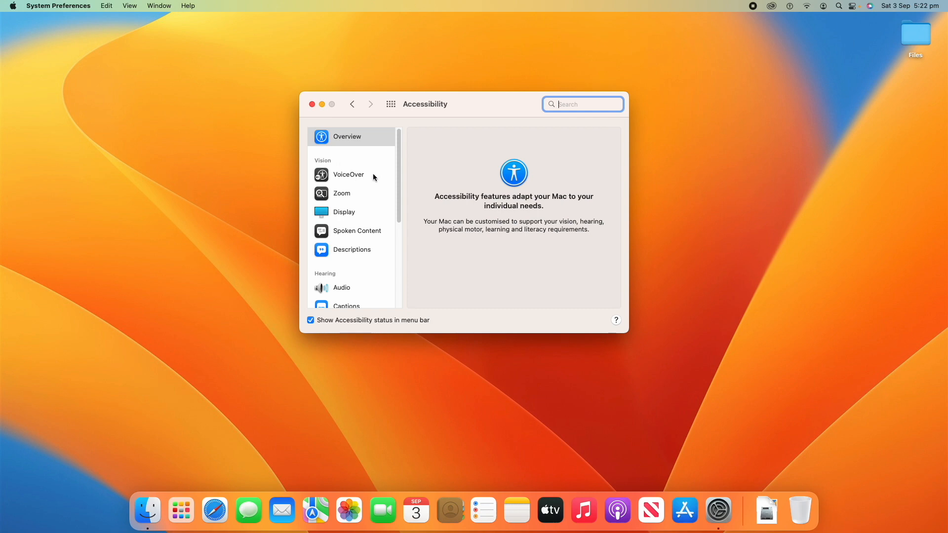
{"action": "left_click", "coordinate": [349, 175]}
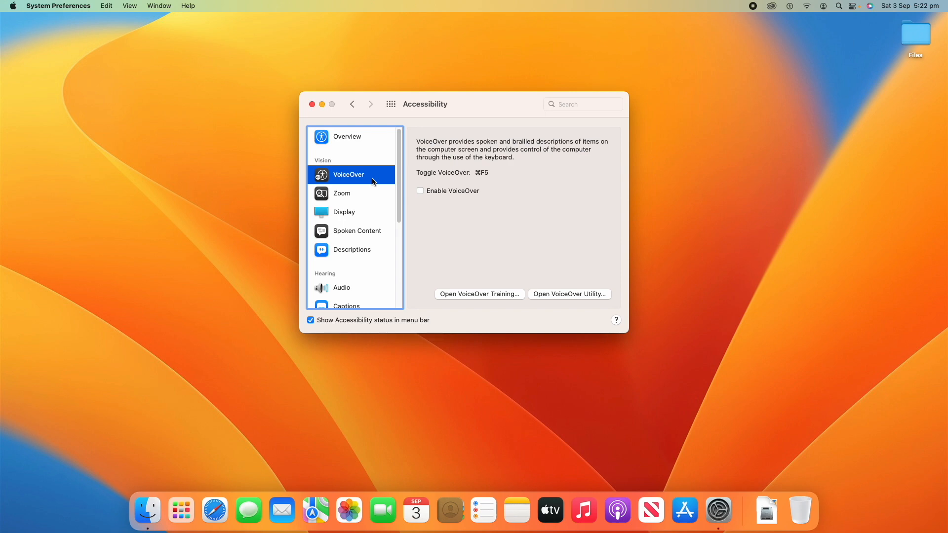
{"action": "mouse_move", "coordinate": [540, 201]}
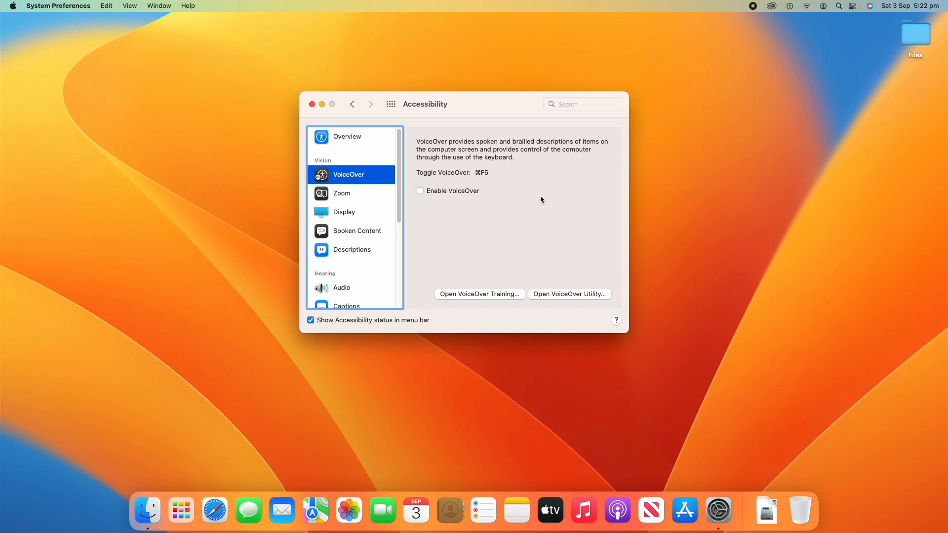
{"action": "mouse_move", "coordinate": [511, 234]}
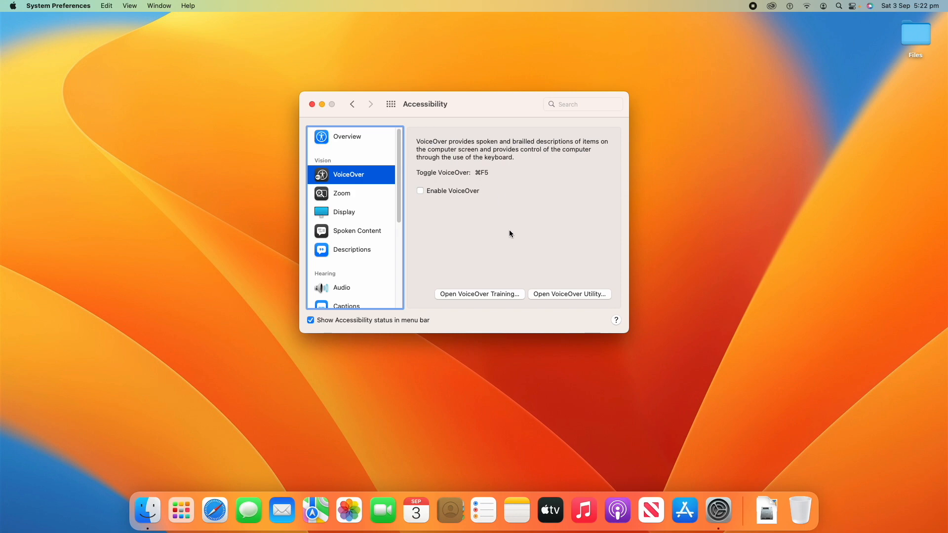
{"action": "mouse_move", "coordinate": [537, 266]}
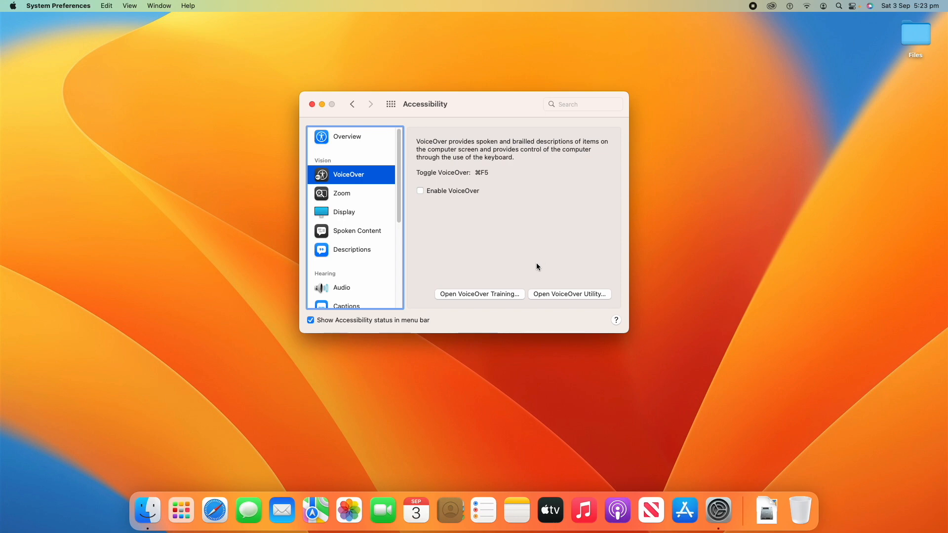
{"action": "mouse_move", "coordinate": [465, 216]}
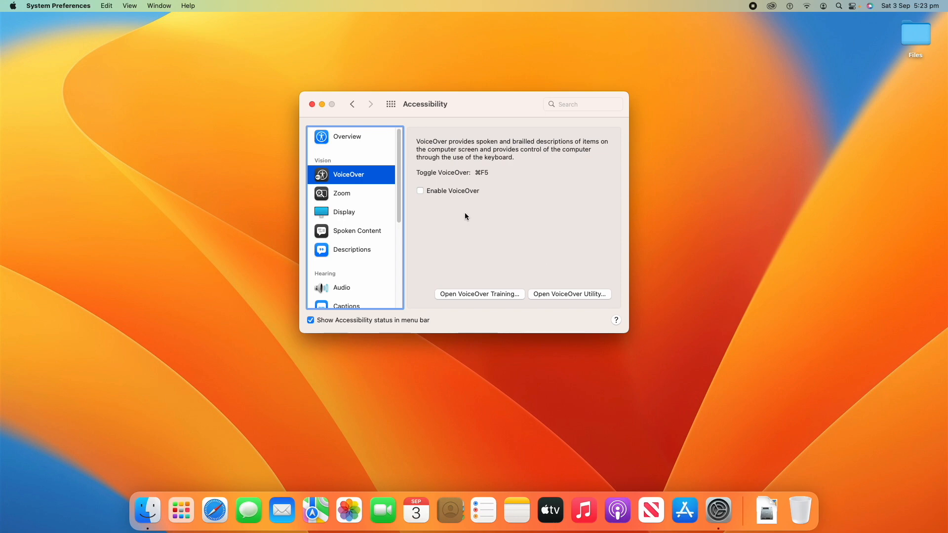
{"action": "mouse_move", "coordinate": [478, 174]}
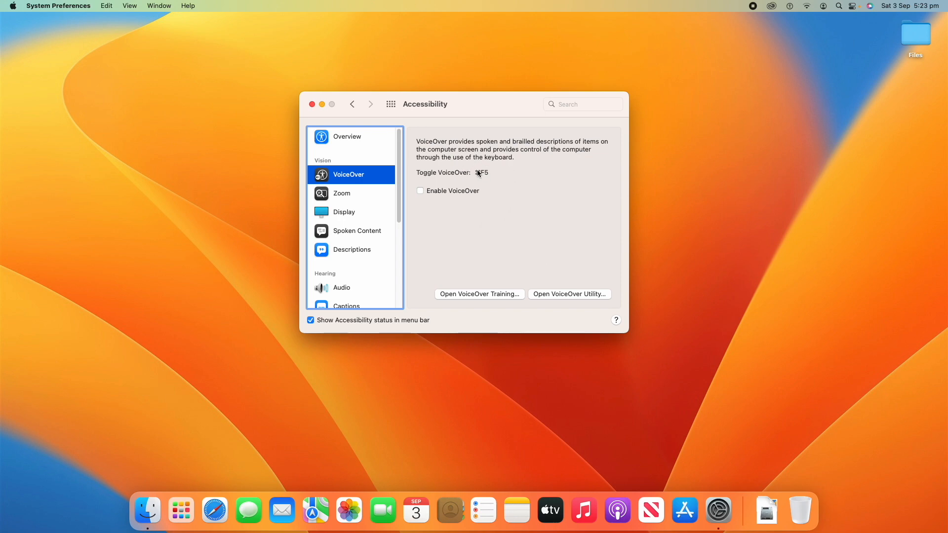
{"action": "mouse_move", "coordinate": [501, 179]}
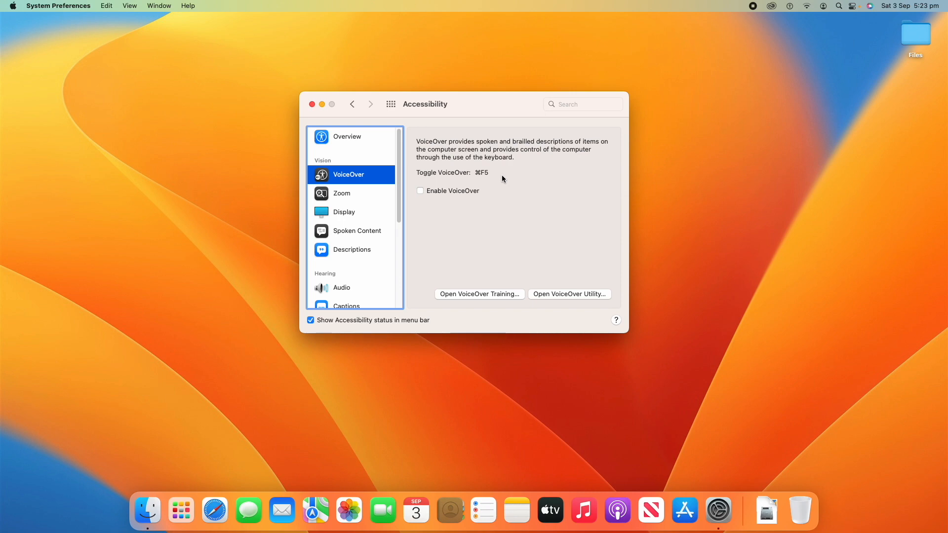
{"action": "left_click", "coordinate": [420, 191]}
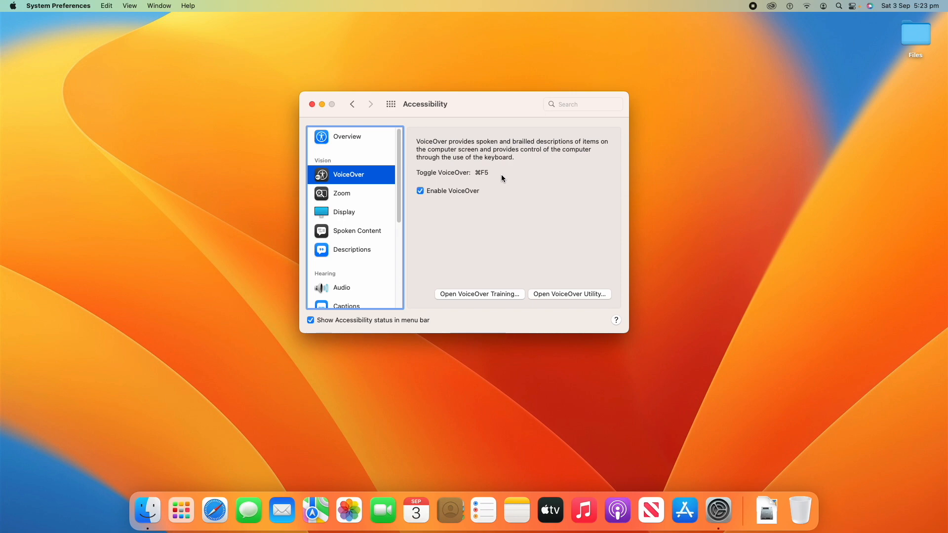
{"action": "left_click", "coordinate": [419, 191]}
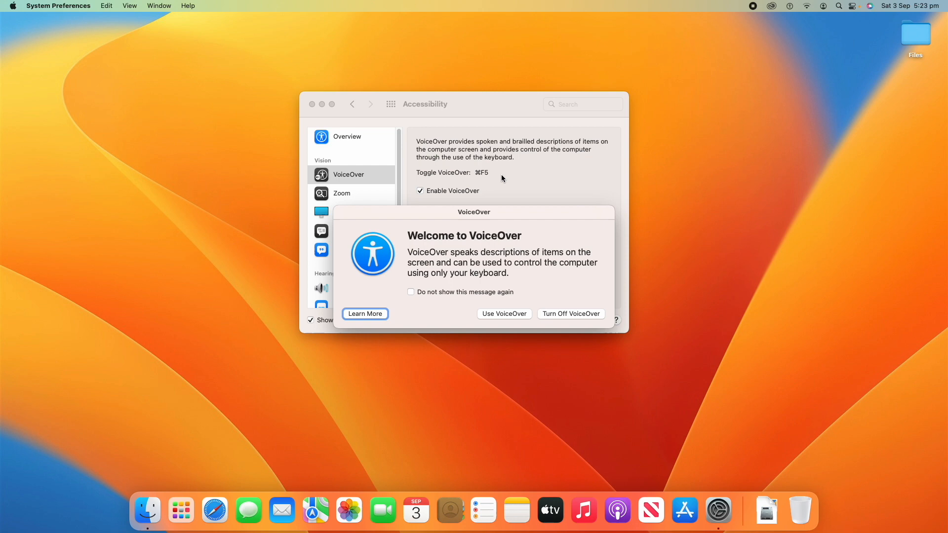
{"action": "mouse_move", "coordinate": [453, 292]}
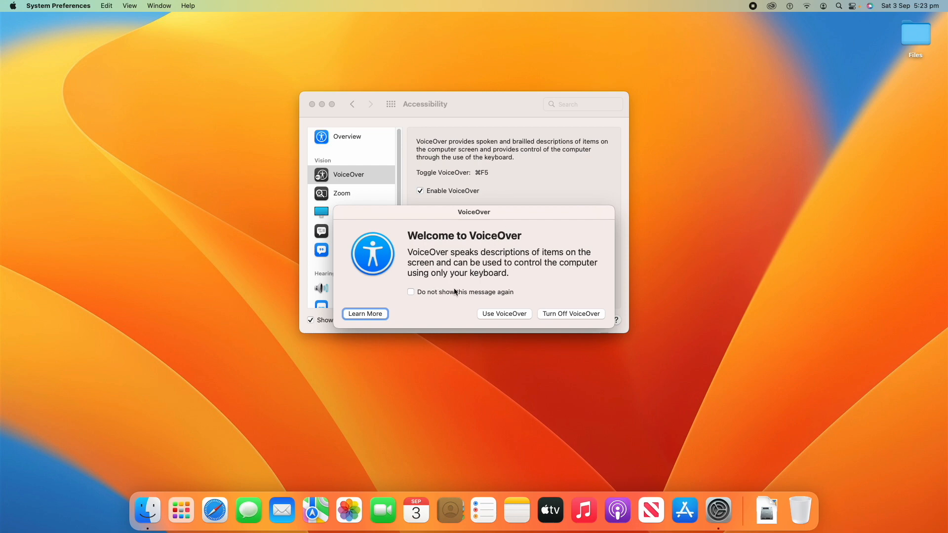
{"action": "mouse_move", "coordinate": [461, 319]}
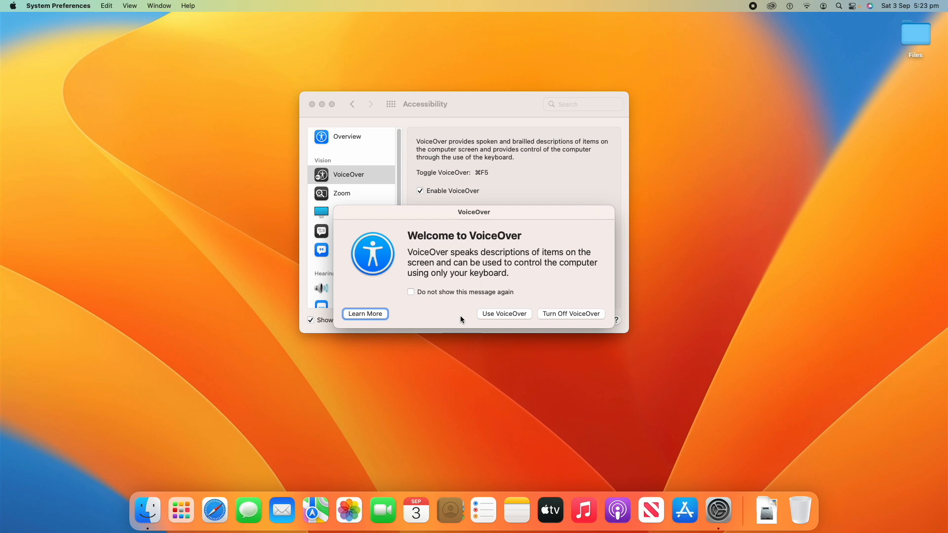
{"action": "mouse_move", "coordinate": [548, 311]}
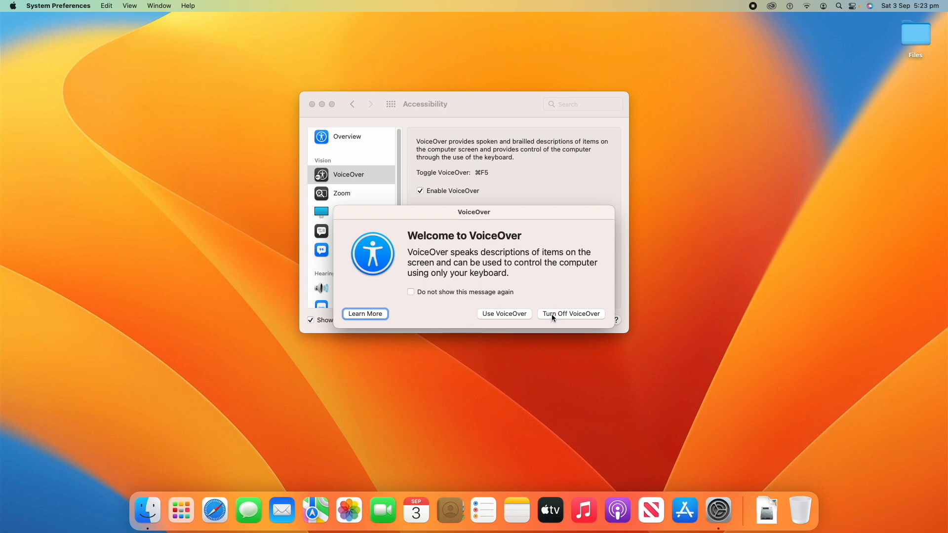
{"action": "left_click", "coordinate": [569, 314]}
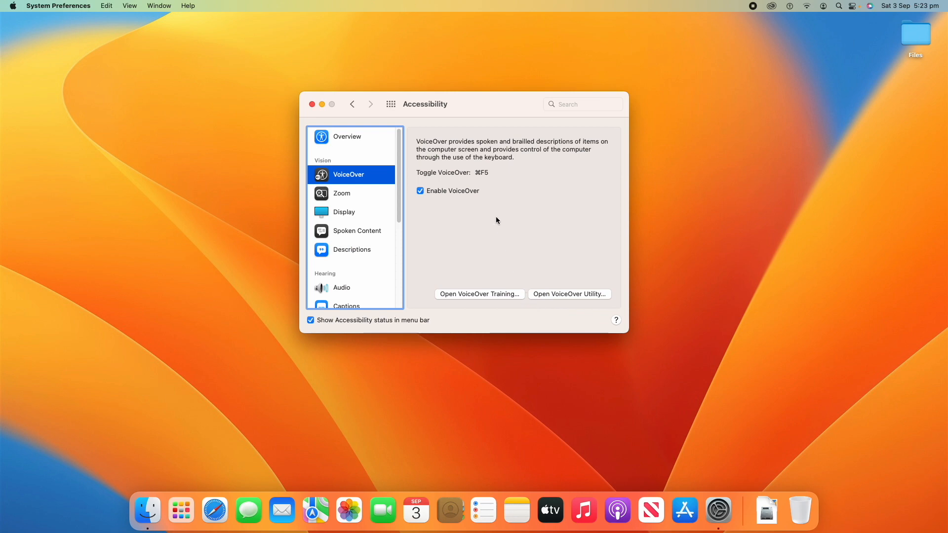
{"action": "left_click", "coordinate": [420, 190]}
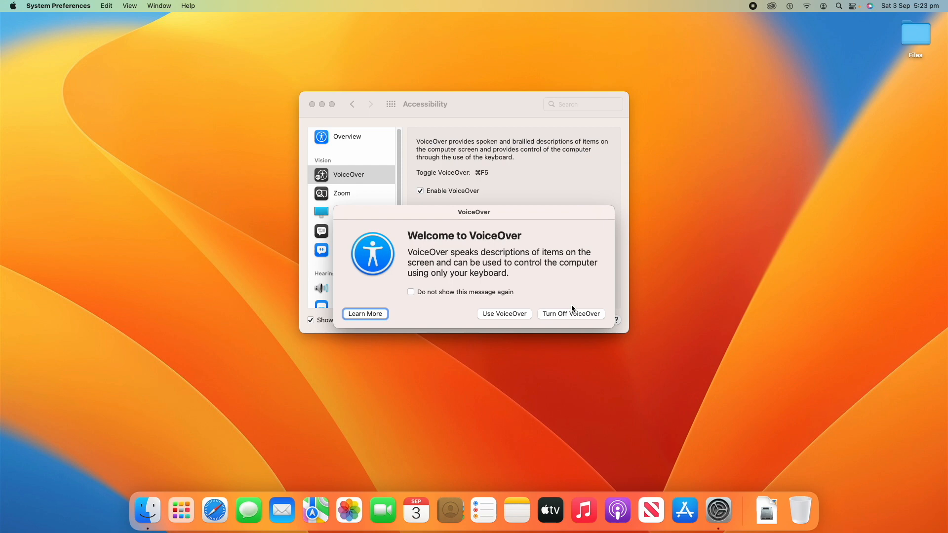
{"action": "left_click", "coordinate": [568, 314]}
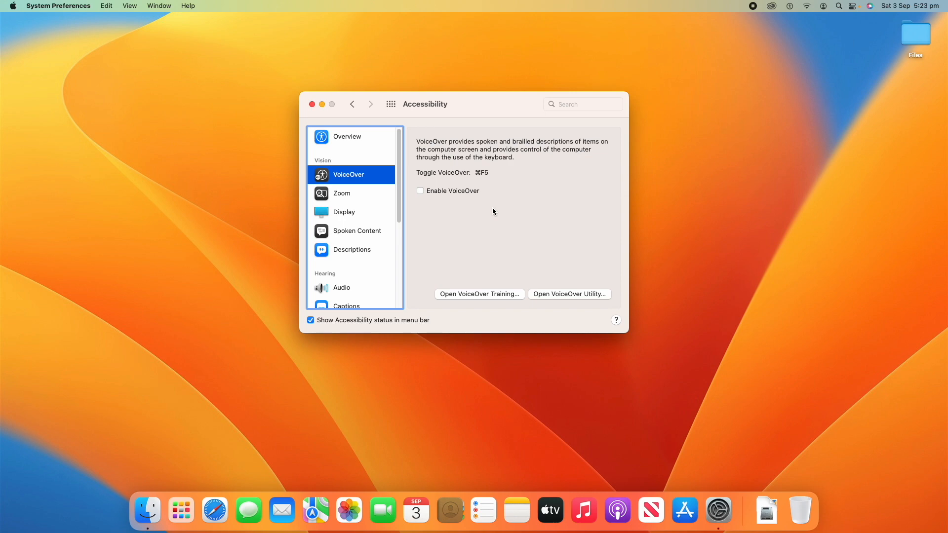
{"action": "mouse_move", "coordinate": [505, 231]}
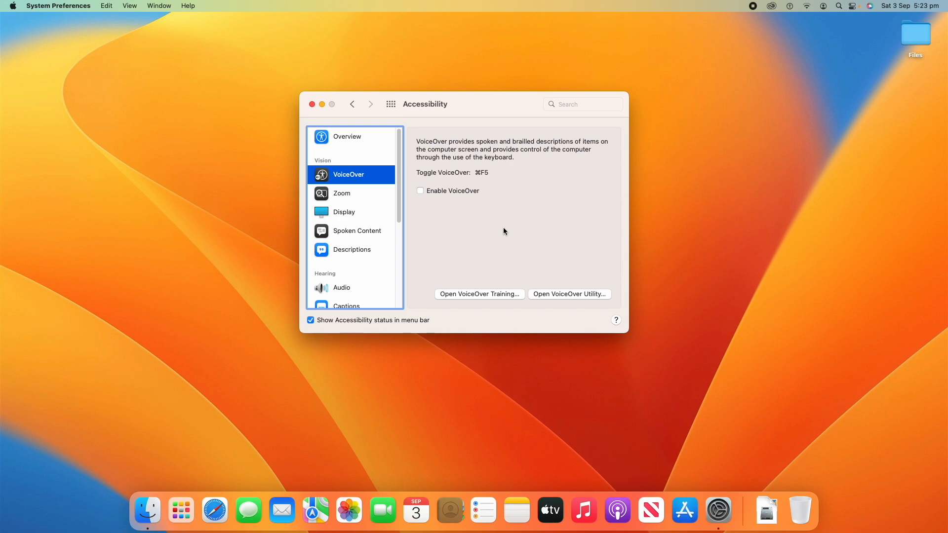
{"action": "mouse_move", "coordinate": [518, 246]}
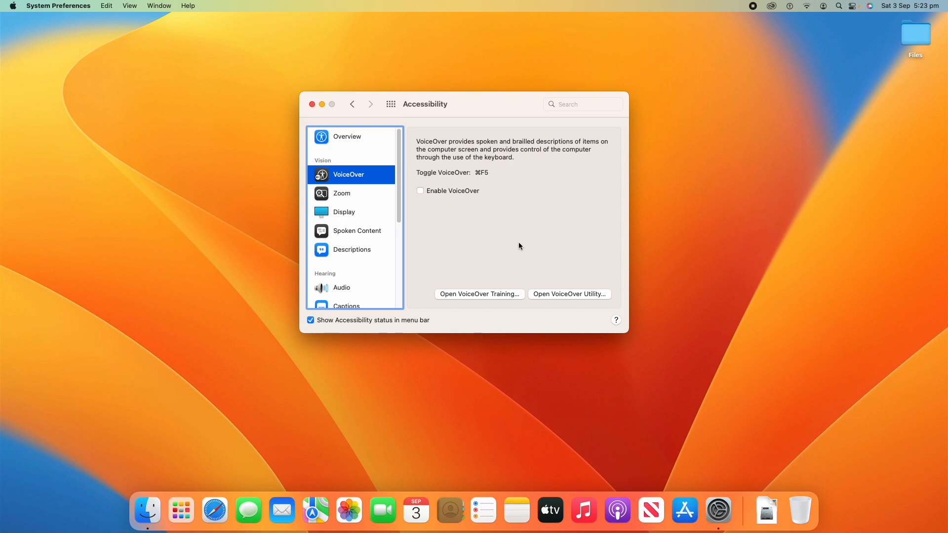
{"action": "mouse_move", "coordinate": [518, 249]}
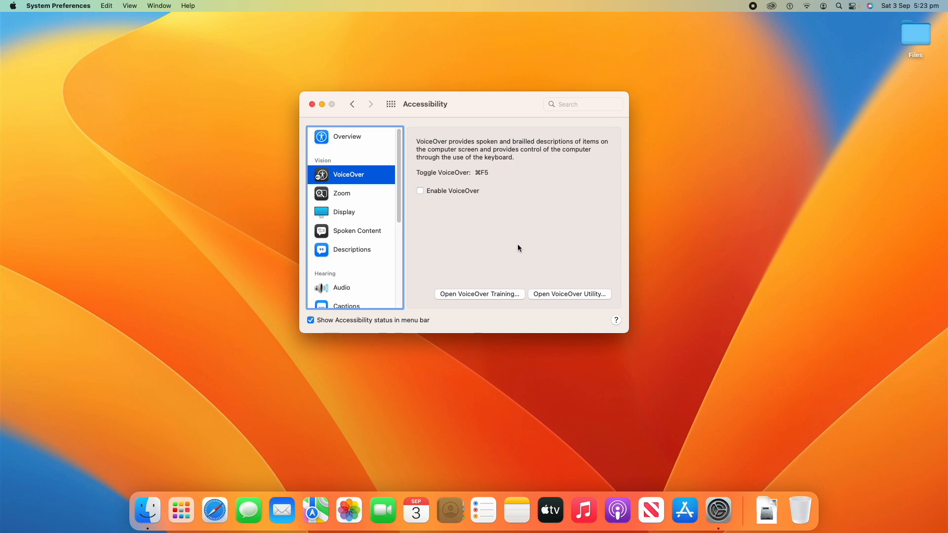
{"action": "mouse_move", "coordinate": [529, 284]}
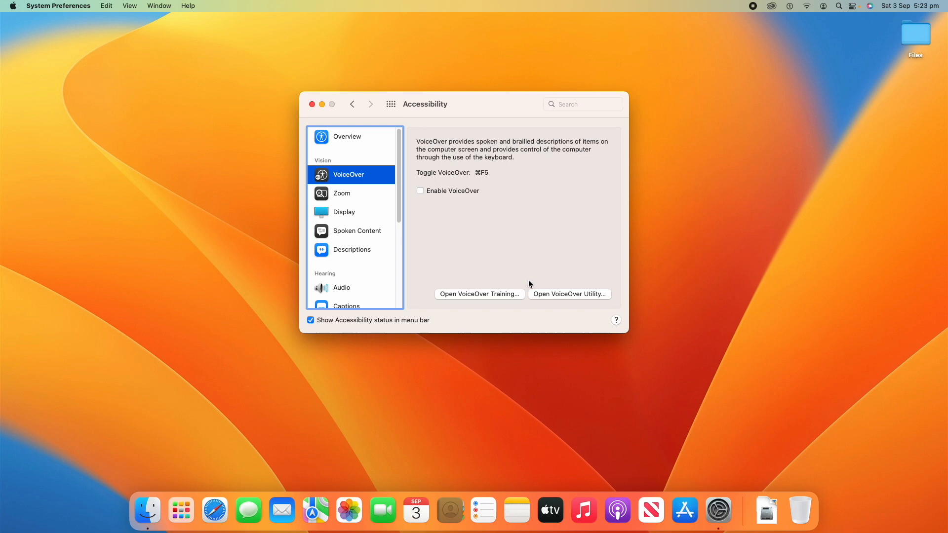
{"action": "mouse_move", "coordinate": [530, 276]}
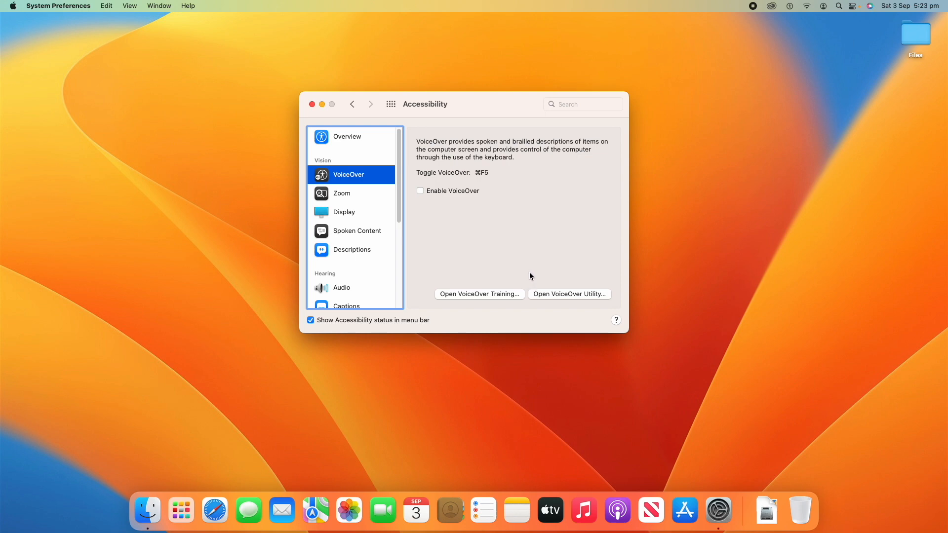
{"action": "mouse_move", "coordinate": [546, 279]}
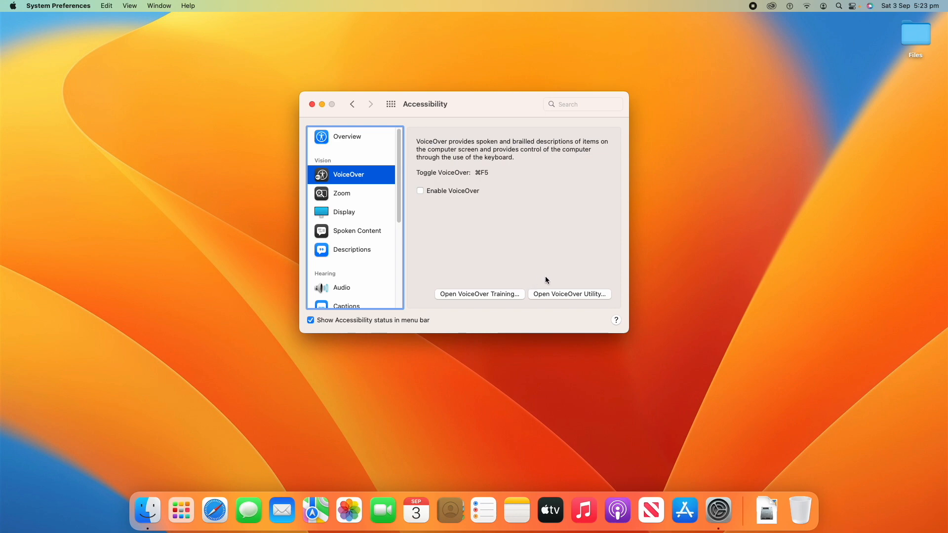
{"action": "mouse_move", "coordinate": [470, 307]}
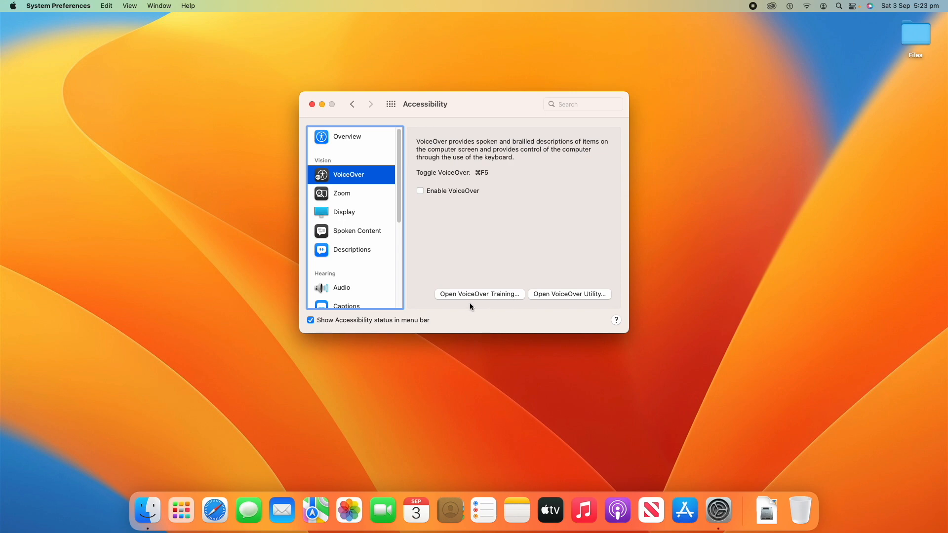
{"action": "mouse_move", "coordinate": [446, 302]}
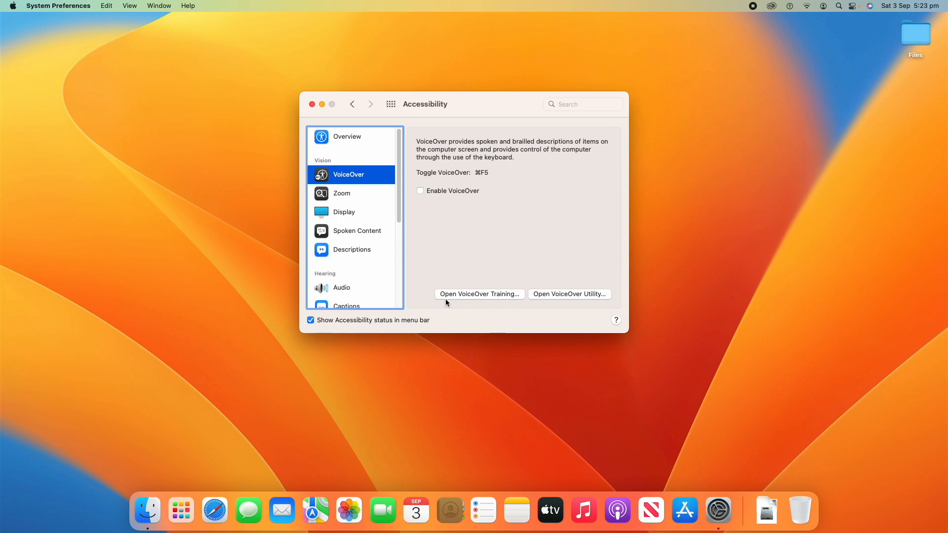
{"action": "mouse_move", "coordinate": [547, 298]}
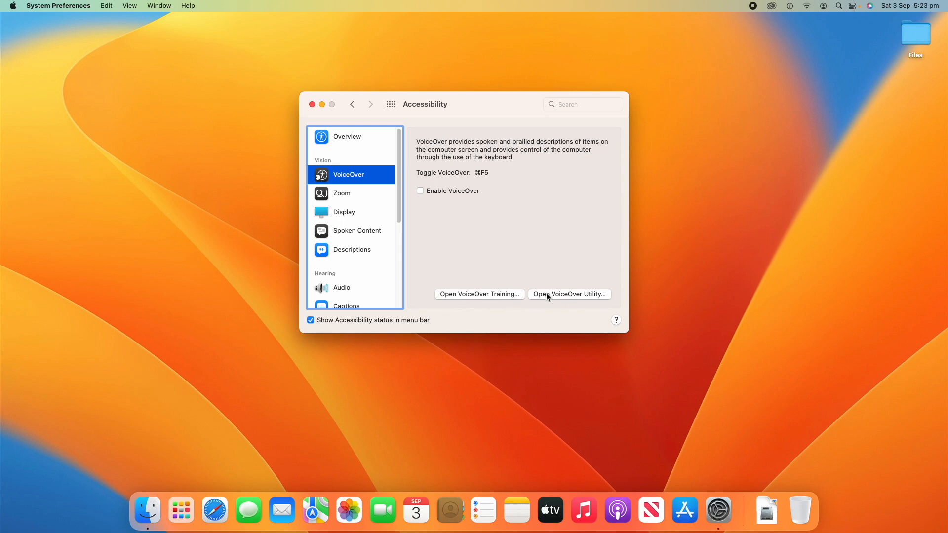
- In VoiceOver Utility, browse Verbosity, Speech, Navigation, Sound, Commanders, Braille and Recognition, ending on General
{"action": "left_click", "coordinate": [569, 295]}
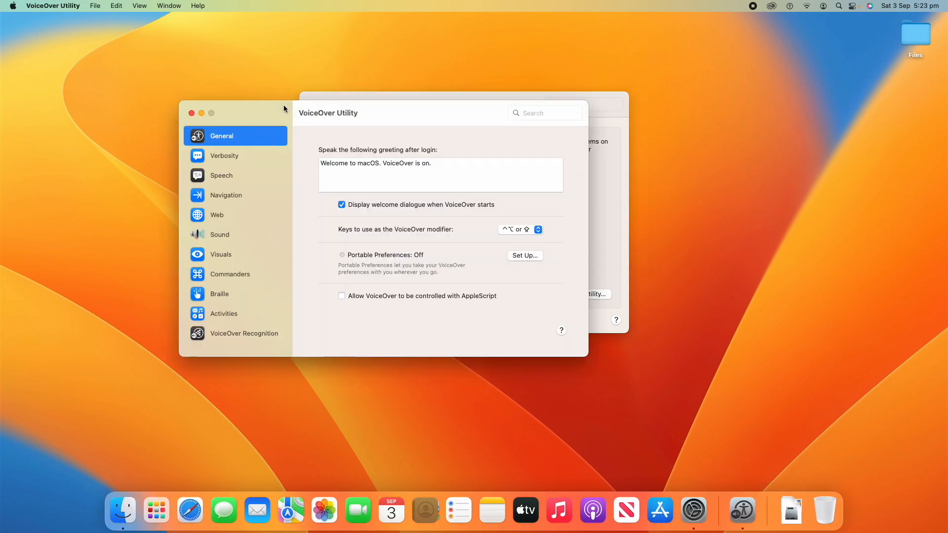
{"action": "left_click", "coordinate": [236, 155]}
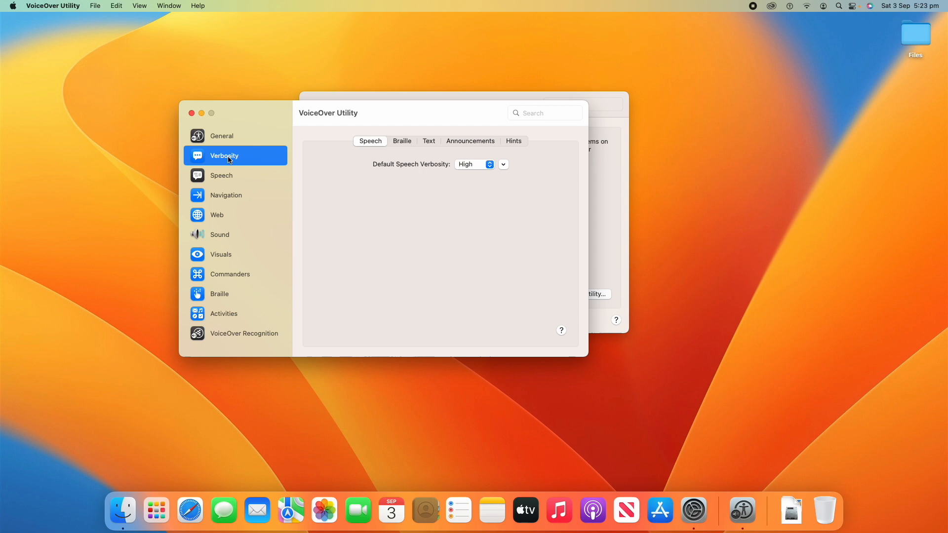
{"action": "left_click", "coordinate": [221, 176]}
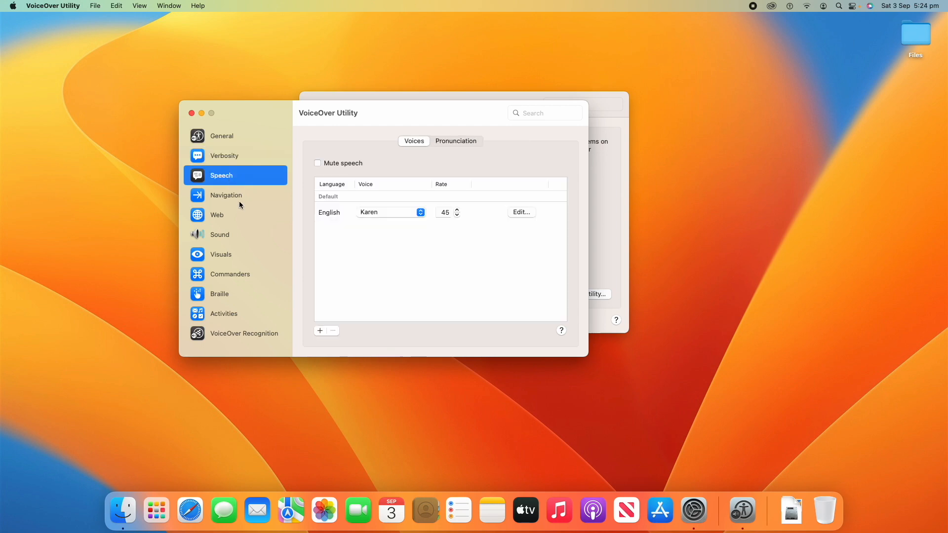
{"action": "left_click", "coordinate": [227, 194]}
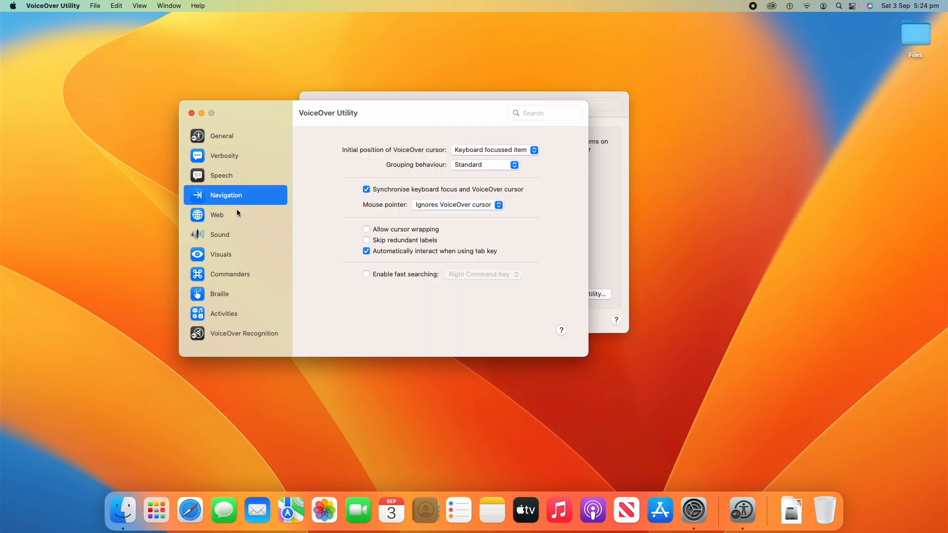
{"action": "left_click", "coordinate": [220, 235]}
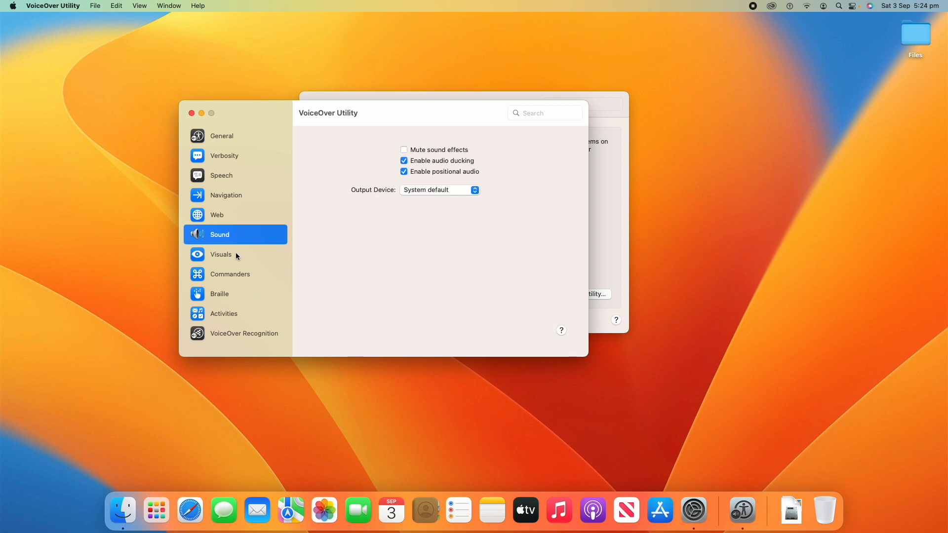
{"action": "left_click", "coordinate": [230, 273]}
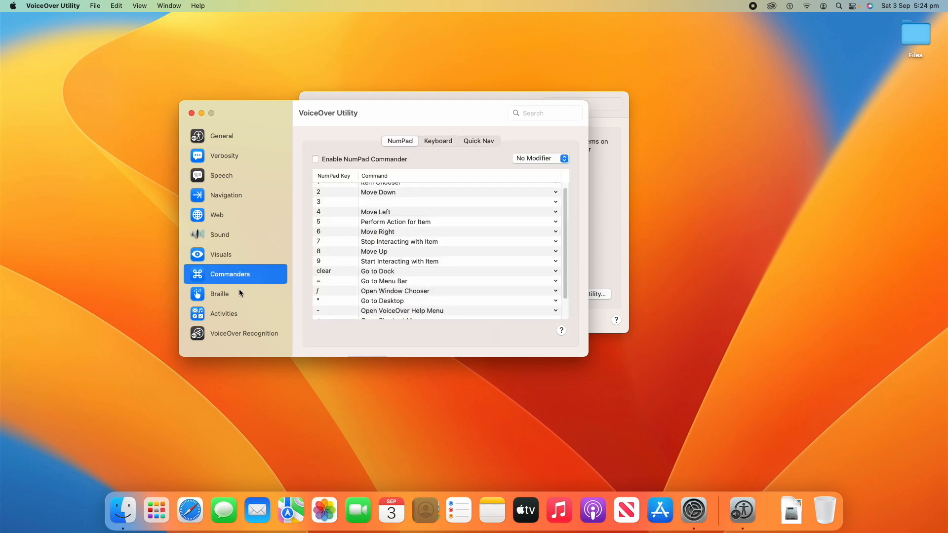
{"action": "left_click", "coordinate": [220, 294]}
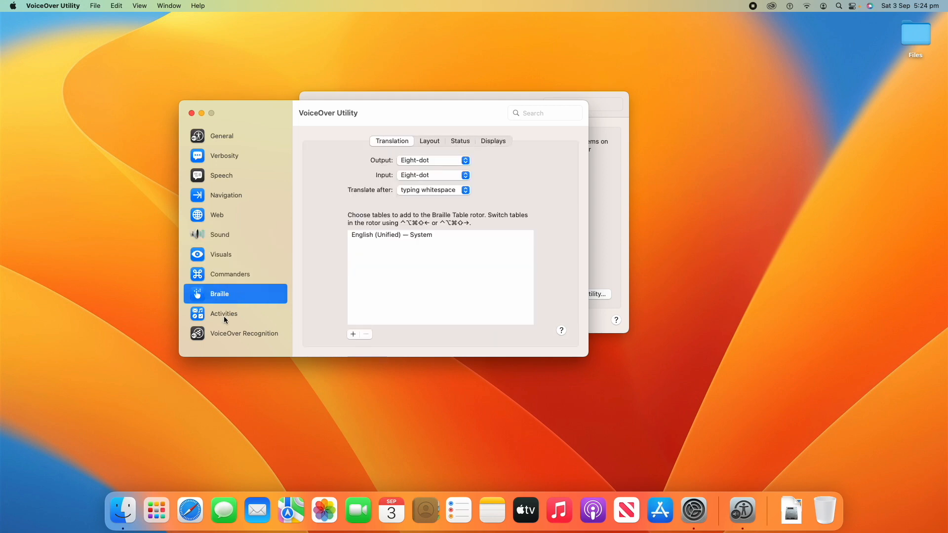
{"action": "left_click", "coordinate": [244, 333]}
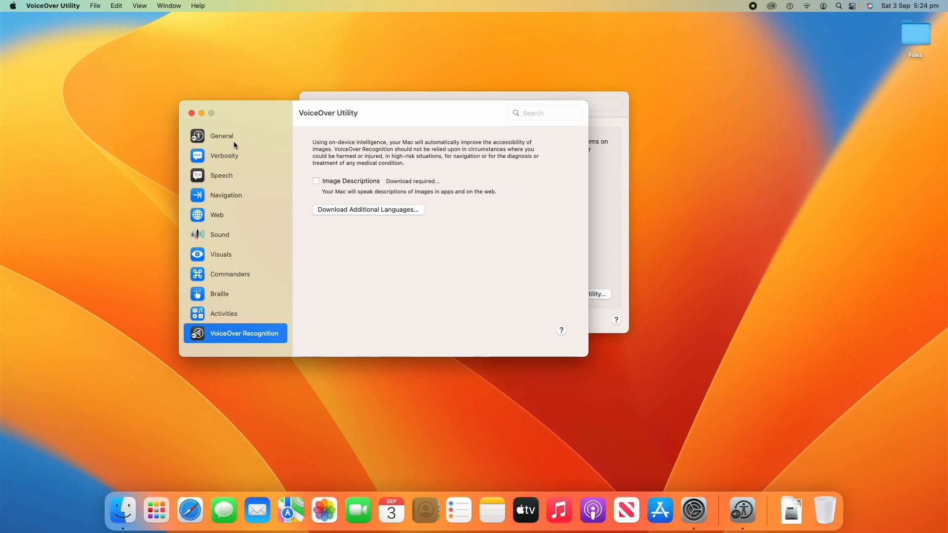
{"action": "left_click", "coordinate": [221, 136]}
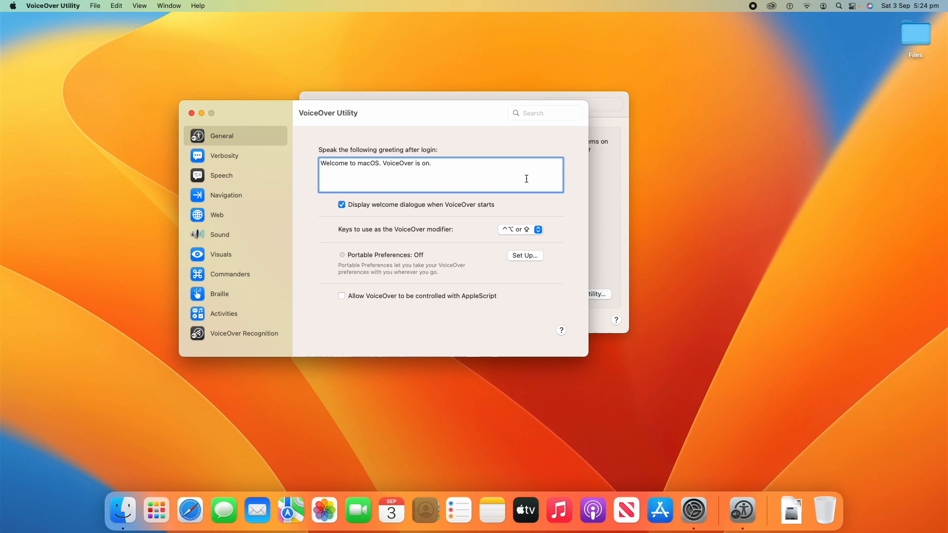
{"action": "mouse_move", "coordinate": [500, 174]}
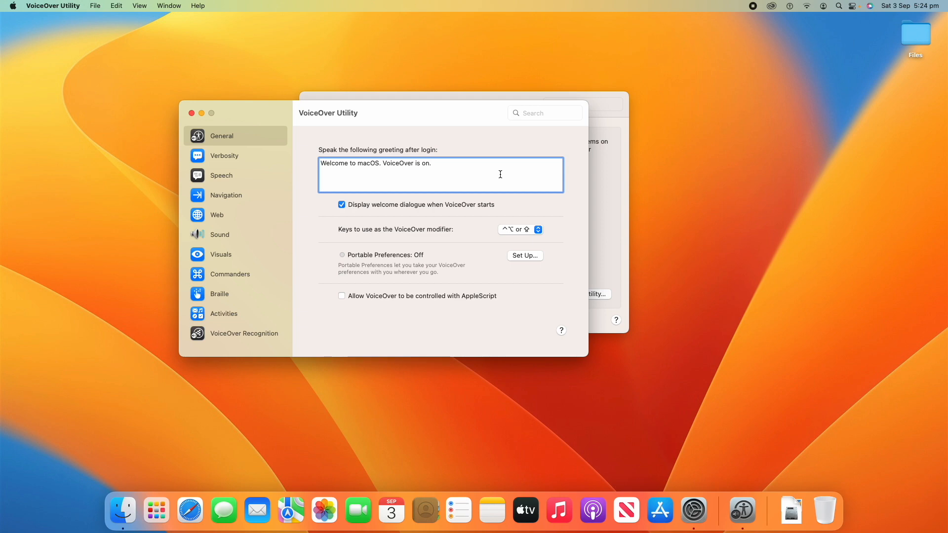
{"action": "mouse_move", "coordinate": [487, 154]}
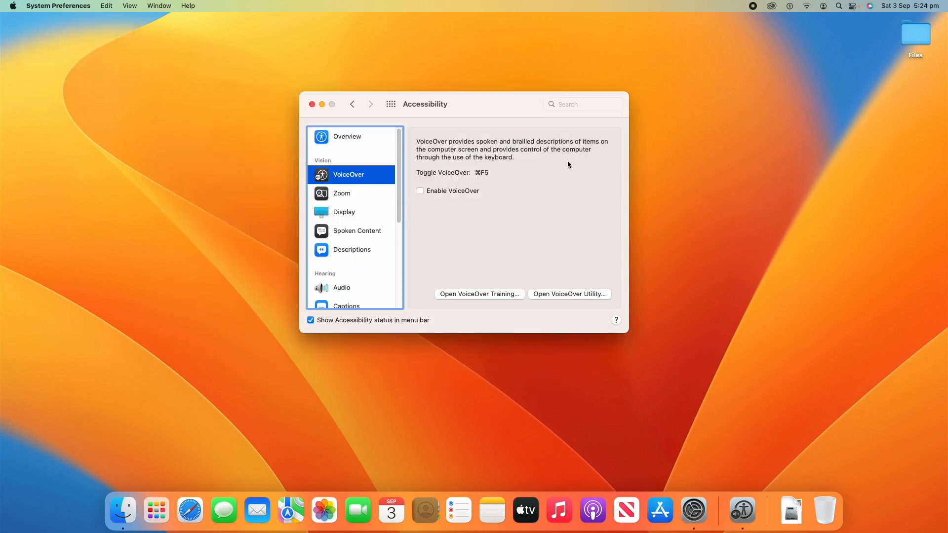
{"action": "mouse_move", "coordinate": [354, 193]}
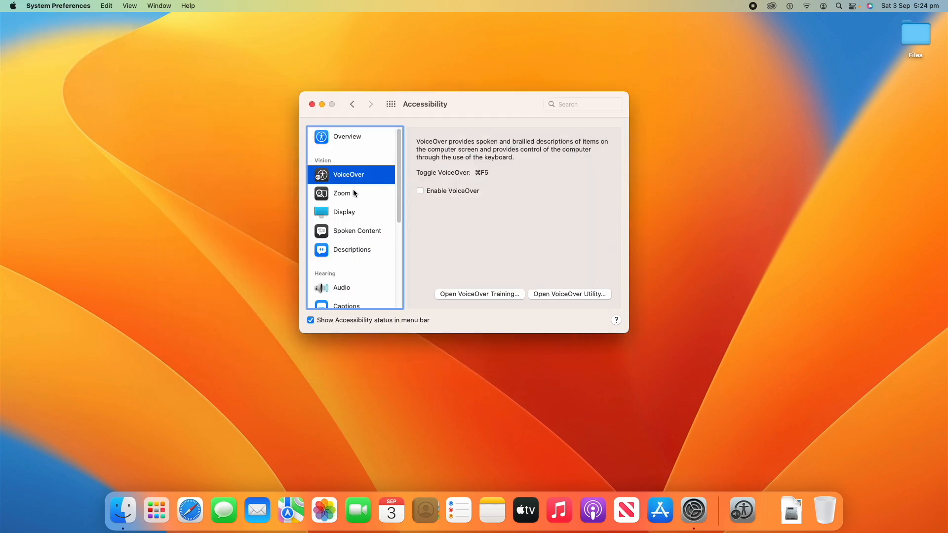
- In Zoom settings, enable 'Use keyboard shortcuts to zoom', disable it again and examine the modifier-key choice
{"action": "left_click", "coordinate": [343, 193]}
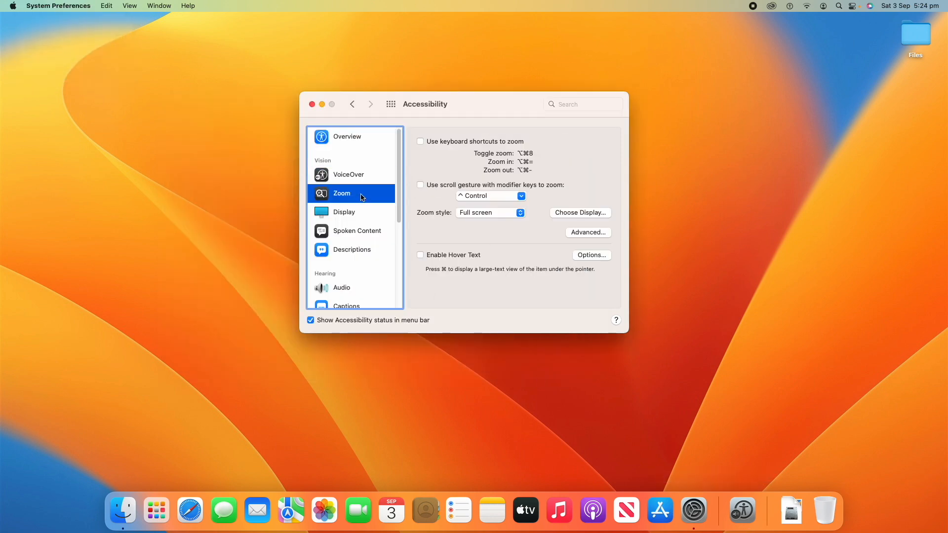
{"action": "mouse_move", "coordinate": [486, 186]}
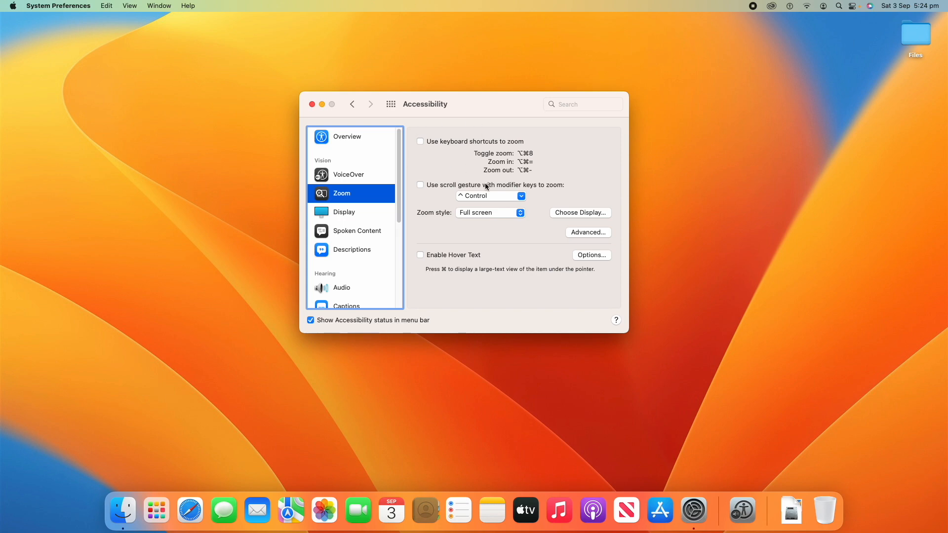
{"action": "left_click", "coordinate": [421, 141]}
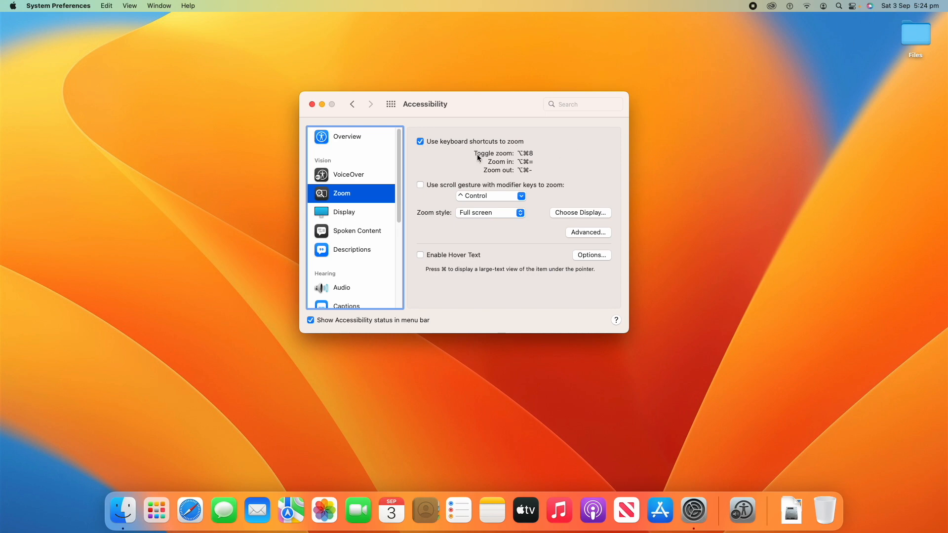
{"action": "mouse_move", "coordinate": [524, 157]}
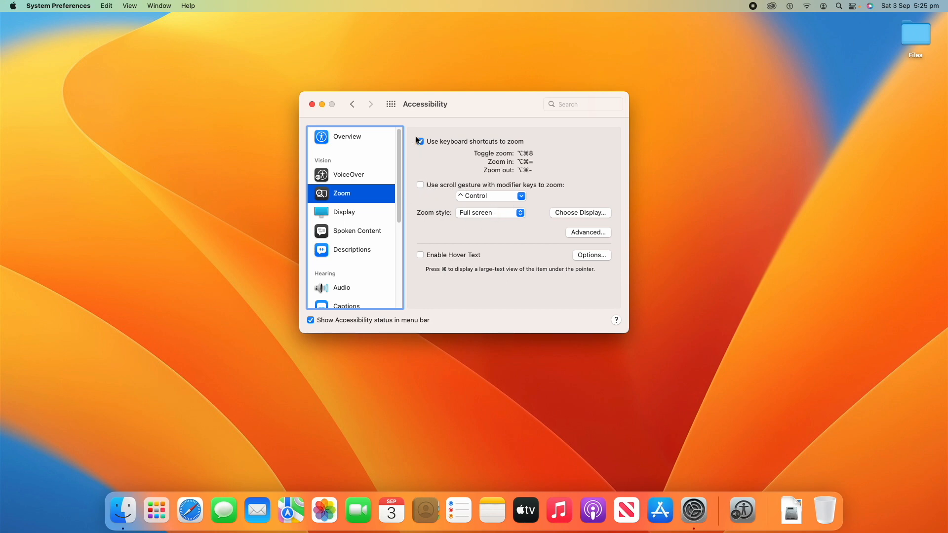
{"action": "left_click", "coordinate": [421, 141]}
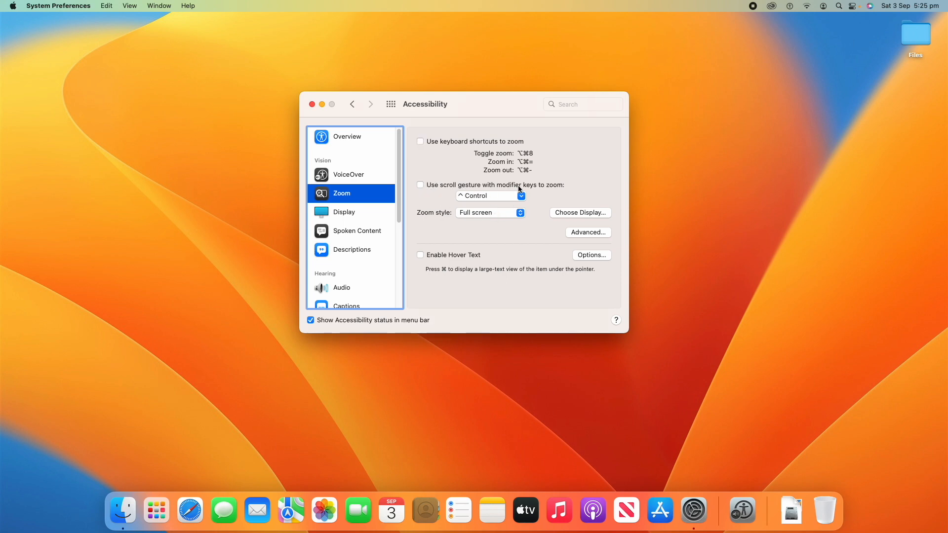
{"action": "left_click", "coordinate": [489, 196]}
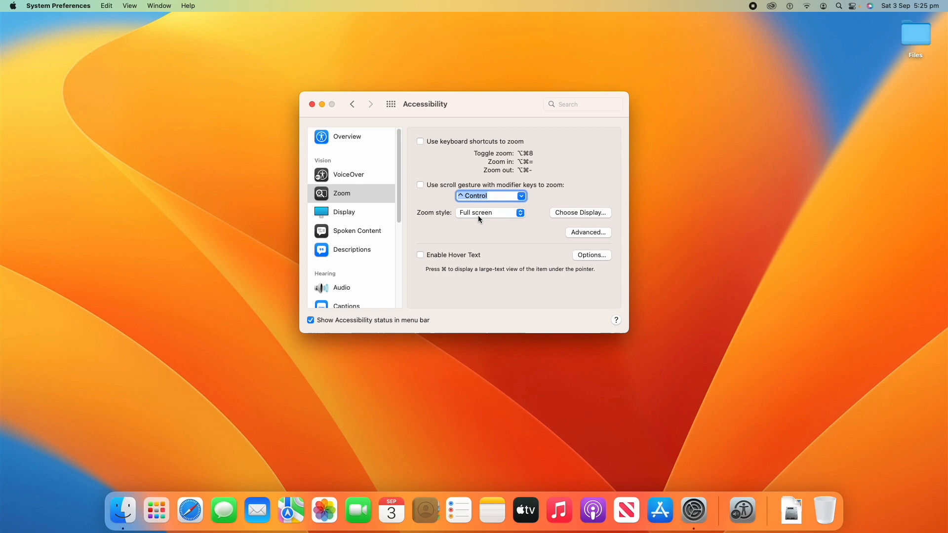
- Try the Split-screen zoom style with keyboard shortcuts on, then switch to Picture-in-picture
{"action": "left_click", "coordinate": [489, 213]}
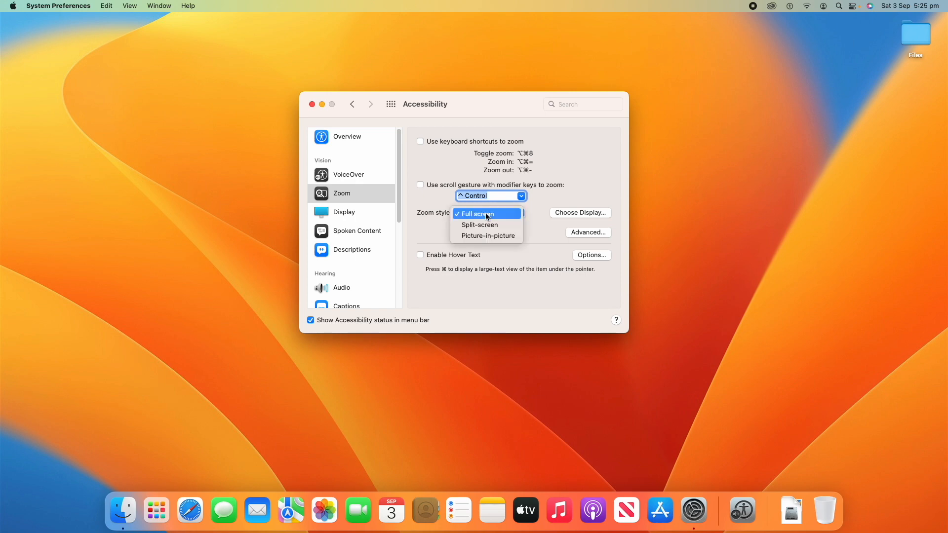
{"action": "mouse_move", "coordinate": [487, 224]}
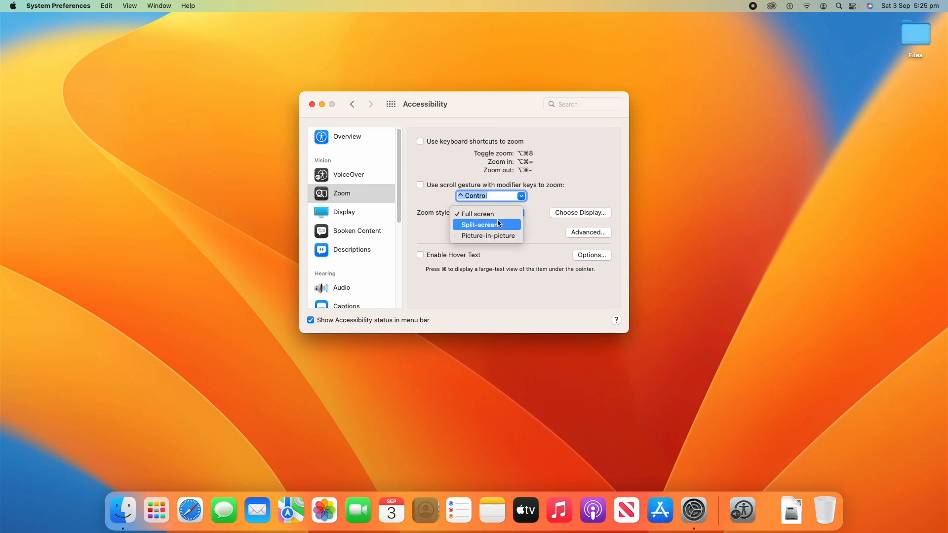
{"action": "mouse_move", "coordinate": [501, 214]}
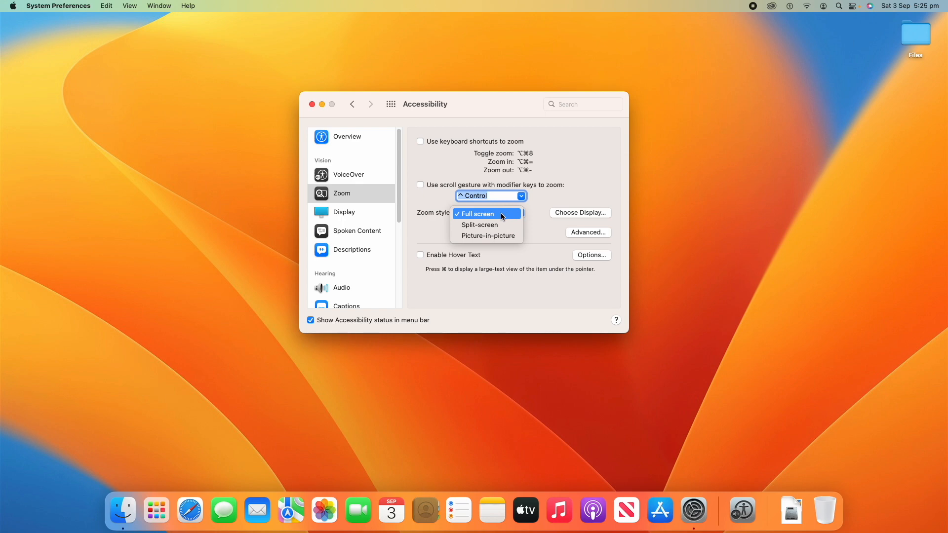
{"action": "left_click", "coordinate": [480, 224]}
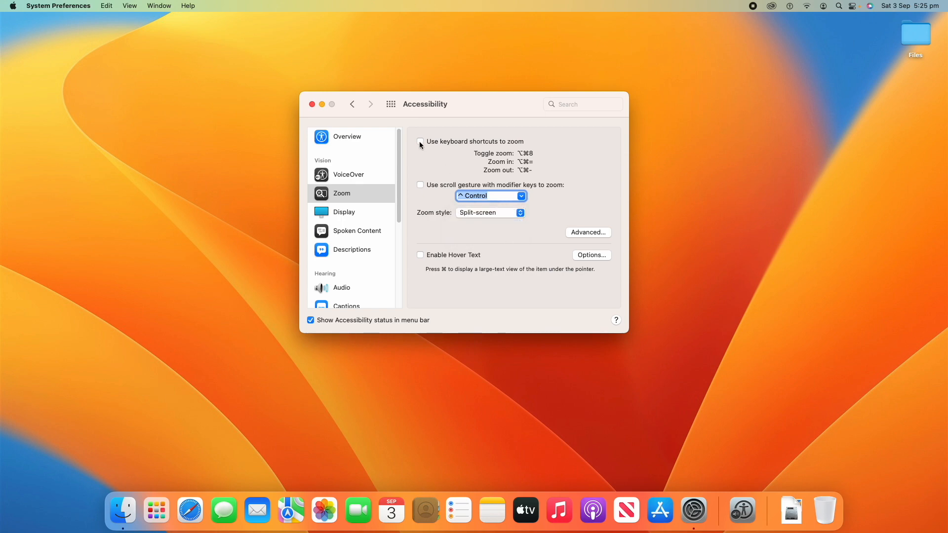
{"action": "left_click", "coordinate": [420, 141]}
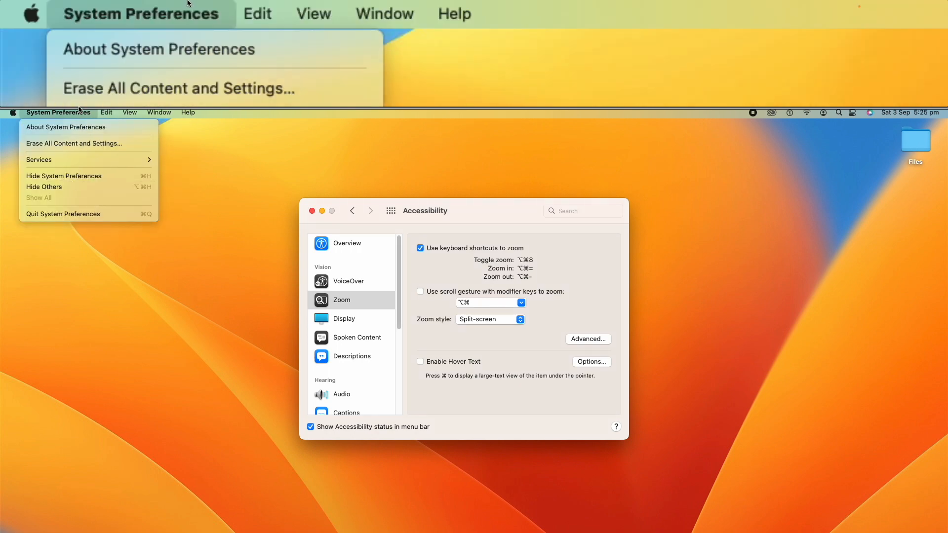
{"action": "left_click", "coordinate": [129, 112]}
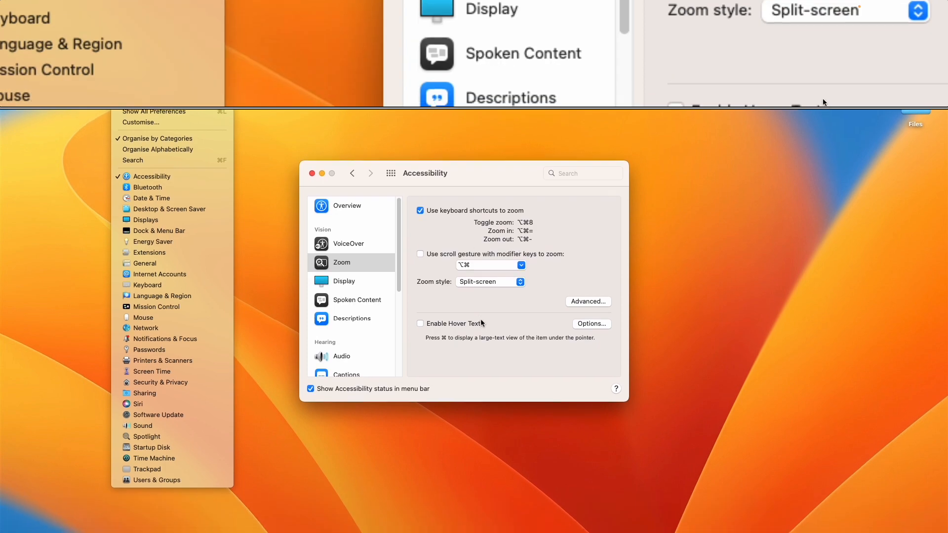
{"action": "left_click", "coordinate": [489, 281]}
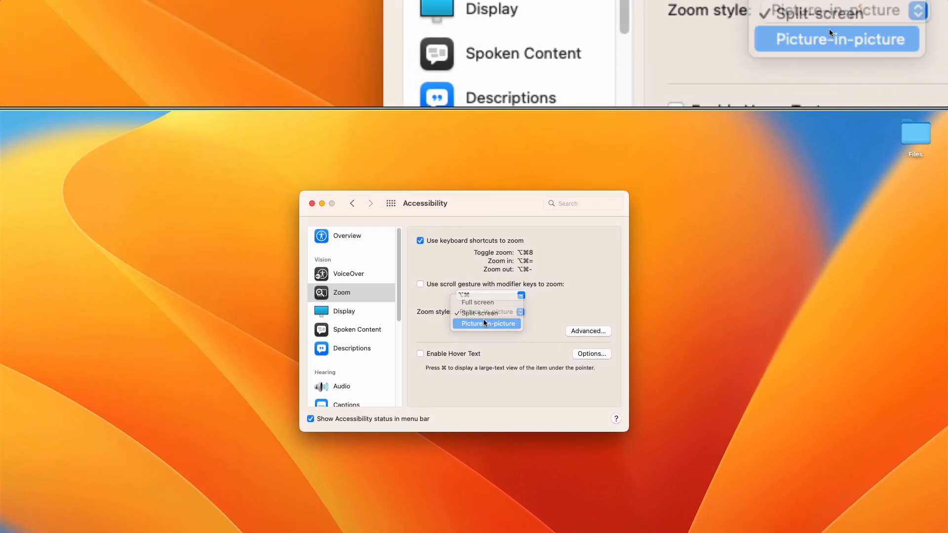
{"action": "left_click", "coordinate": [487, 324]}
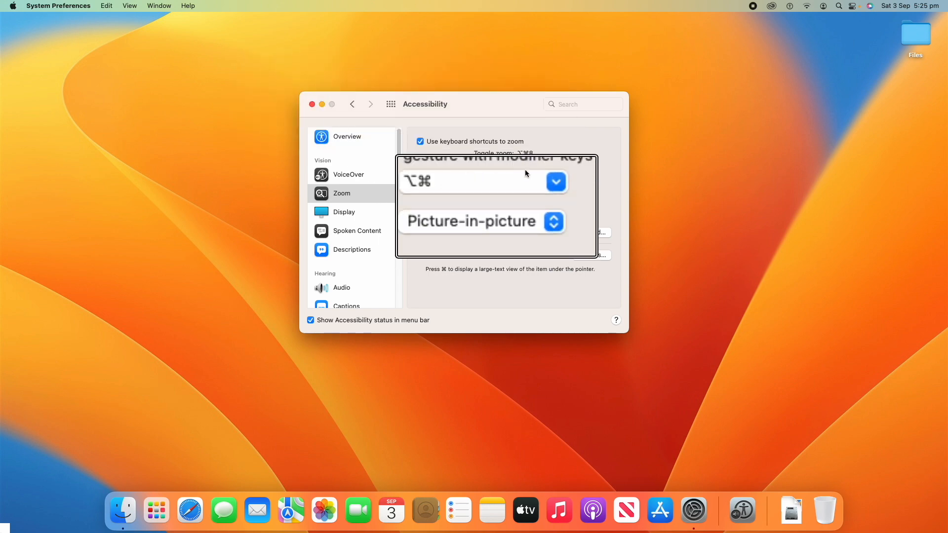
- Return zoom to Full screen with shortcuts off, dismiss the no-secondary-display warning and move to Display settings
{"action": "left_click", "coordinate": [550, 221]}
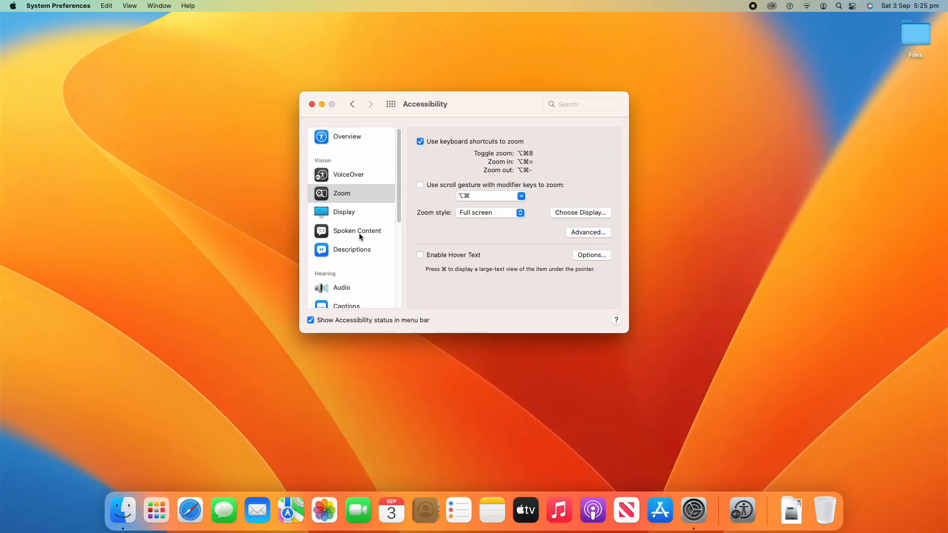
{"action": "left_click", "coordinate": [421, 141]}
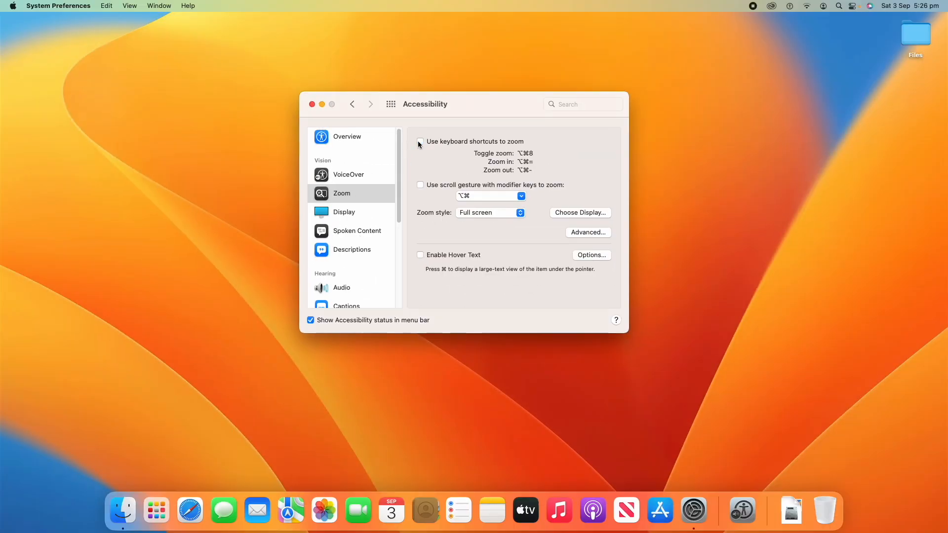
{"action": "left_click", "coordinate": [580, 212]}
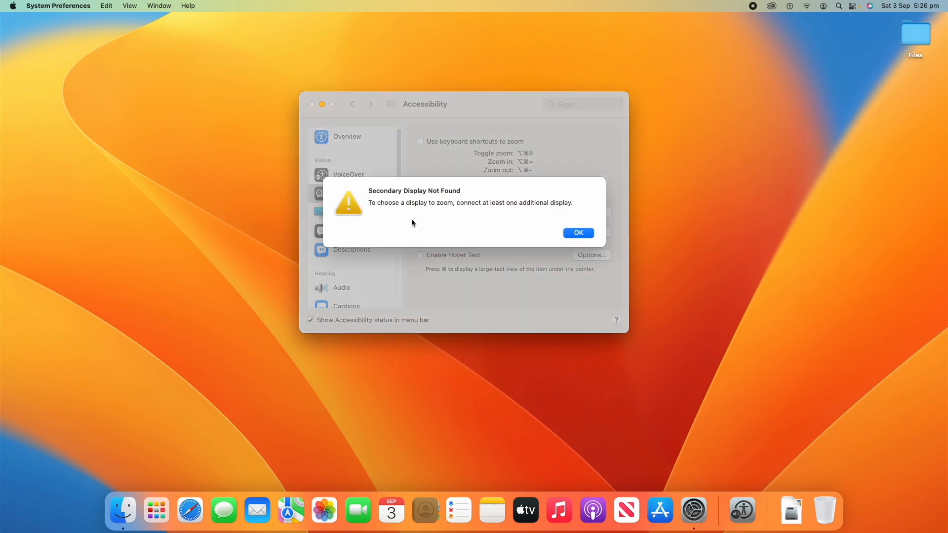
{"action": "left_click", "coordinate": [577, 233]}
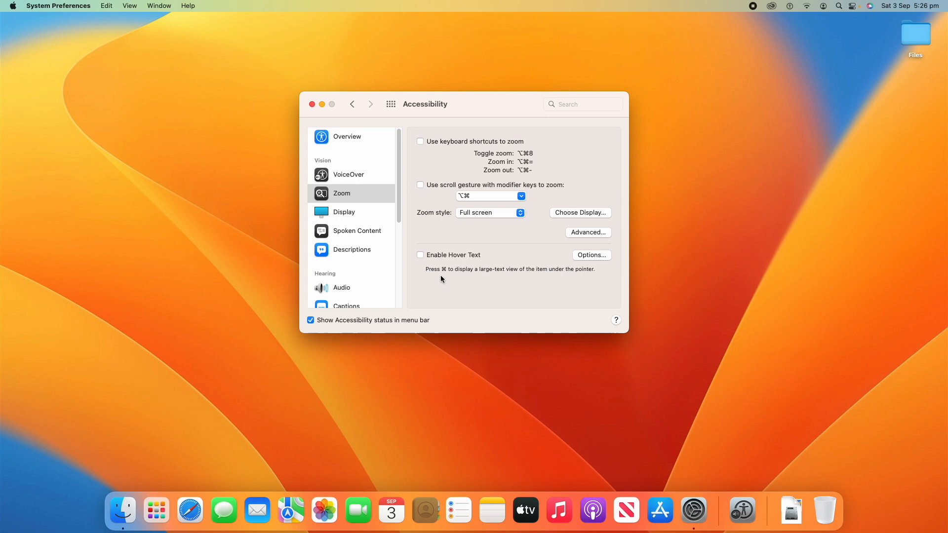
{"action": "mouse_move", "coordinate": [435, 274]}
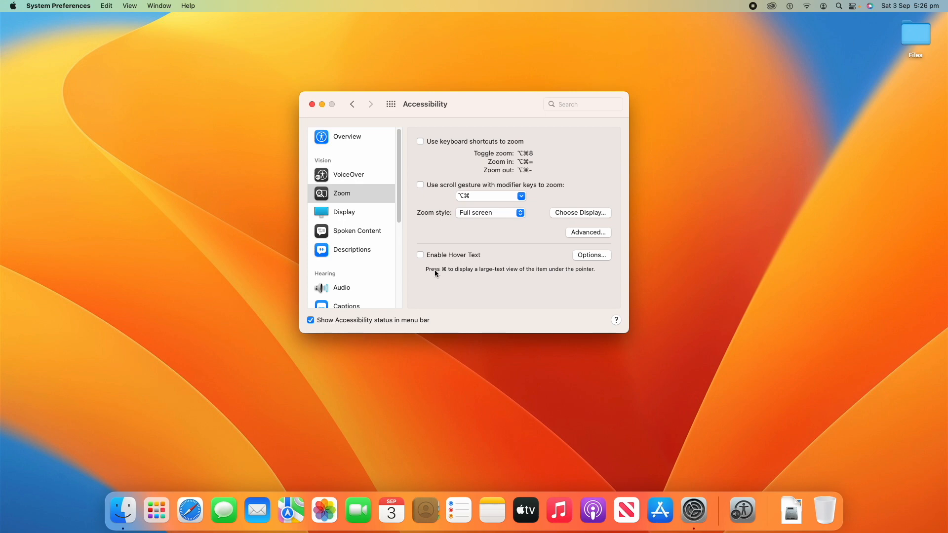
{"action": "mouse_move", "coordinate": [513, 276]}
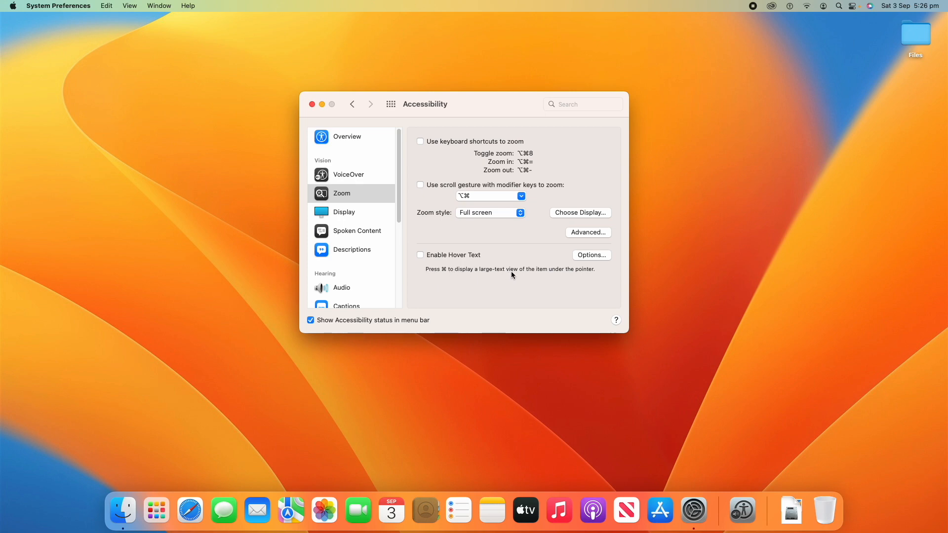
{"action": "mouse_move", "coordinate": [579, 284]}
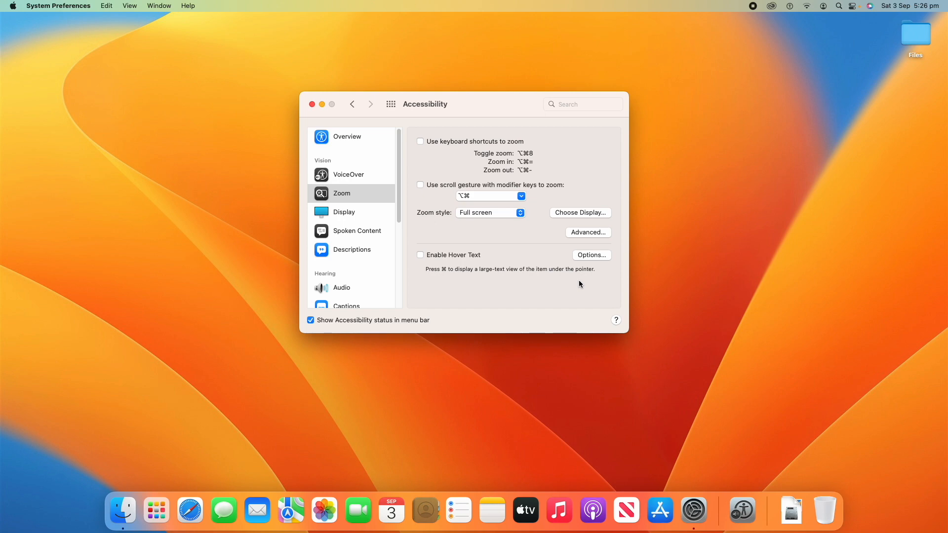
{"action": "left_click", "coordinate": [344, 212]}
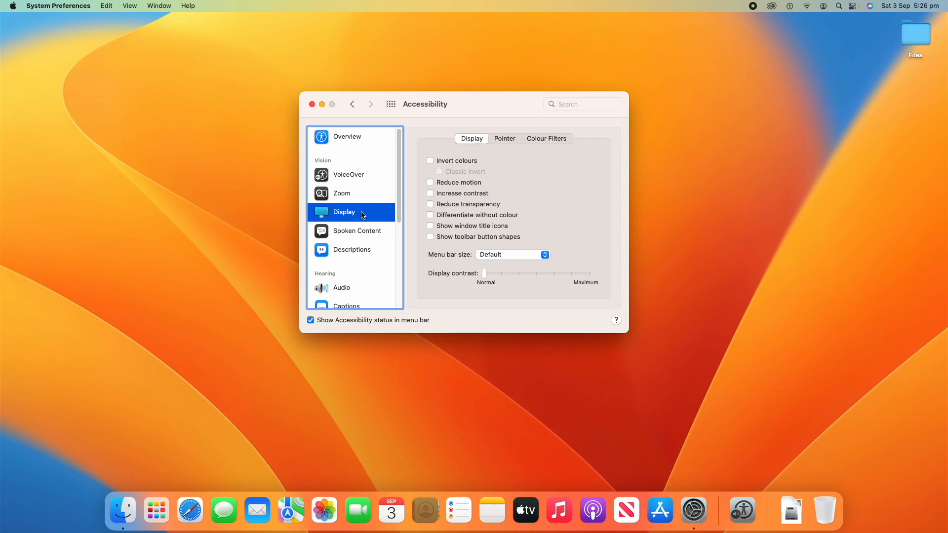
{"action": "mouse_move", "coordinate": [450, 160]}
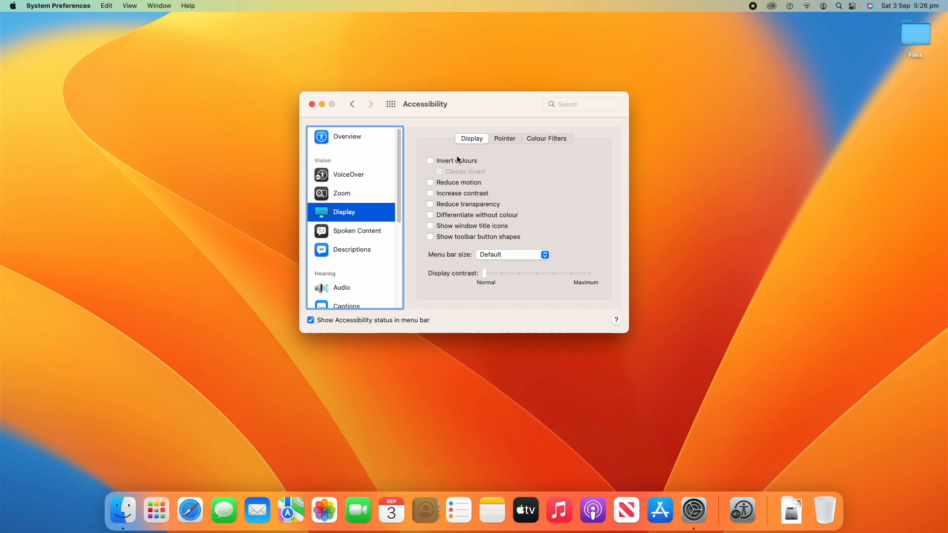
{"action": "mouse_move", "coordinate": [438, 161]}
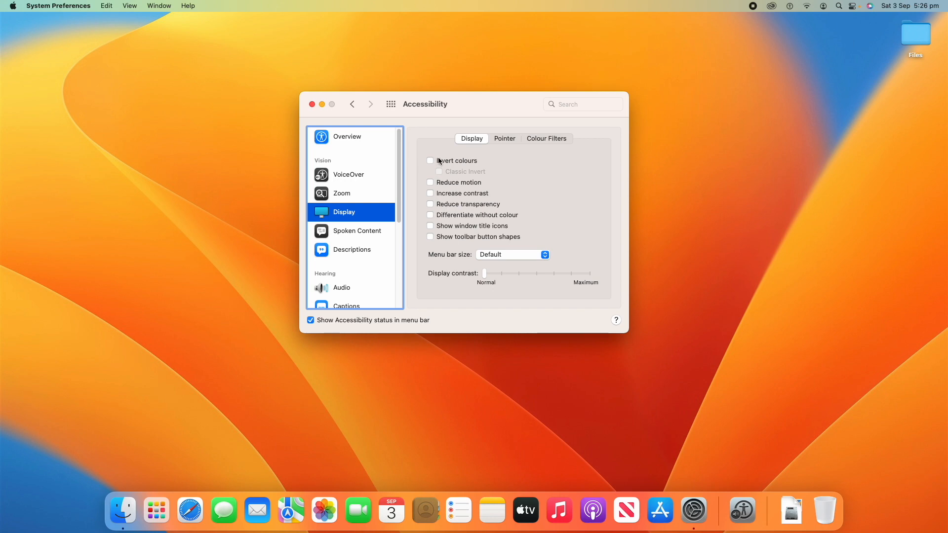
- Try Invert colours in classic mode and Reduce motion, leaving both switched off
{"action": "left_click", "coordinate": [430, 160]}
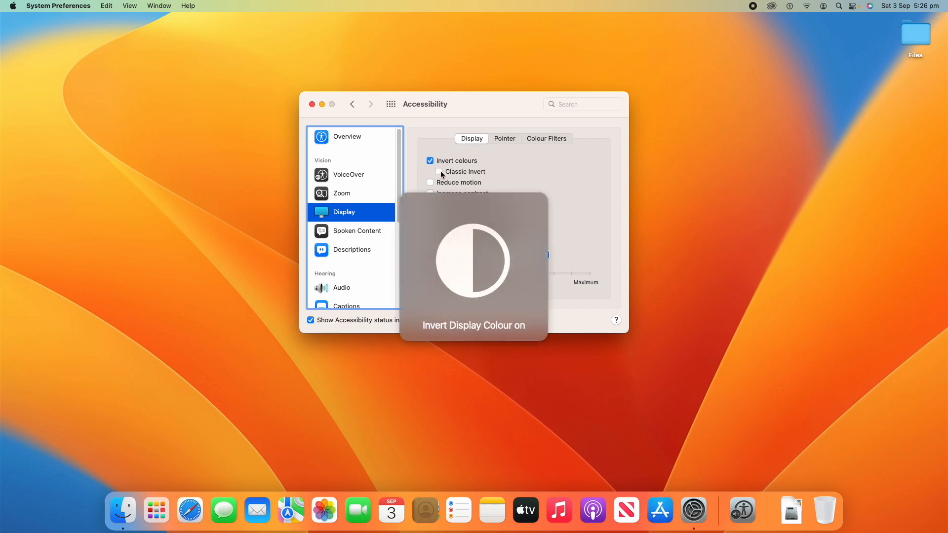
{"action": "left_click", "coordinate": [429, 172]}
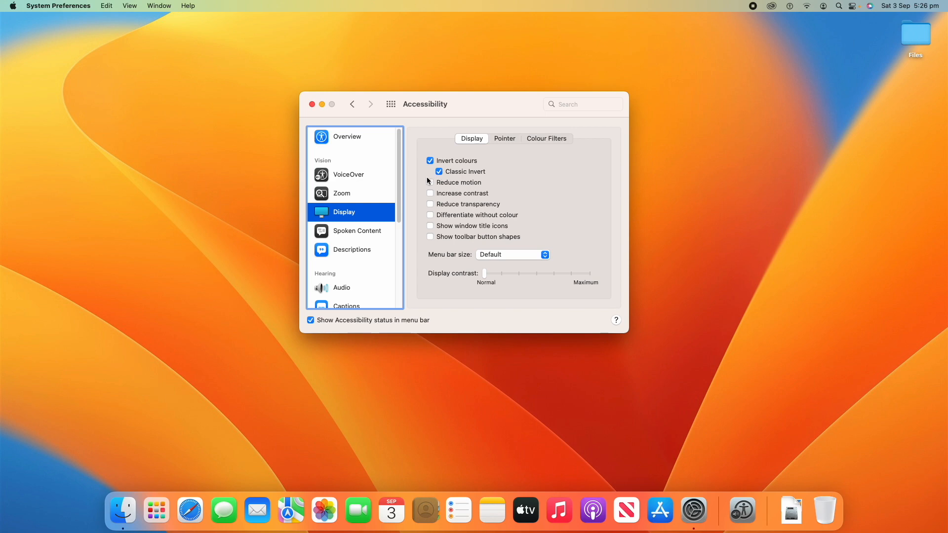
{"action": "left_click", "coordinate": [430, 172]}
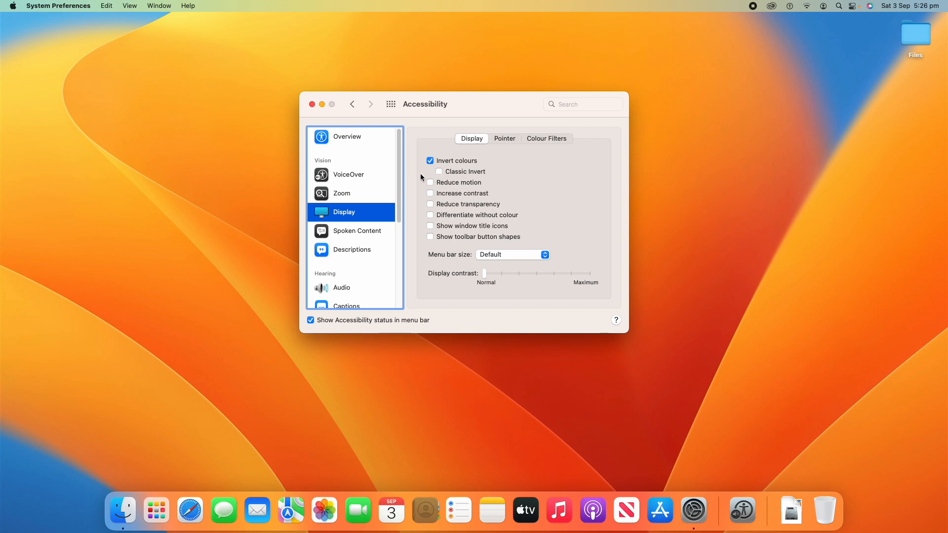
{"action": "left_click", "coordinate": [429, 160]}
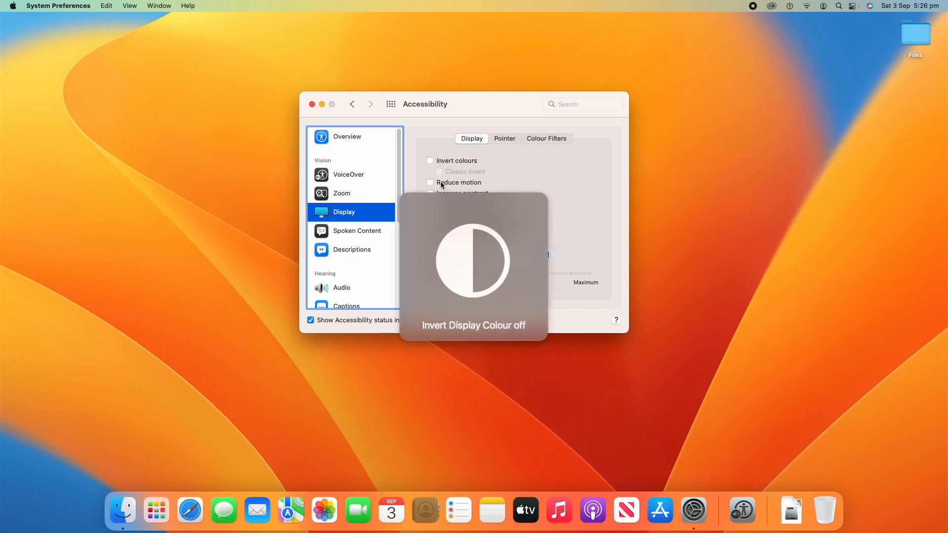
{"action": "left_click", "coordinate": [430, 182]}
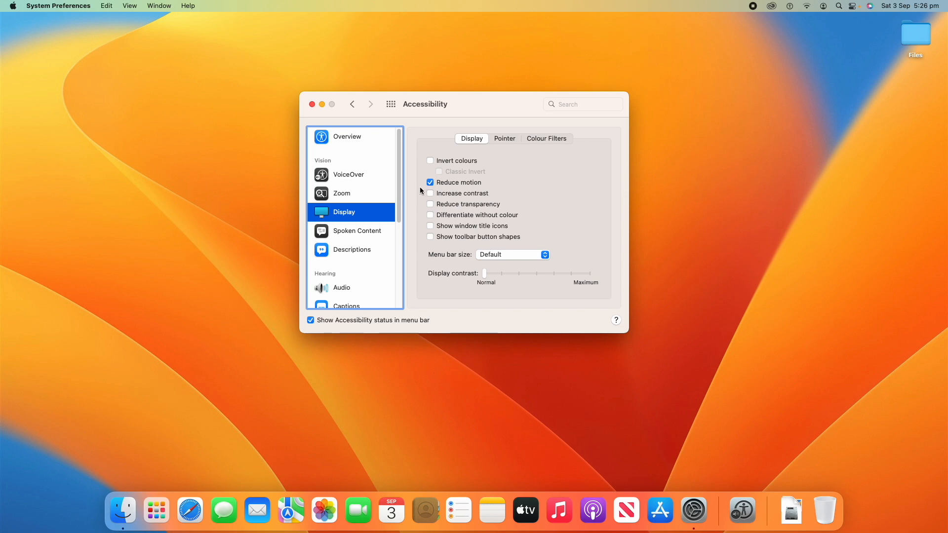
{"action": "left_click", "coordinate": [430, 182]}
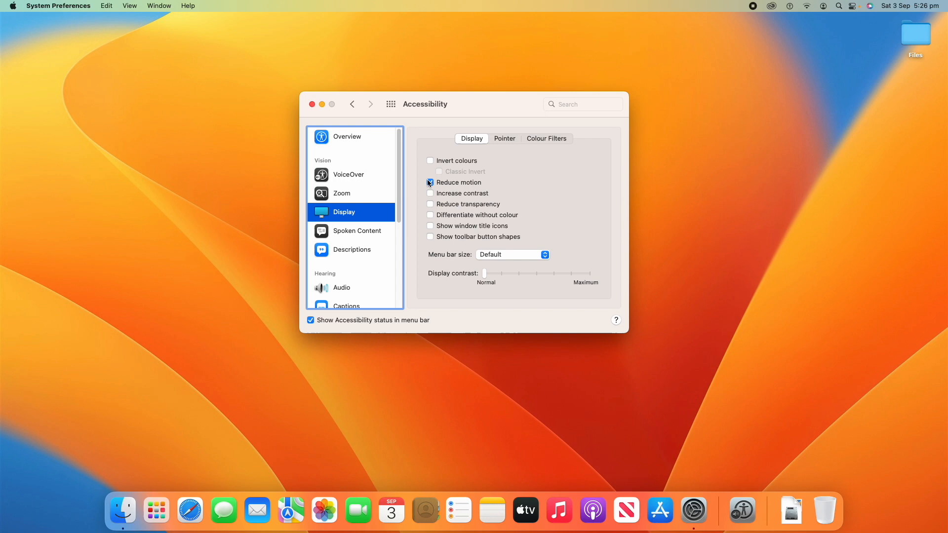
- Try Increase contrast and Reduce transparency, leaving both switched off
{"action": "left_click", "coordinate": [429, 193]}
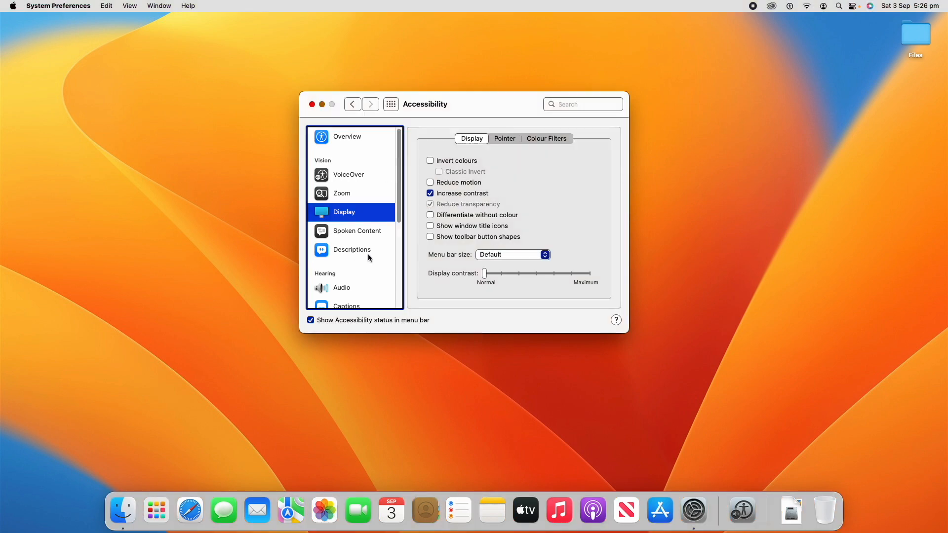
{"action": "mouse_move", "coordinate": [626, 98]}
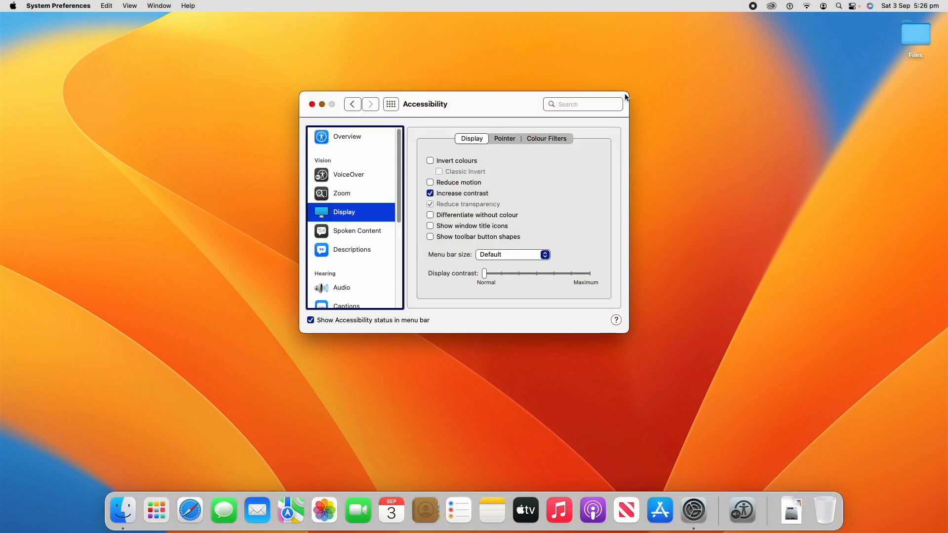
{"action": "mouse_move", "coordinate": [601, 333]}
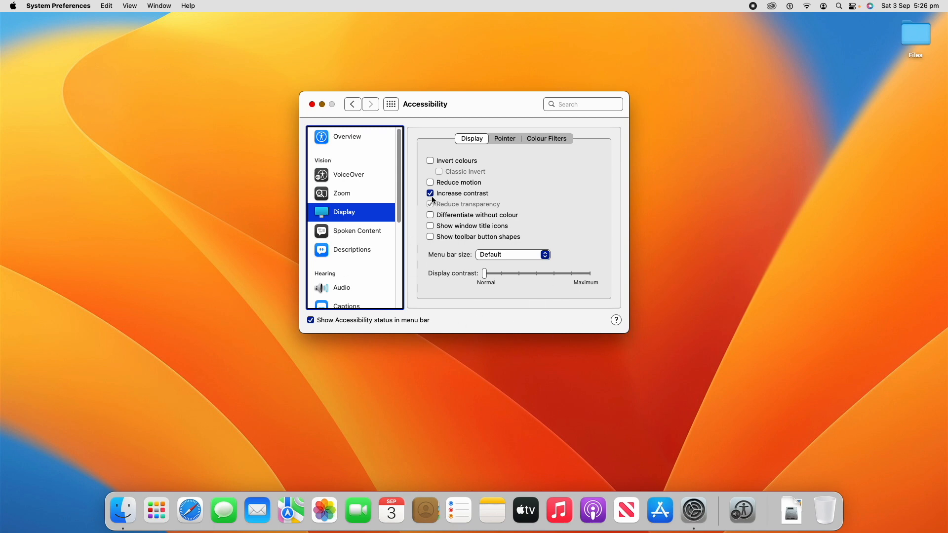
{"action": "left_click", "coordinate": [430, 193]}
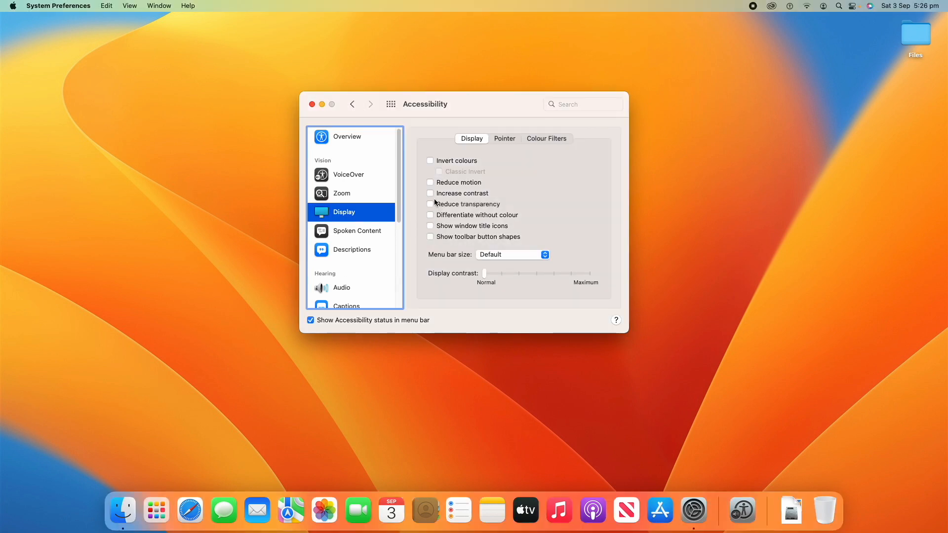
{"action": "left_click", "coordinate": [429, 203]}
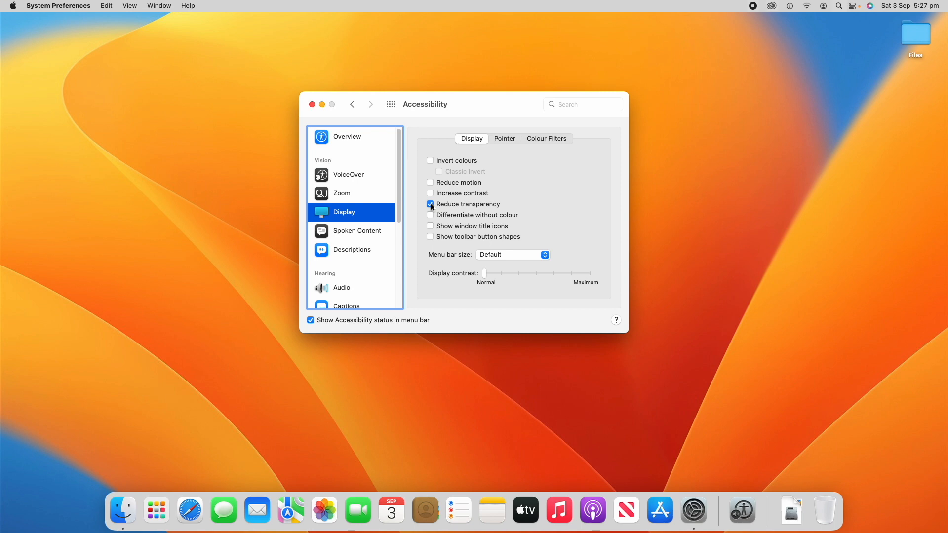
{"action": "left_click", "coordinate": [430, 204]}
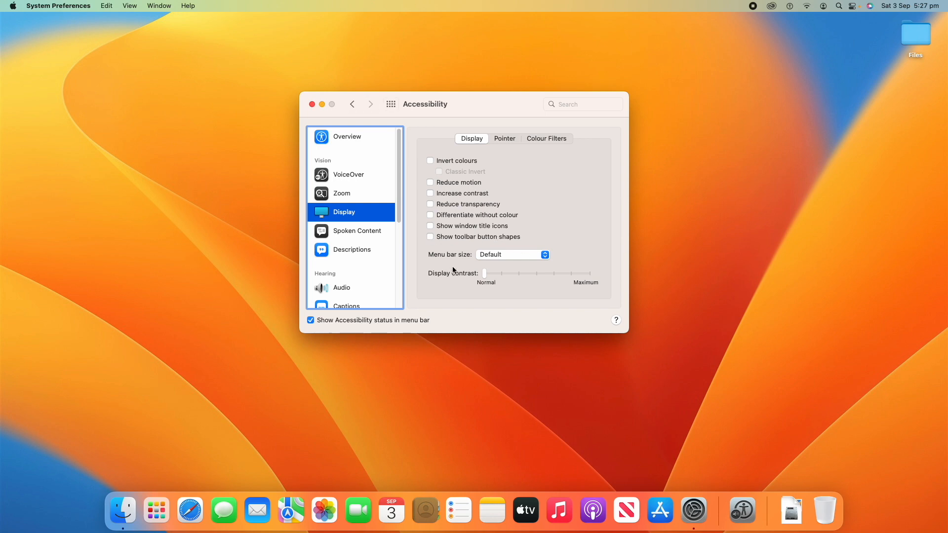
- Set menu bar size to Large then back to Default, and drag Display contrast up to maximum
{"action": "left_click", "coordinate": [512, 253]}
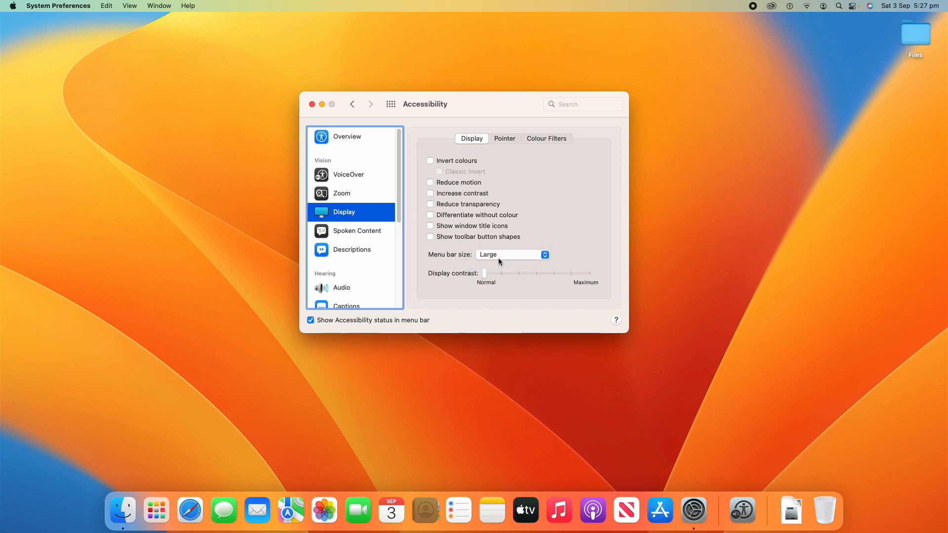
{"action": "left_click", "coordinate": [511, 254]}
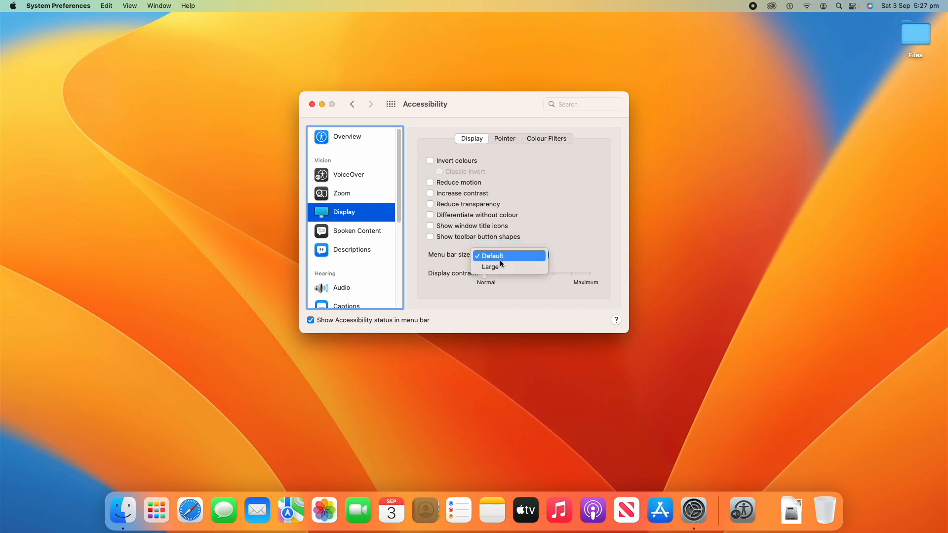
{"action": "left_click", "coordinate": [491, 255]}
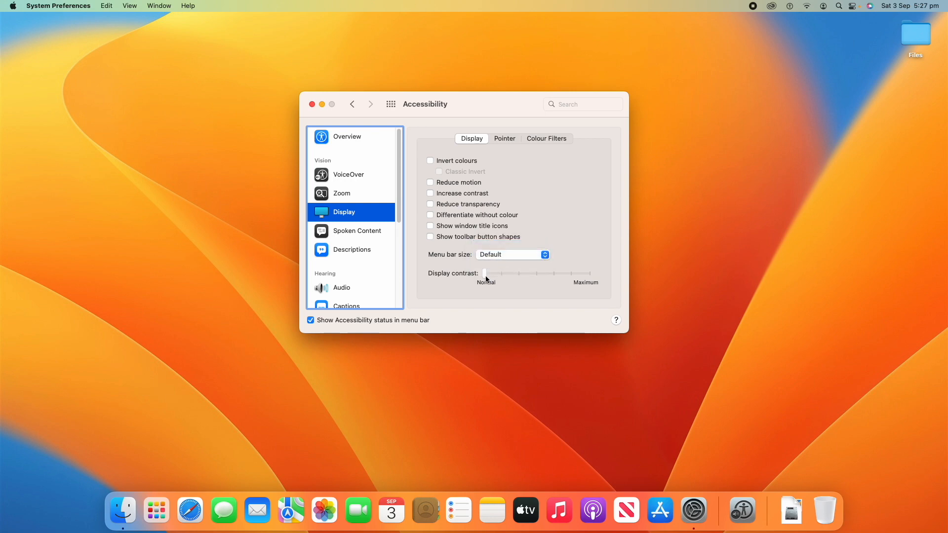
{"action": "left_click_drag", "start_coordinate": [485, 272], "coordinate": [586, 272]}
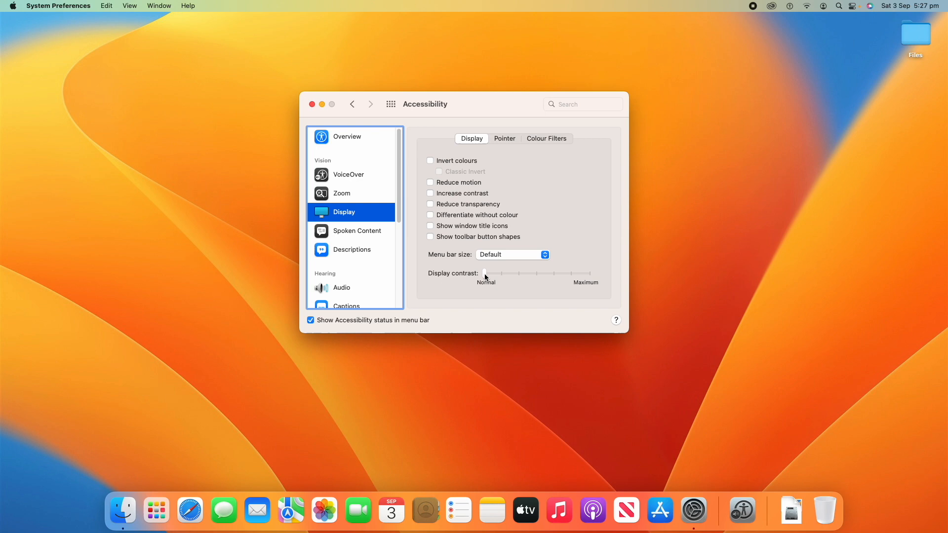
{"action": "left_click_drag", "start_coordinate": [483, 274], "coordinate": [515, 273]}
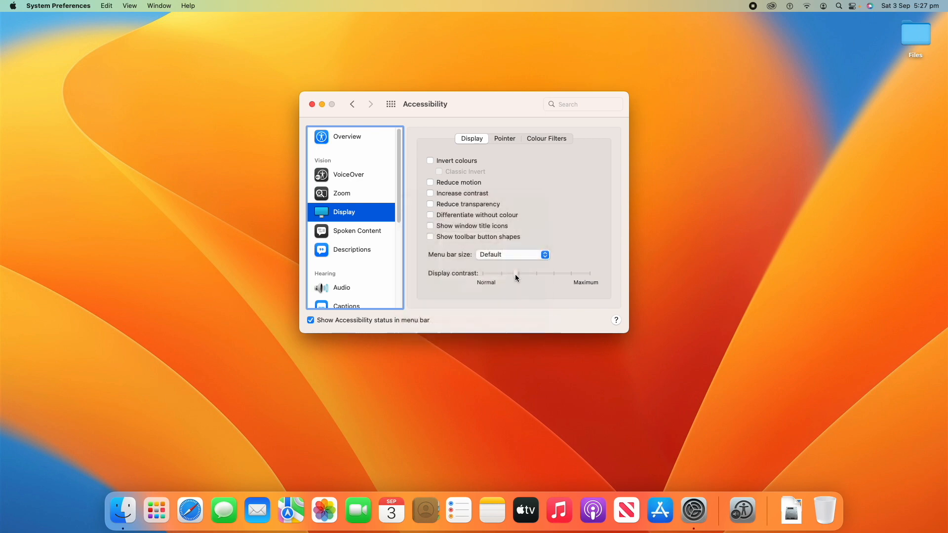
{"action": "left_click_drag", "start_coordinate": [516, 277], "coordinate": [588, 276]}
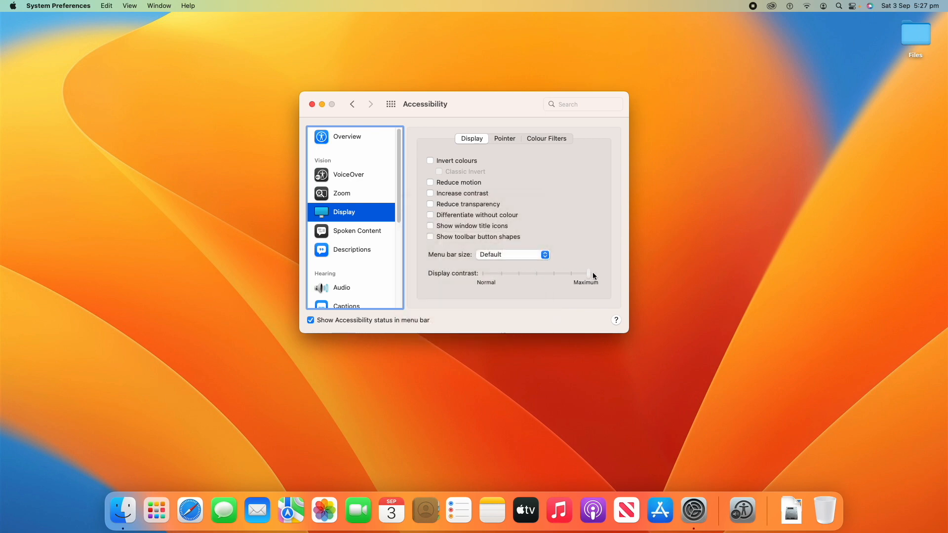
{"action": "mouse_move", "coordinate": [622, 283]}
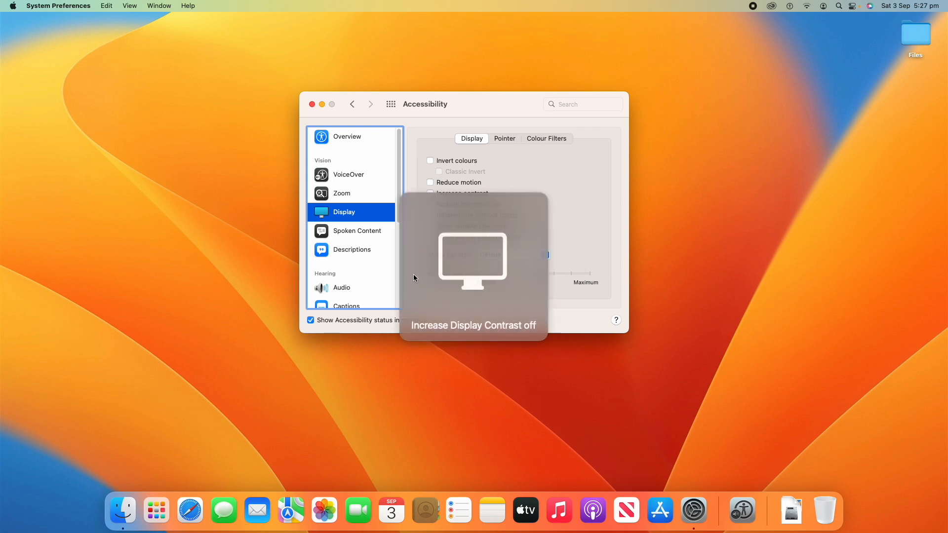
{"action": "left_click", "coordinate": [504, 138]}
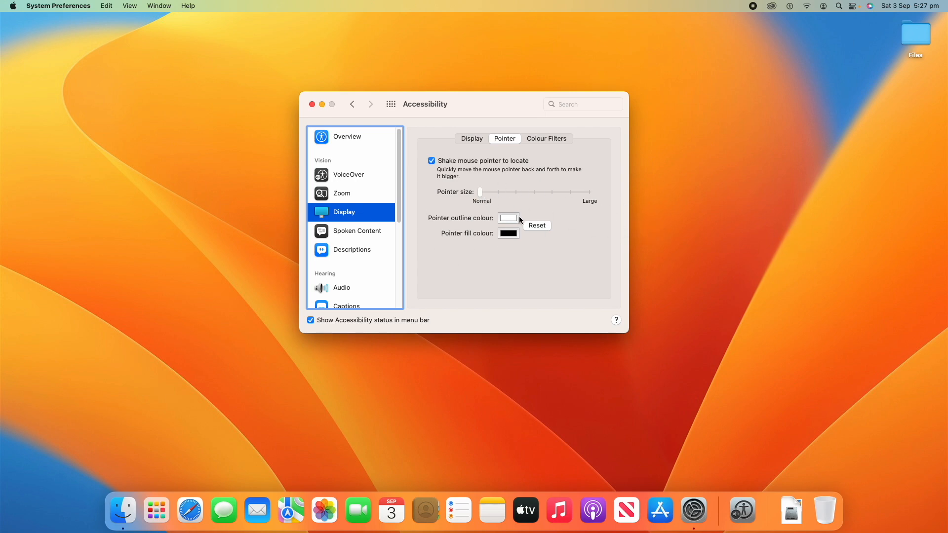
- Change the Pointer fill colour from black to a light blue via the Colours wheel
{"action": "left_click", "coordinate": [507, 217]}
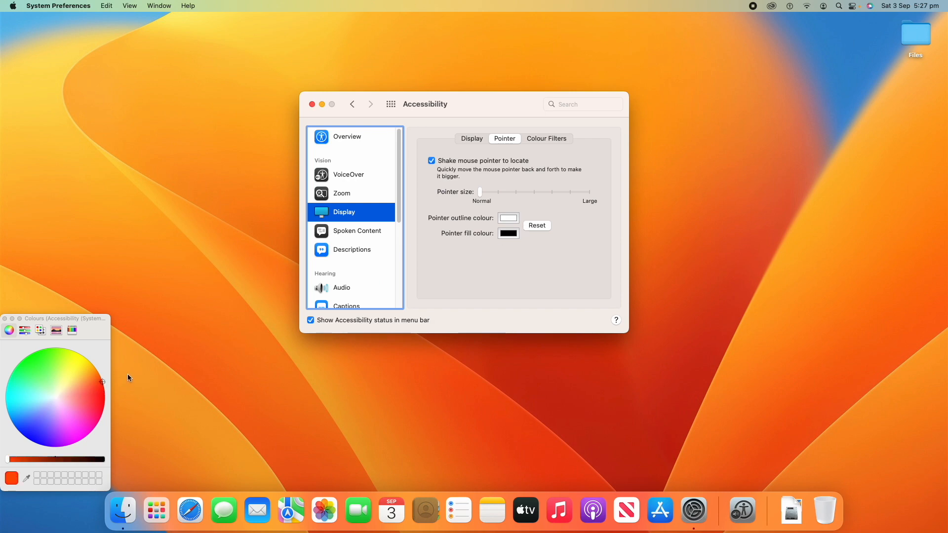
{"action": "left_click", "coordinate": [32, 430]}
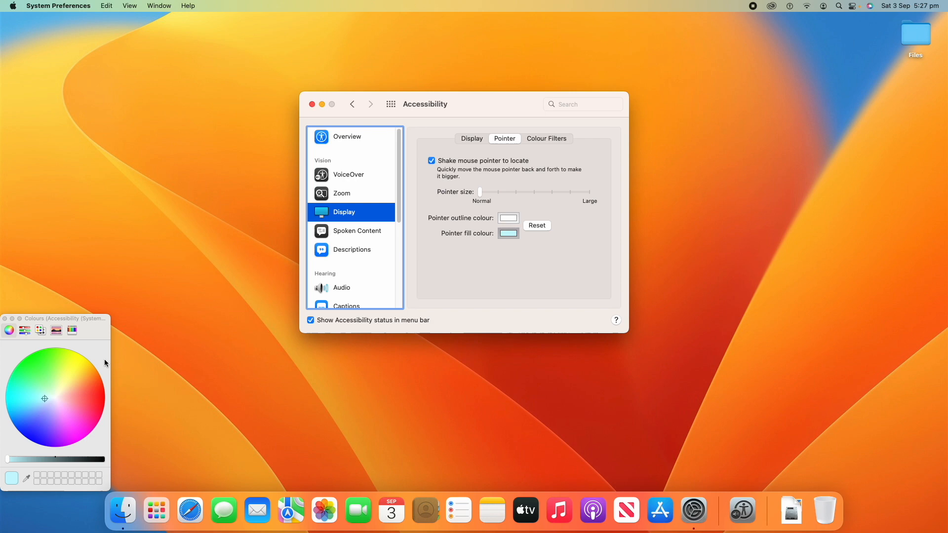
{"action": "left_click", "coordinate": [58, 398]}
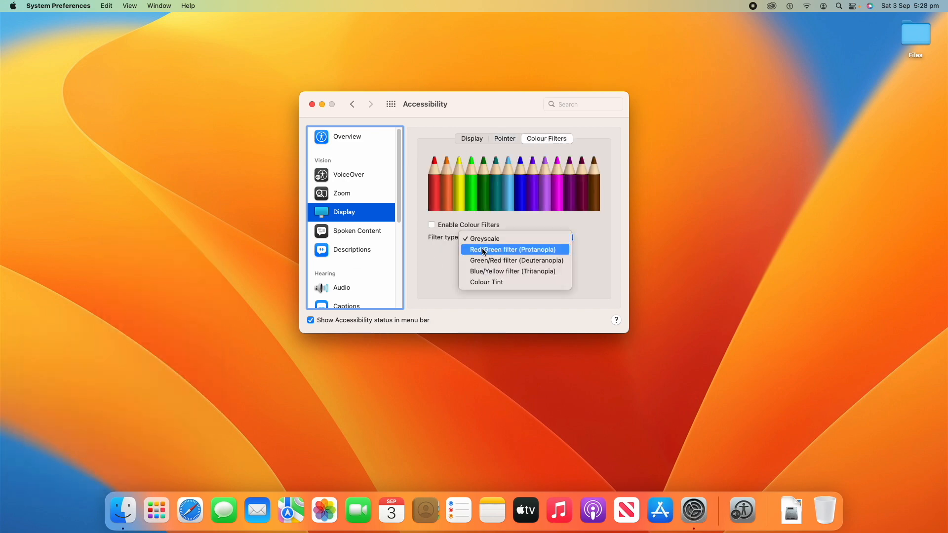
- Enable Colour Filters, switch between Greyscale and Red/Green (Protanopia), then move on to Spoken Content
{"action": "left_click", "coordinate": [512, 250]}
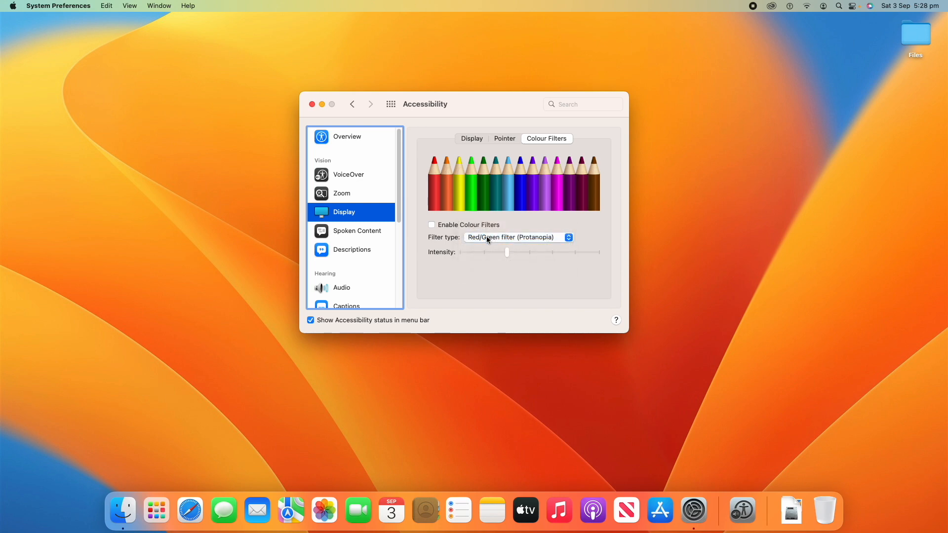
{"action": "left_click", "coordinate": [517, 237]}
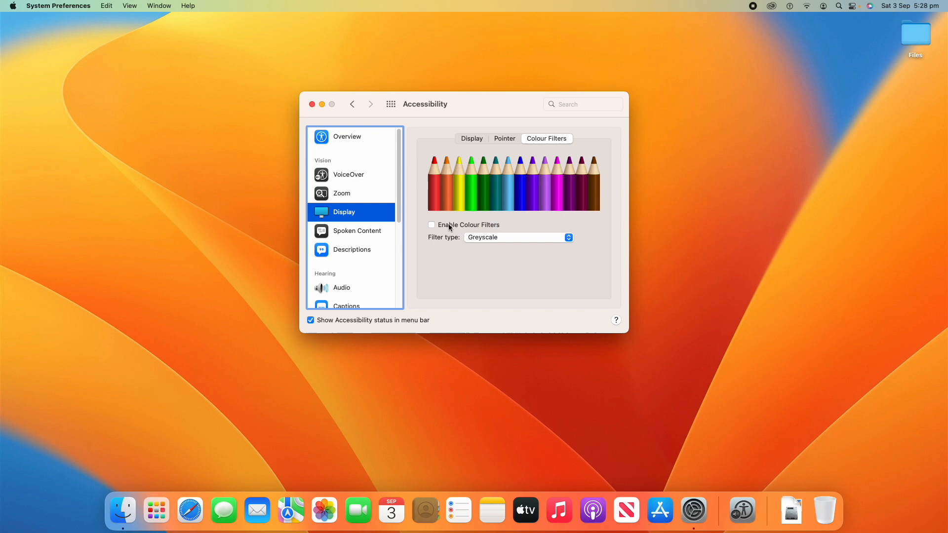
{"action": "left_click", "coordinate": [431, 225]}
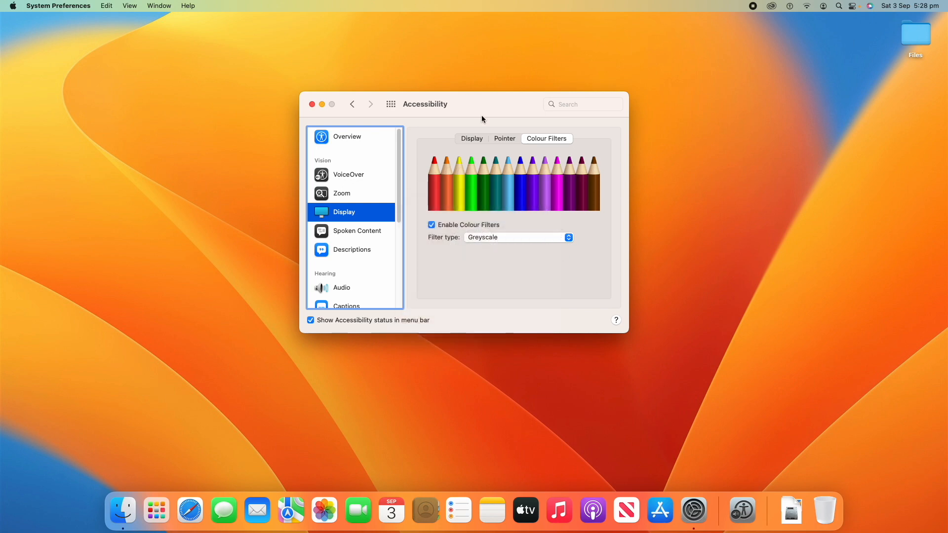
{"action": "mouse_move", "coordinate": [433, 325]}
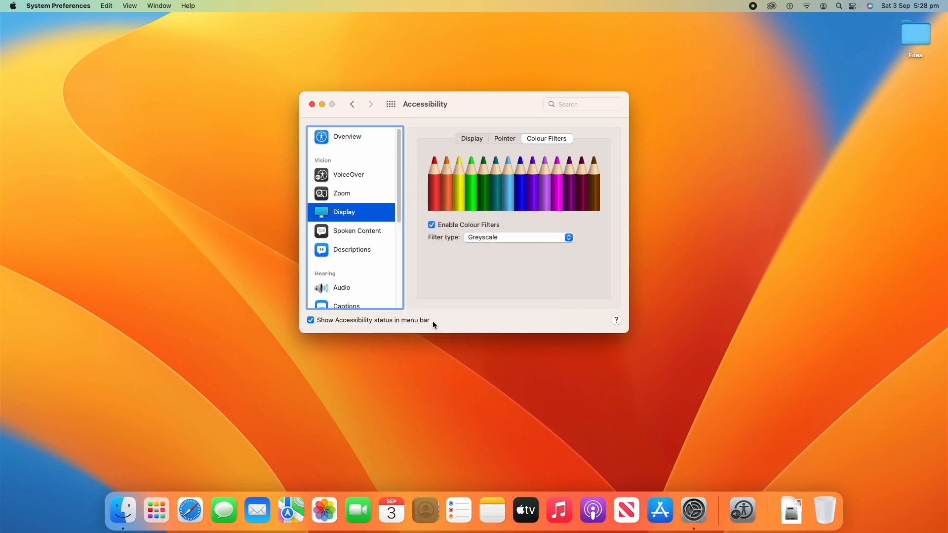
{"action": "mouse_move", "coordinate": [506, 312]}
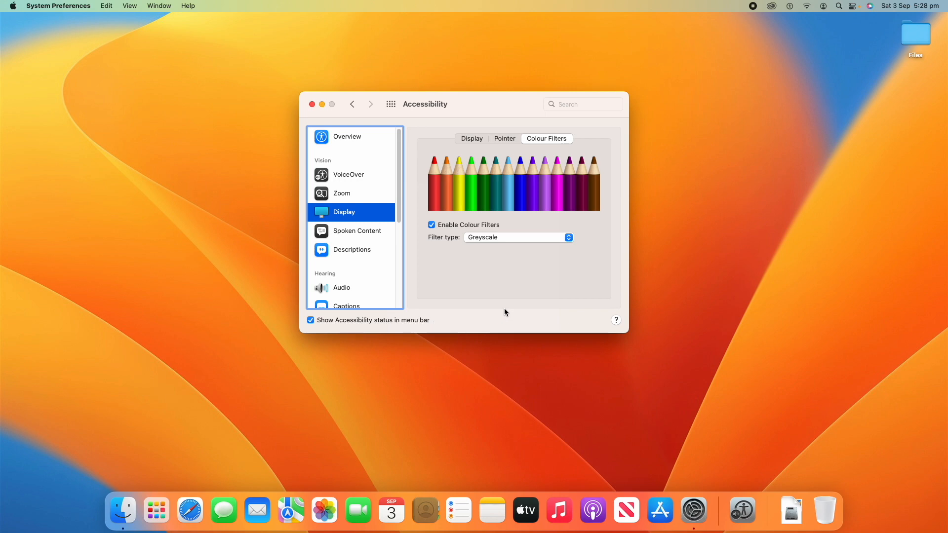
{"action": "left_click", "coordinate": [517, 237]}
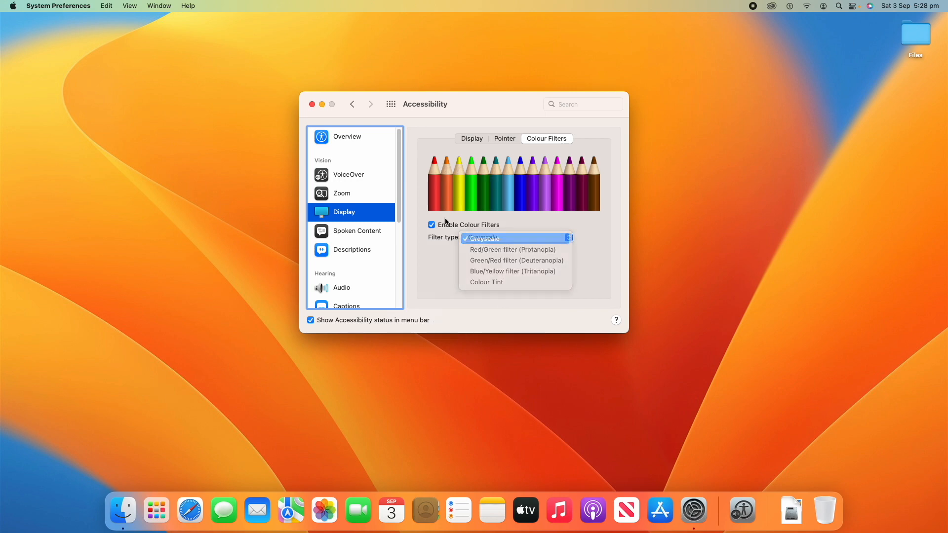
{"action": "left_click", "coordinate": [513, 249]}
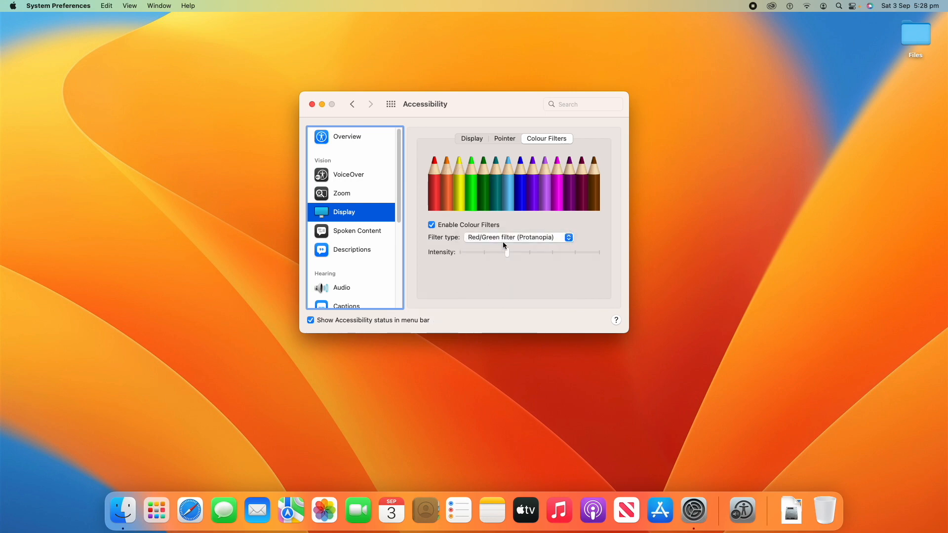
{"action": "left_click", "coordinate": [518, 237]}
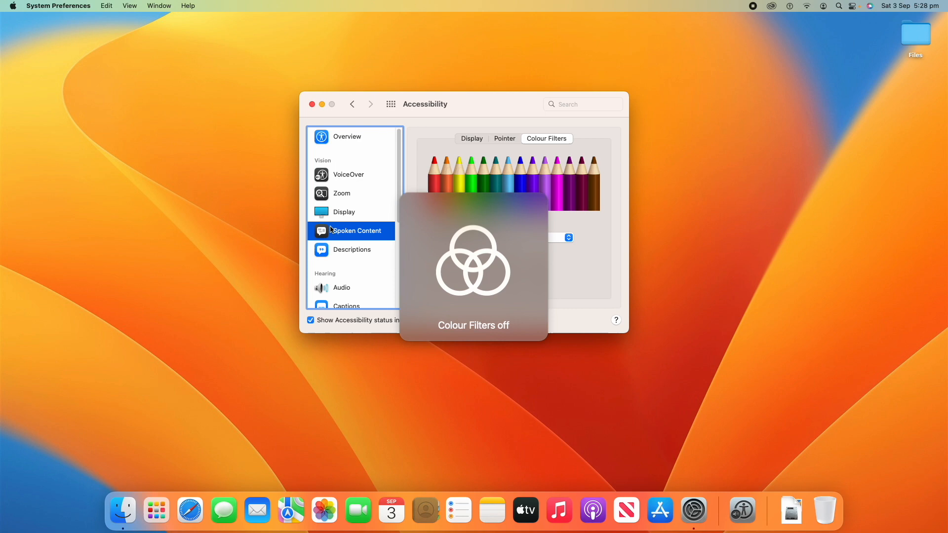
- Pick a voice from the System Voice pop-up in the Spoken Content settings
{"action": "left_click", "coordinate": [356, 230]}
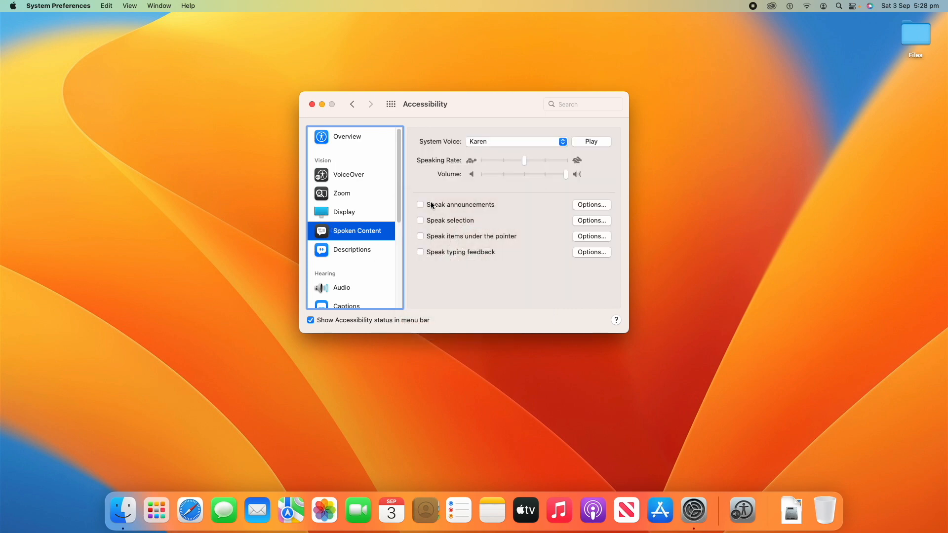
{"action": "left_click", "coordinate": [516, 141]}
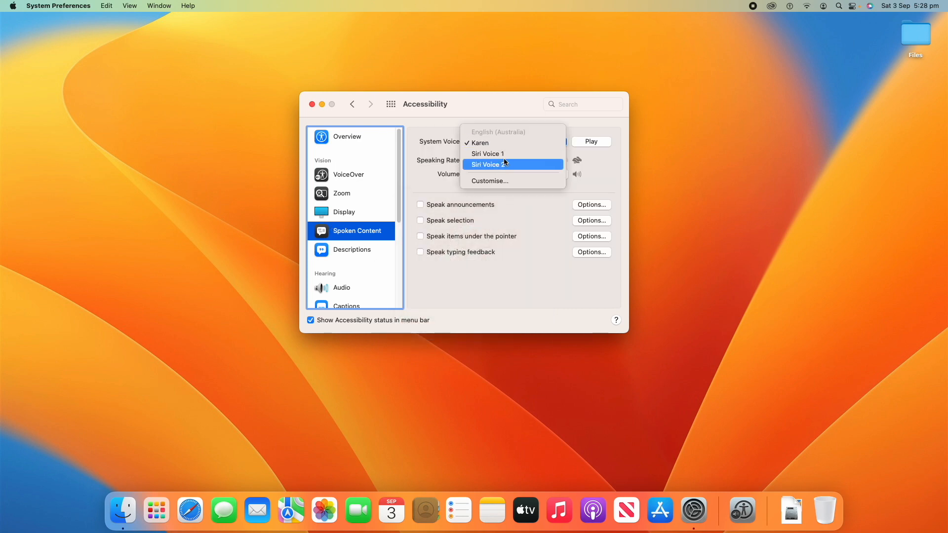
{"action": "left_click", "coordinate": [486, 154]}
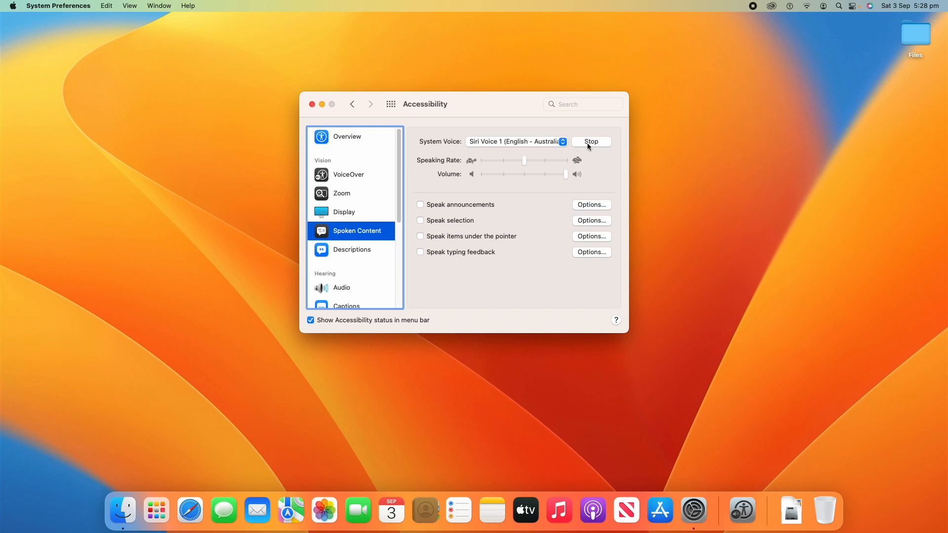
{"action": "left_click", "coordinate": [516, 141]}
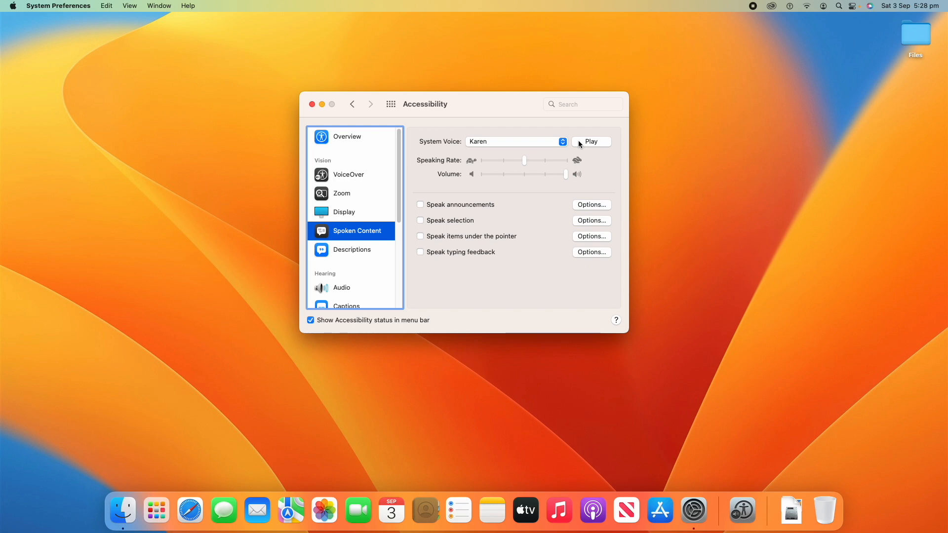
- Play and stop a sample of the system voice, then move to the Descriptions settings
{"action": "left_click", "coordinate": [591, 141]}
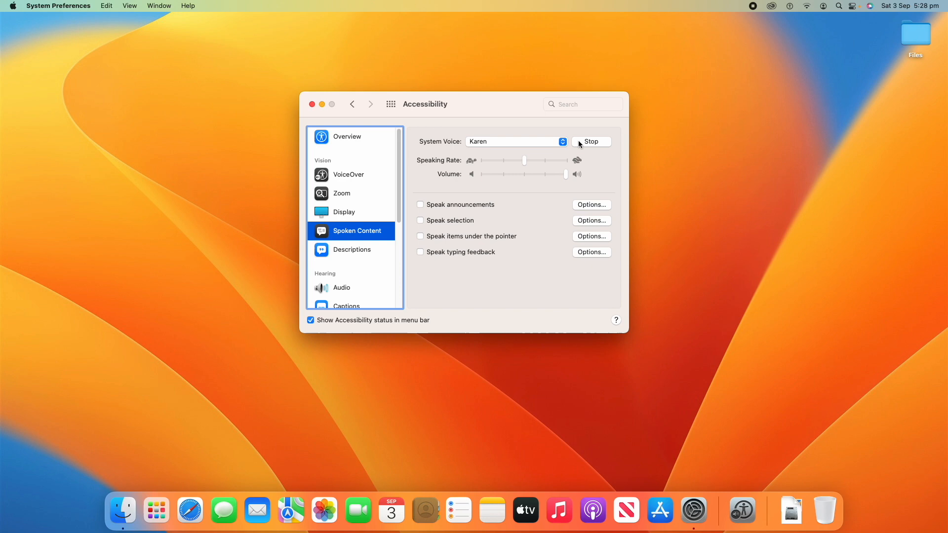
{"action": "left_click", "coordinate": [590, 141]}
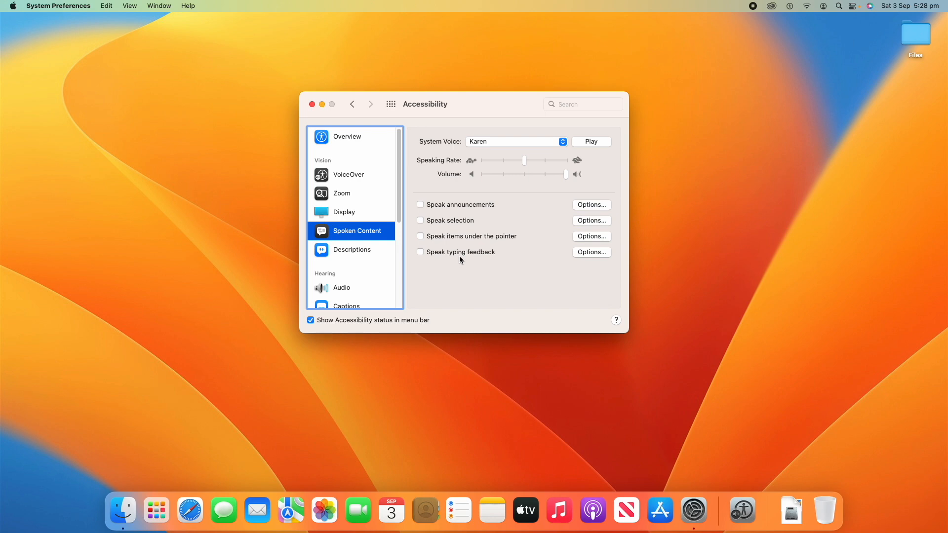
{"action": "mouse_move", "coordinate": [434, 208]}
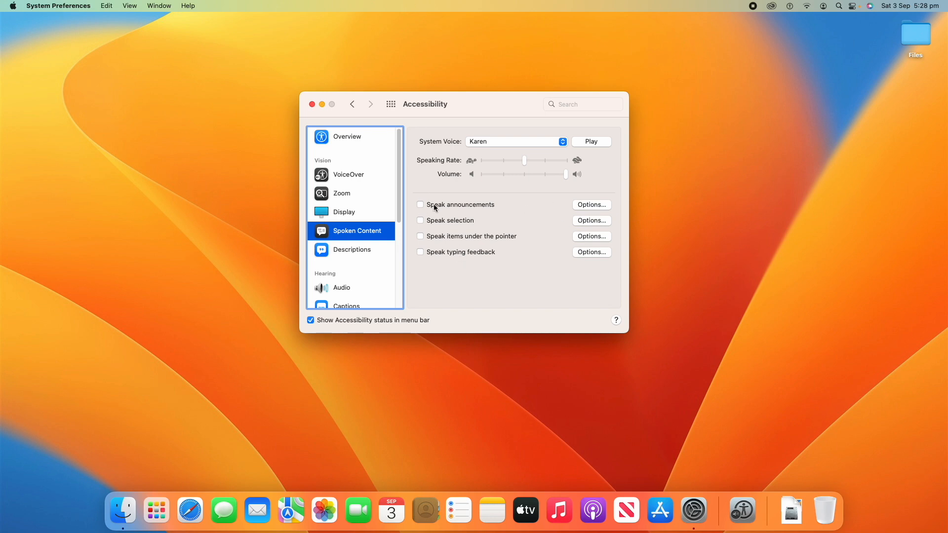
{"action": "mouse_move", "coordinate": [596, 262]}
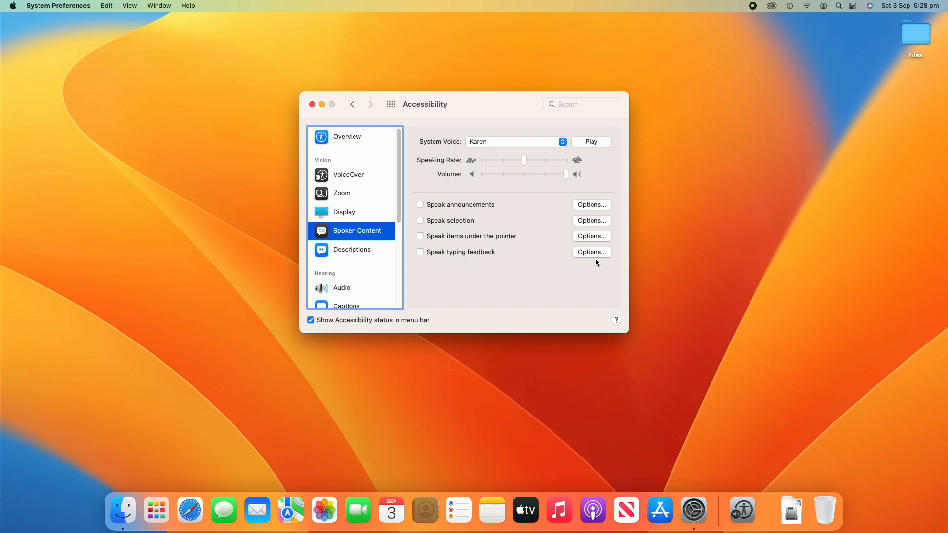
{"action": "mouse_move", "coordinate": [486, 249]}
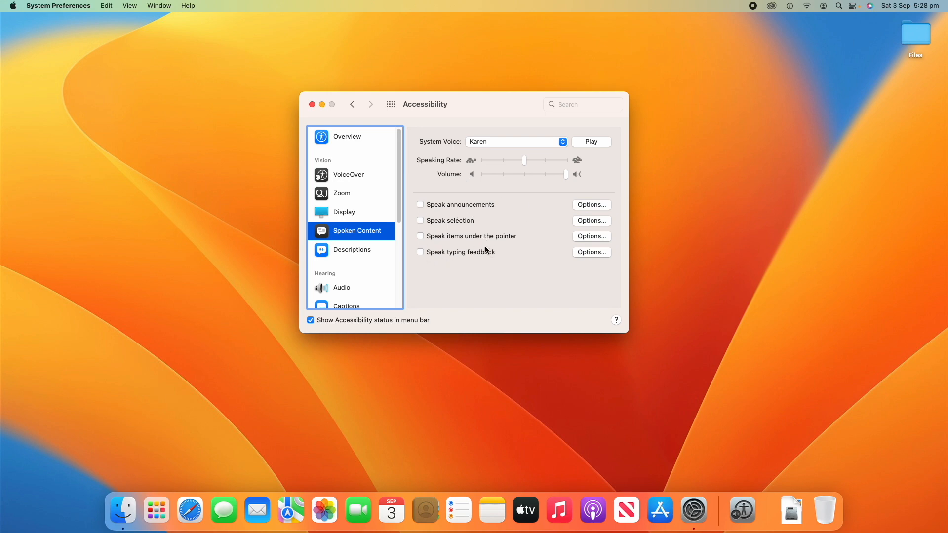
{"action": "mouse_move", "coordinate": [290, 257]}
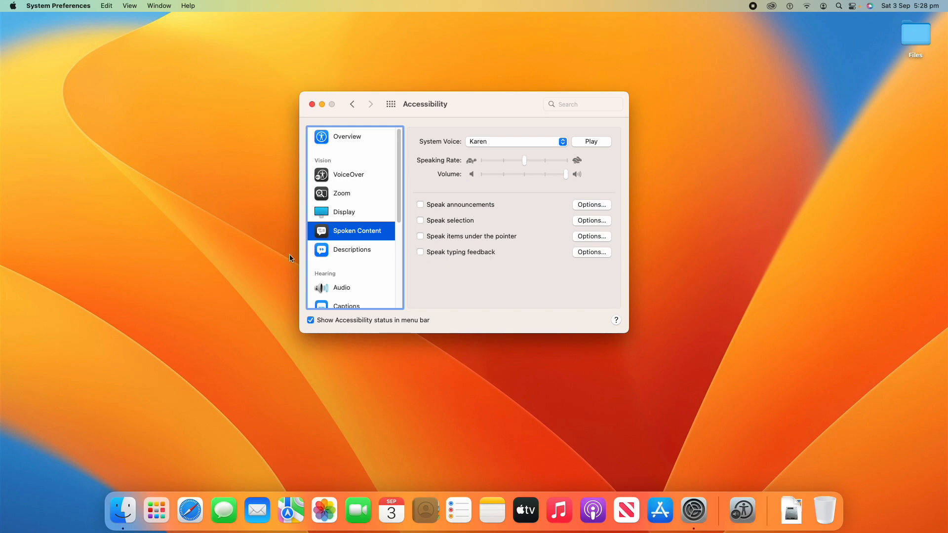
{"action": "left_click", "coordinate": [353, 250]}
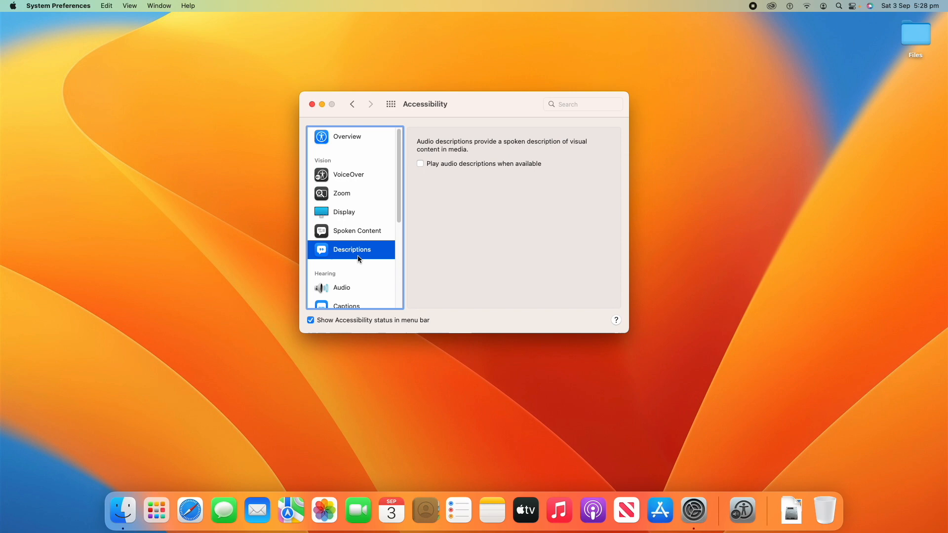
{"action": "mouse_move", "coordinate": [434, 188]}
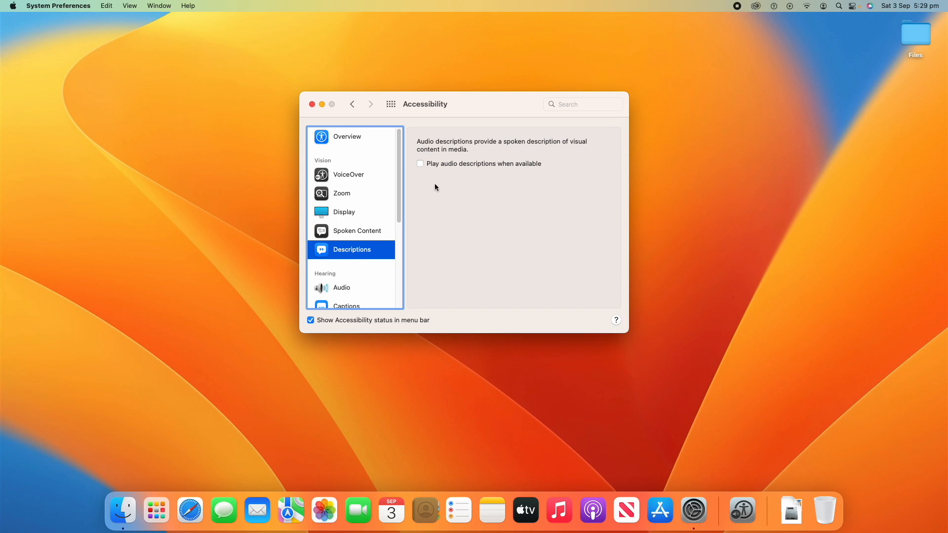
- Toggle 'Play audio descriptions when available' on and off, then show the hearing Audio settings
{"action": "left_click", "coordinate": [421, 164]}
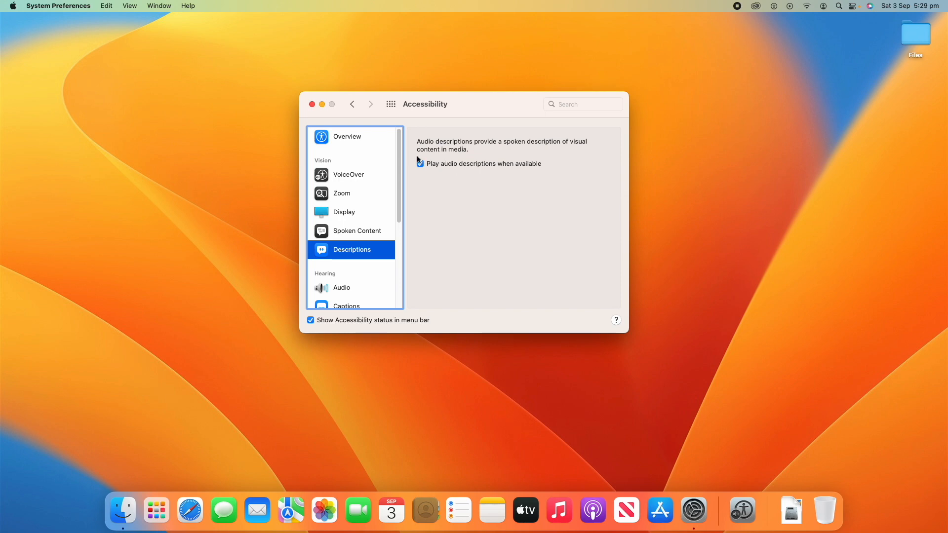
{"action": "left_click", "coordinate": [420, 163]}
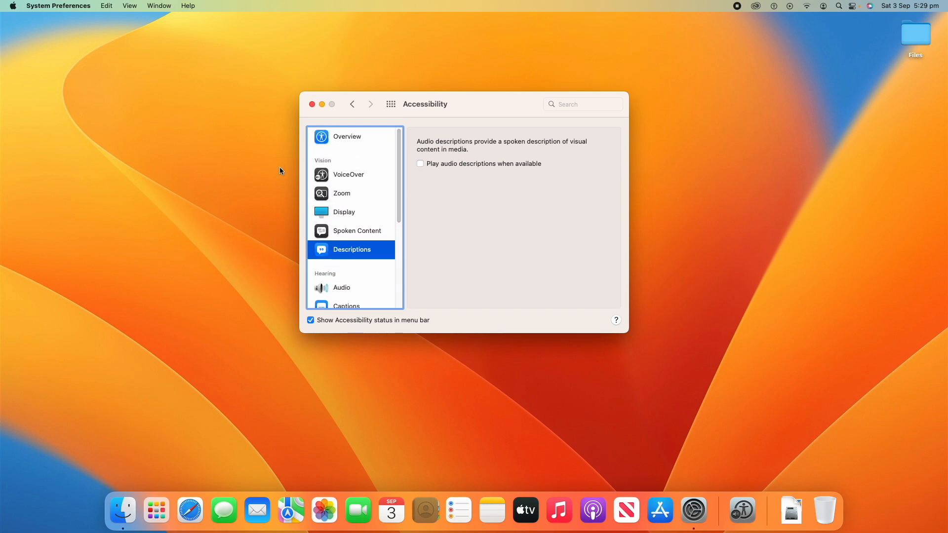
{"action": "scroll", "scroll_direction": "down", "scroll_amount": 3}
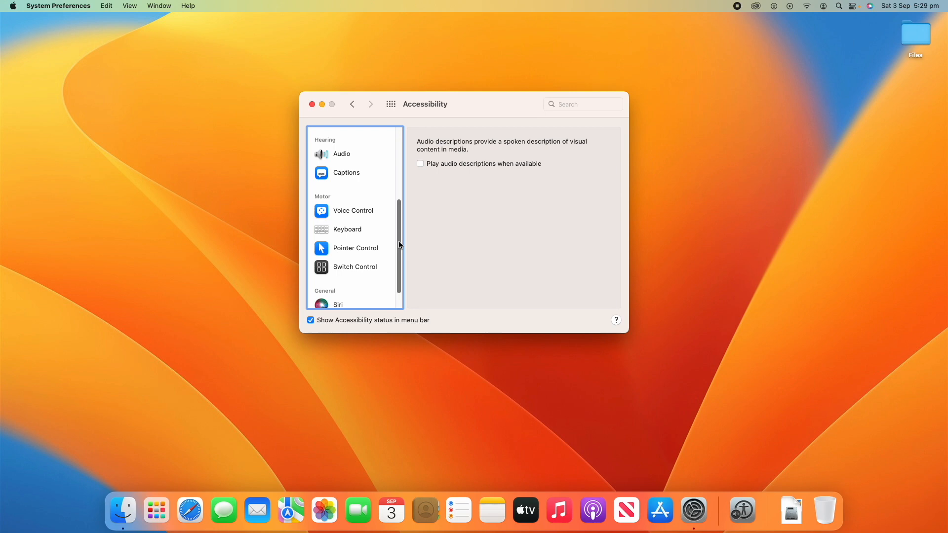
{"action": "left_click", "coordinate": [342, 150]}
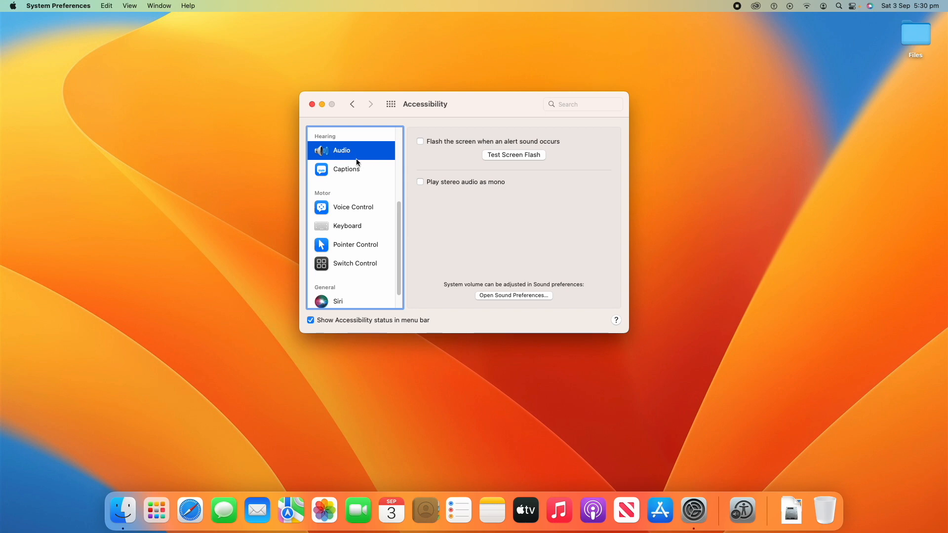
{"action": "mouse_move", "coordinate": [429, 155]}
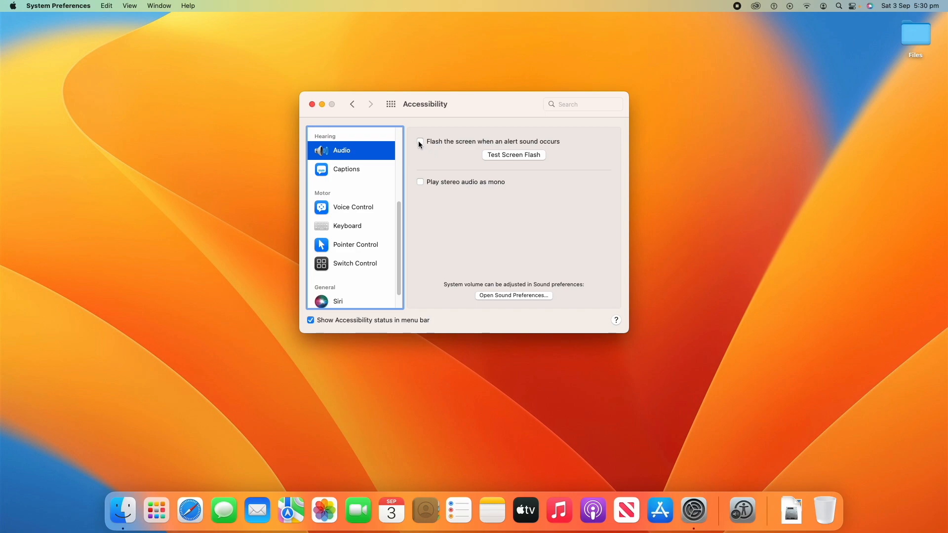
{"action": "left_click", "coordinate": [421, 141]}
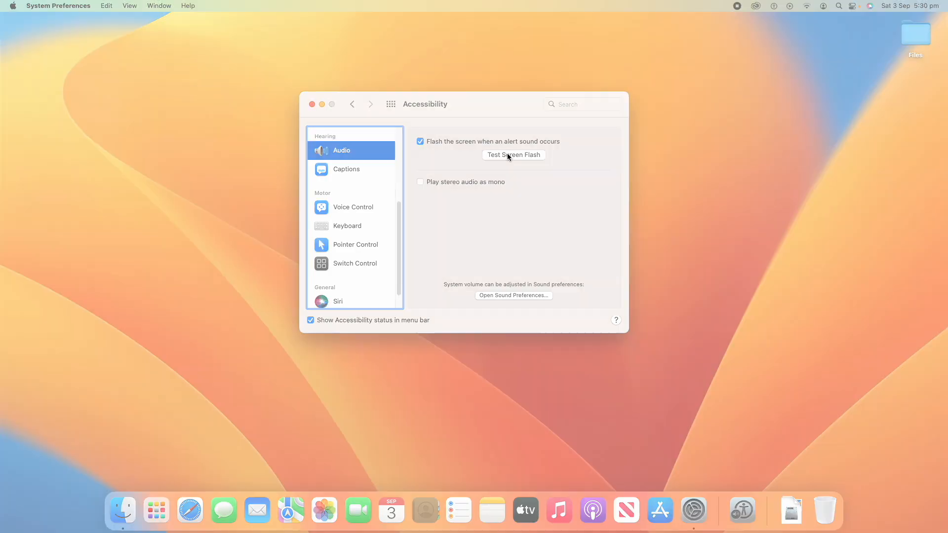
{"action": "left_click", "coordinate": [514, 155]}
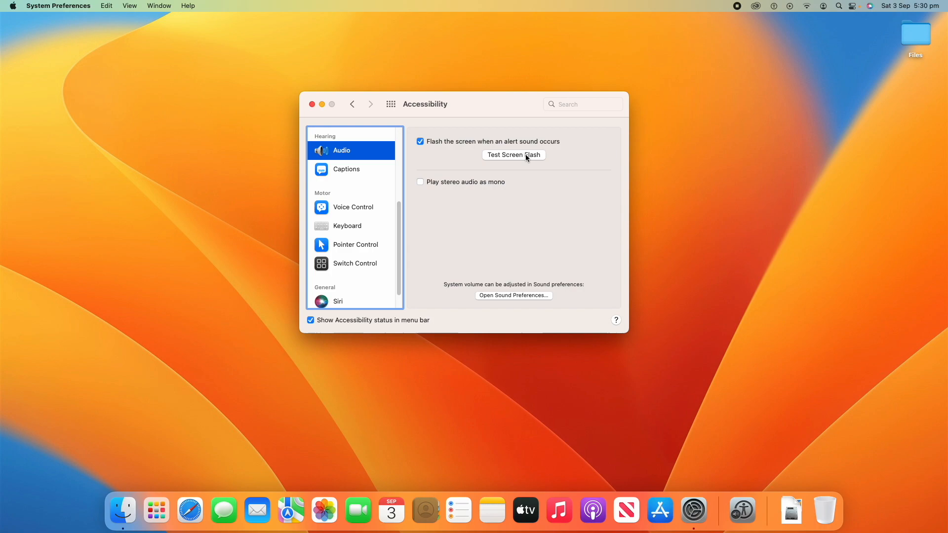
{"action": "left_click", "coordinate": [513, 155]}
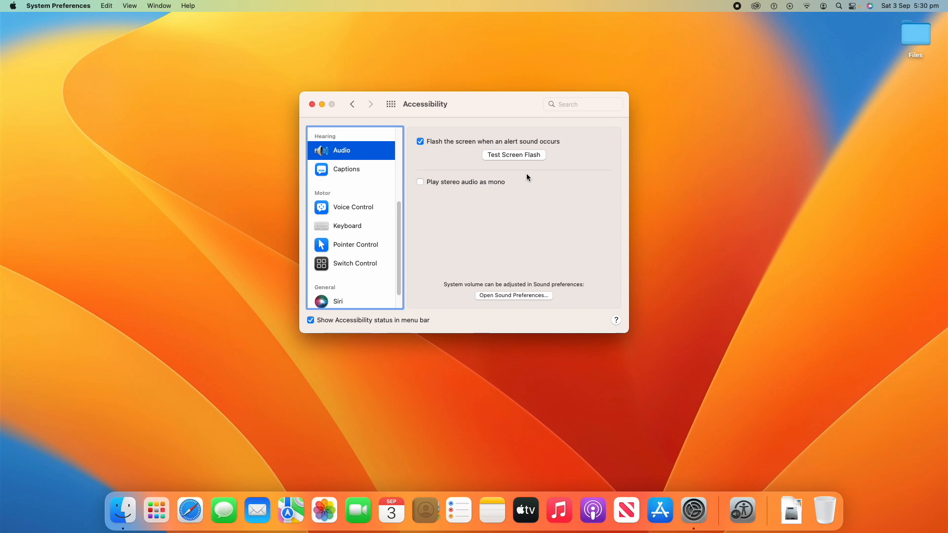
{"action": "mouse_move", "coordinate": [519, 171]}
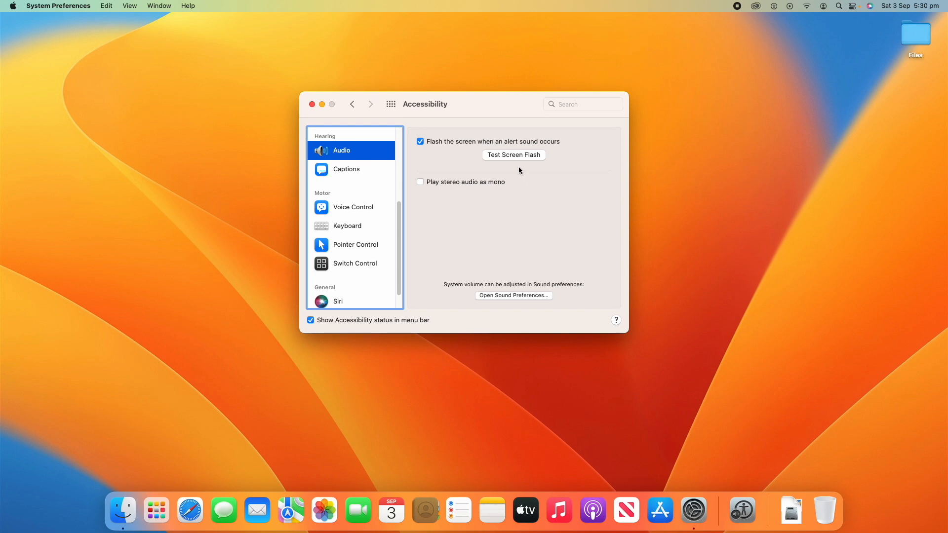
{"action": "mouse_move", "coordinate": [539, 197]}
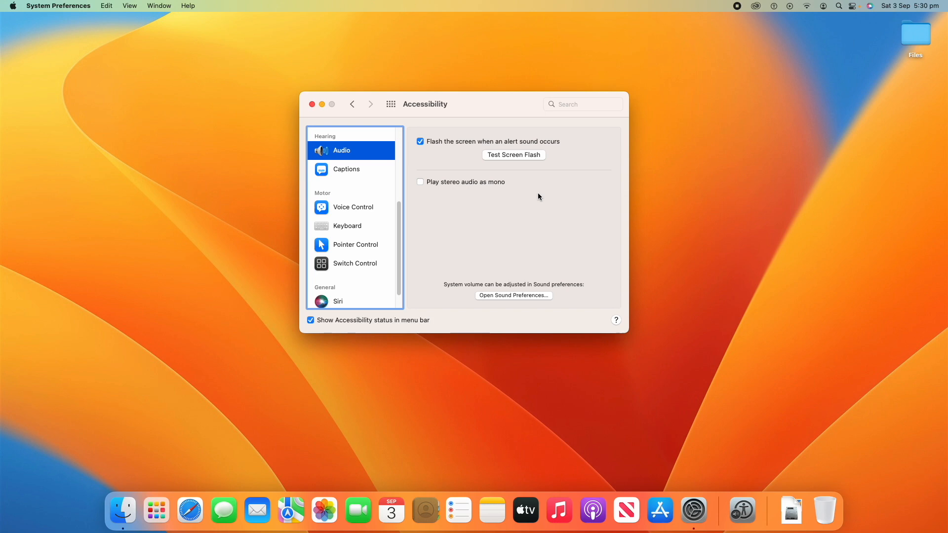
{"action": "left_click", "coordinate": [419, 182]}
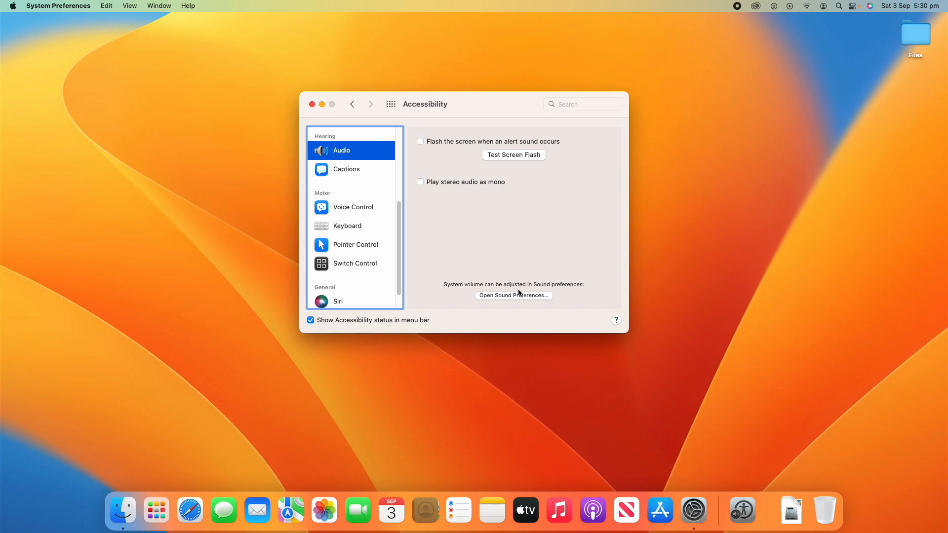
{"action": "mouse_move", "coordinate": [488, 285]}
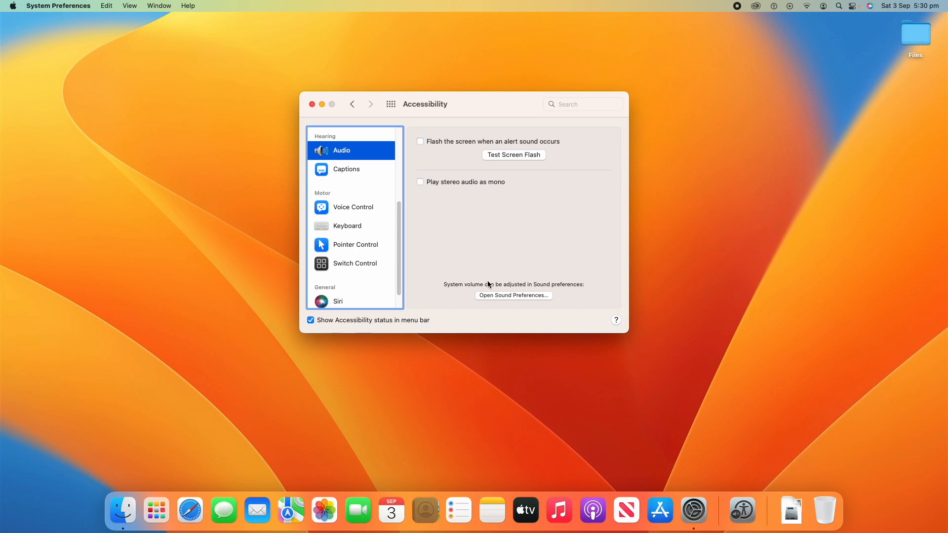
{"action": "mouse_move", "coordinate": [529, 309]}
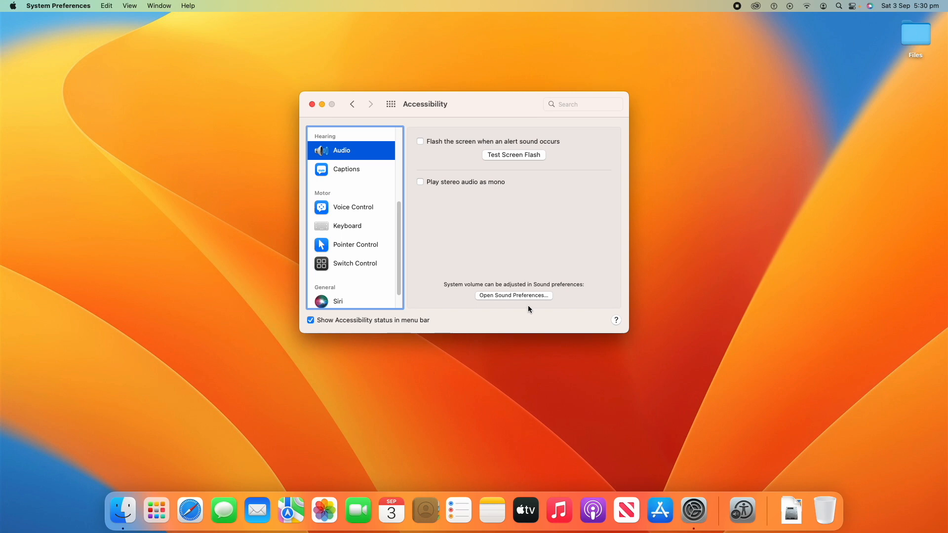
{"action": "mouse_move", "coordinate": [528, 305]}
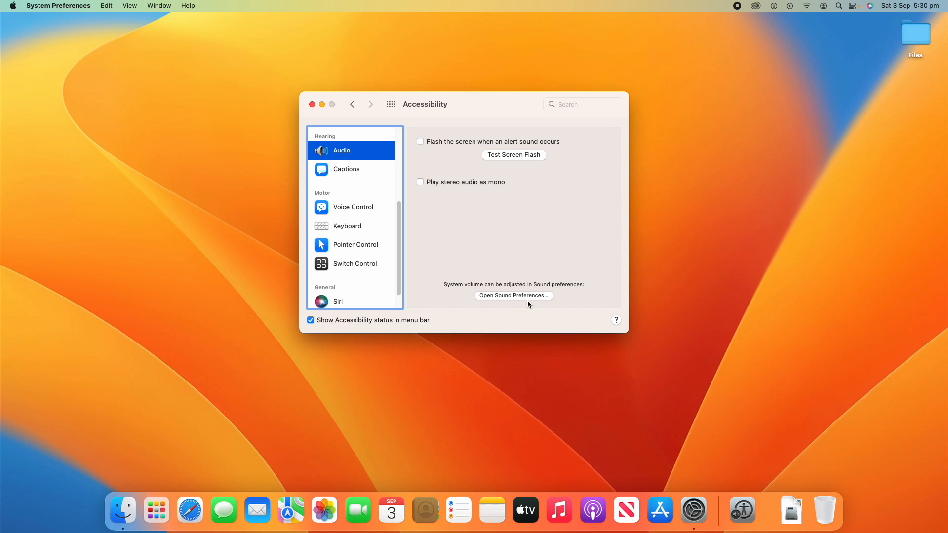
{"action": "mouse_move", "coordinate": [542, 310]}
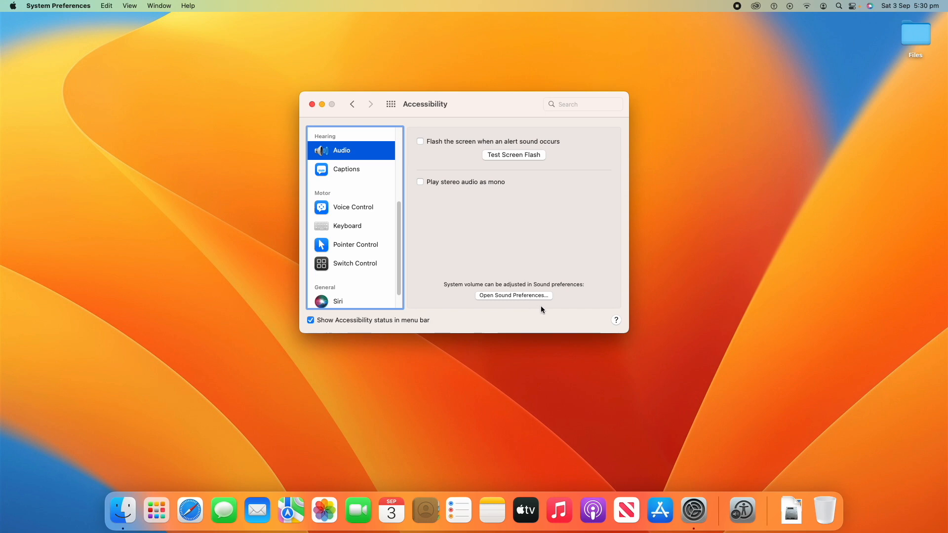
{"action": "mouse_move", "coordinate": [538, 309]}
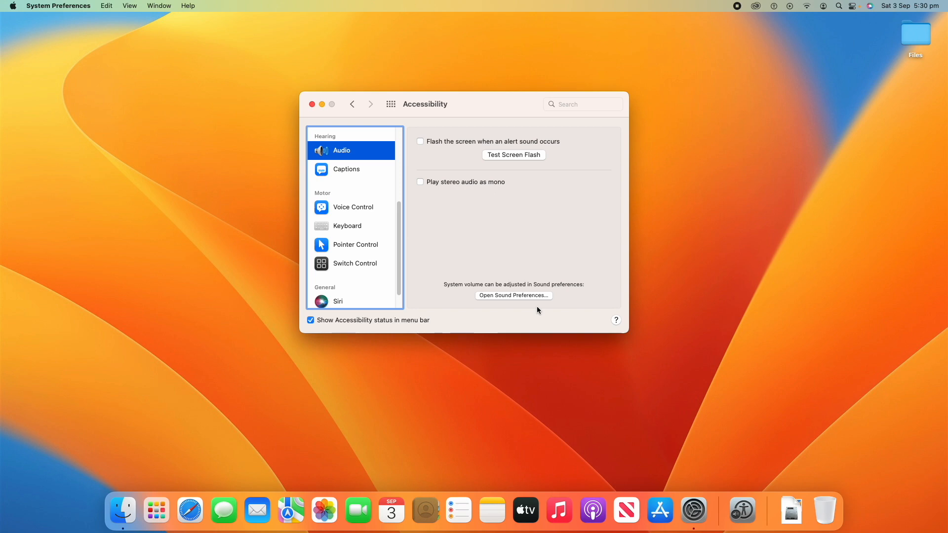
{"action": "mouse_move", "coordinate": [470, 249]}
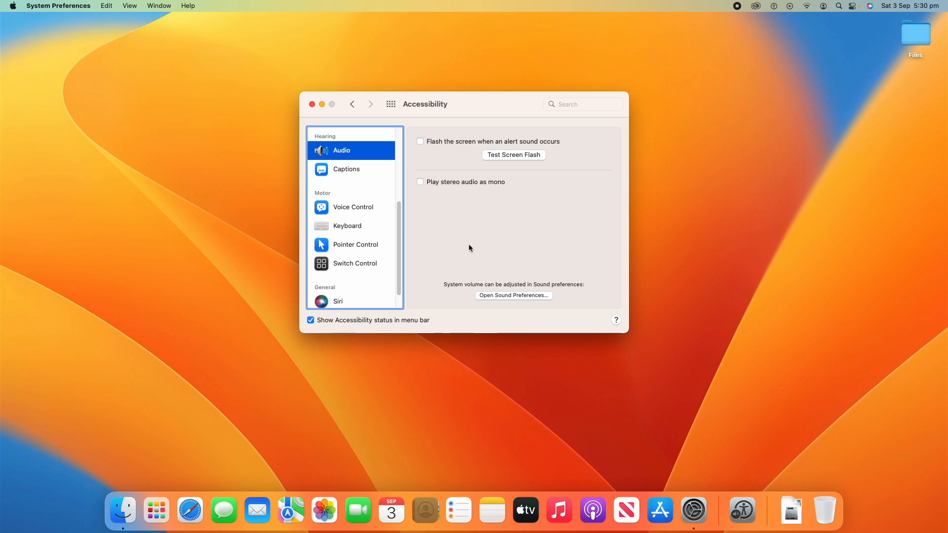
{"action": "mouse_move", "coordinate": [366, 171]}
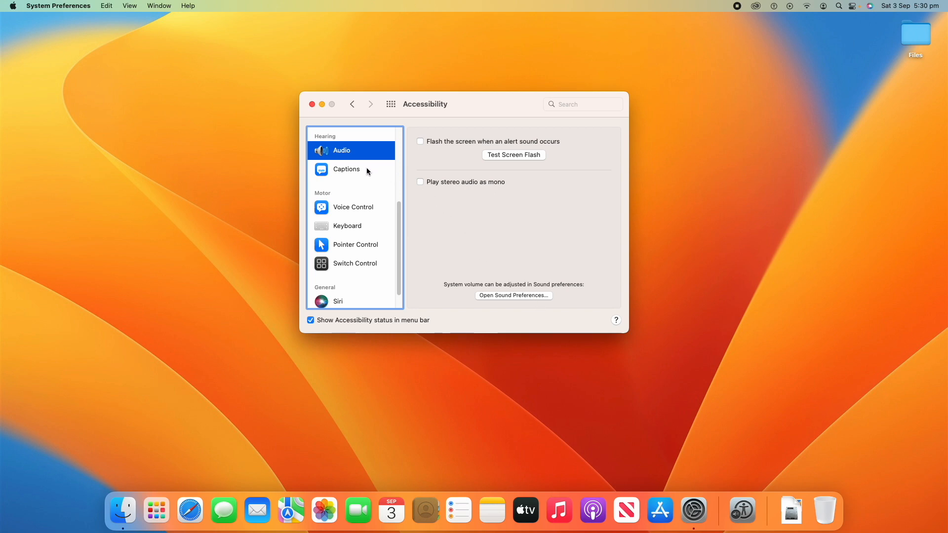
- Preview the Outline Text, Transparent Background and Large Text caption styles
{"action": "left_click", "coordinate": [345, 169]}
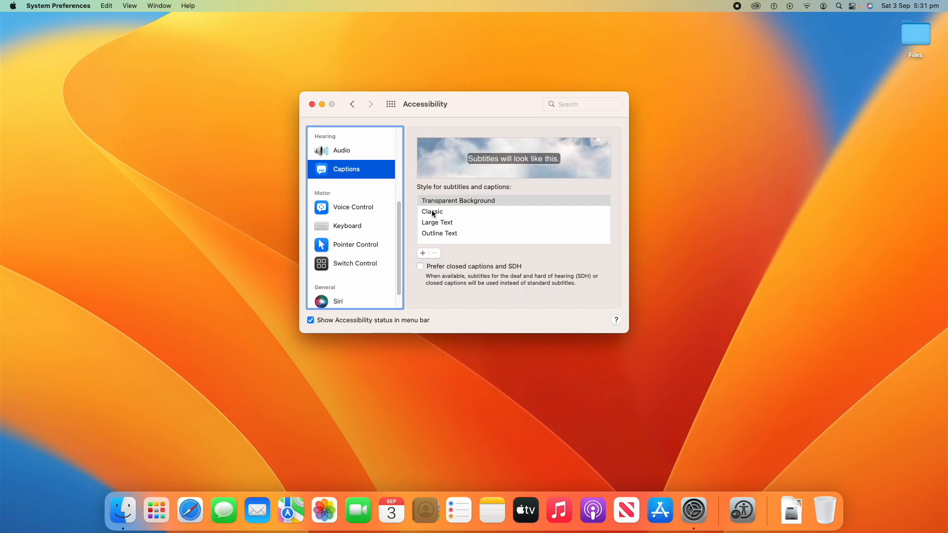
{"action": "left_click", "coordinate": [439, 233]}
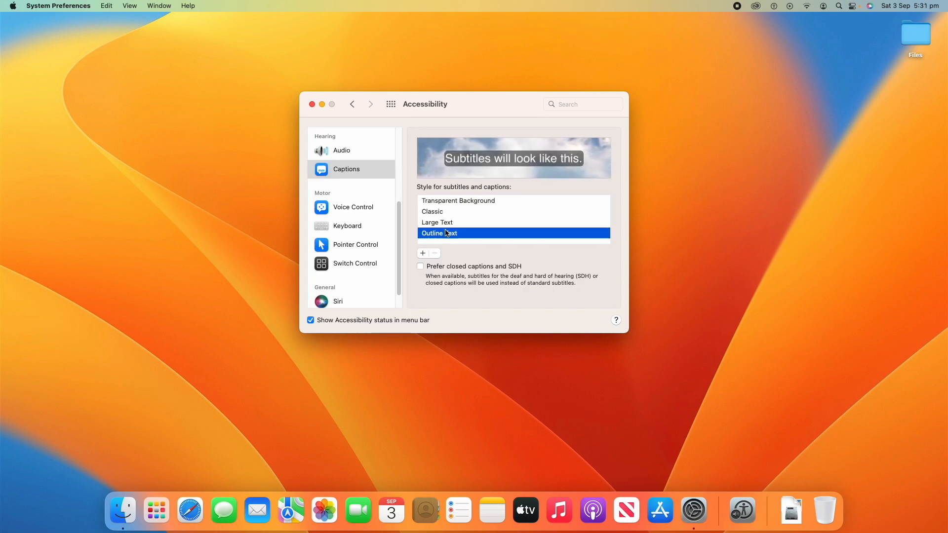
{"action": "left_click", "coordinate": [458, 201]}
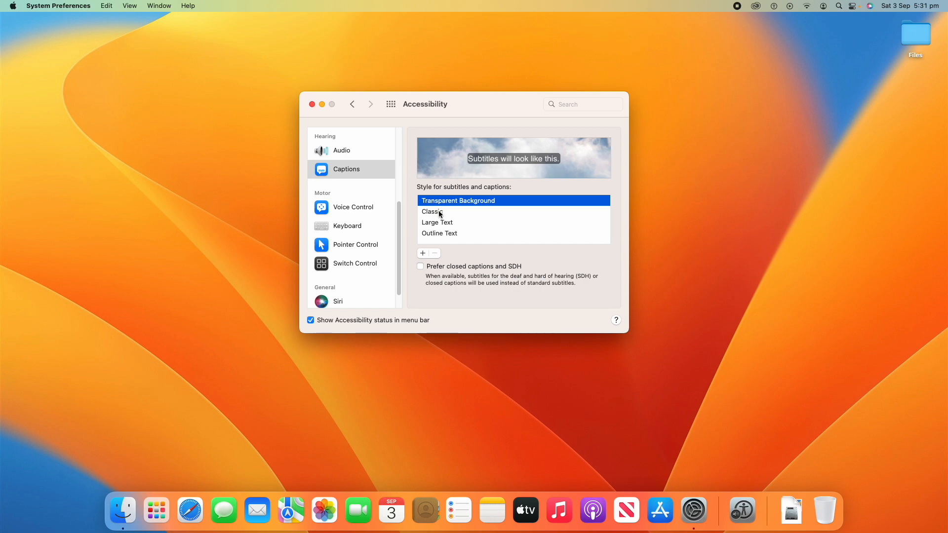
{"action": "left_click", "coordinate": [437, 222]}
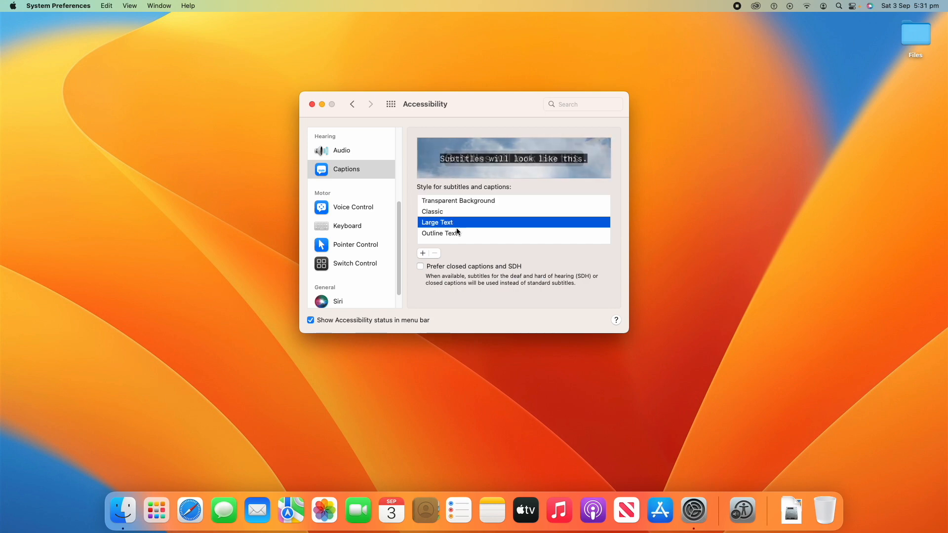
{"action": "left_click", "coordinate": [457, 200]}
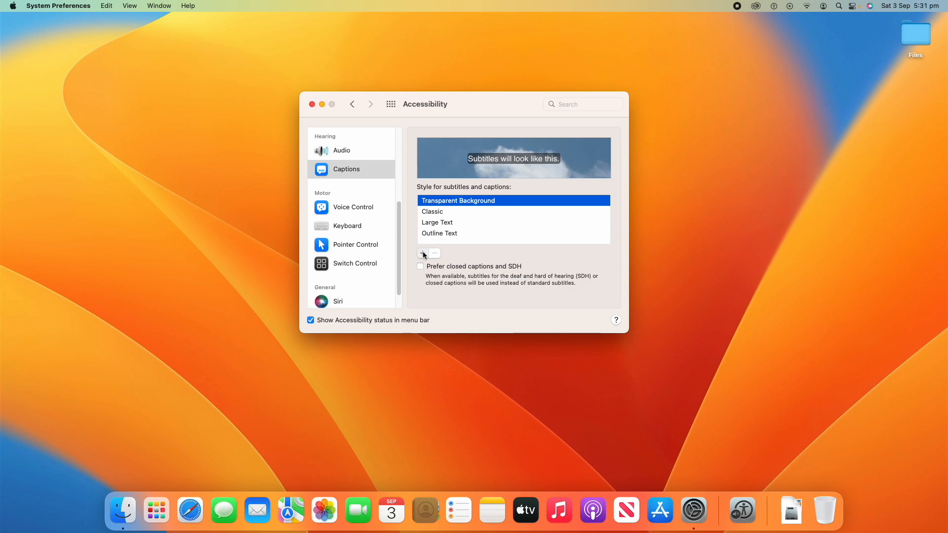
- Start a new caption style, look at its background and text colour choices, then cancel it
{"action": "left_click", "coordinate": [424, 253]}
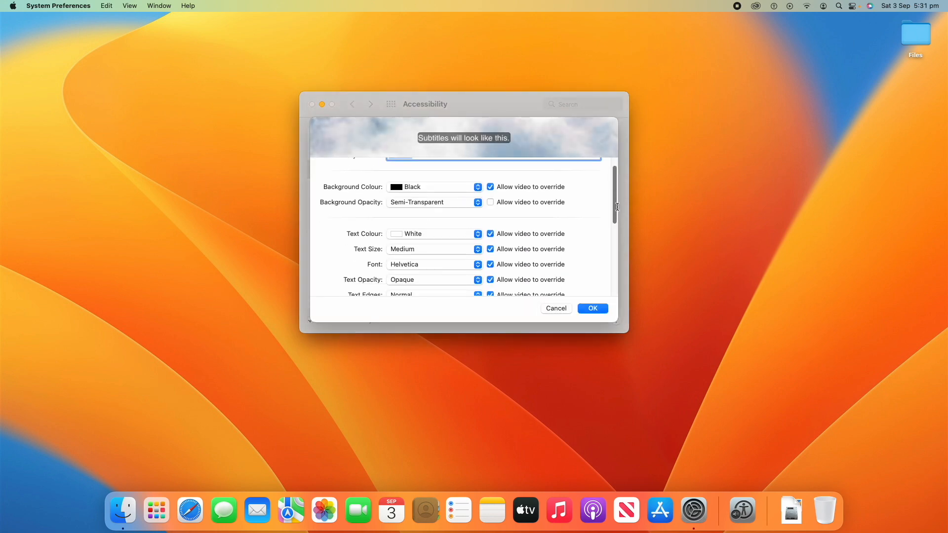
{"action": "left_click", "coordinate": [477, 186]}
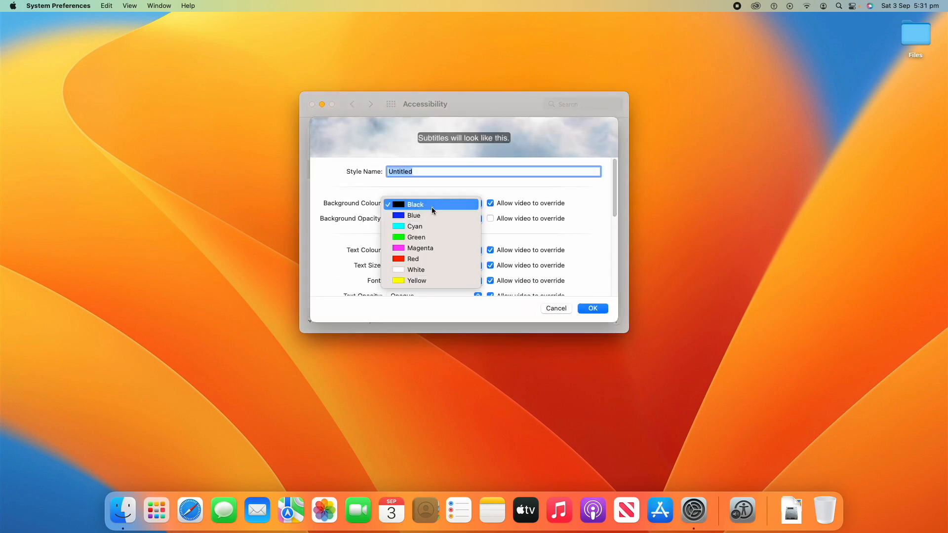
{"action": "left_click", "coordinate": [414, 215]}
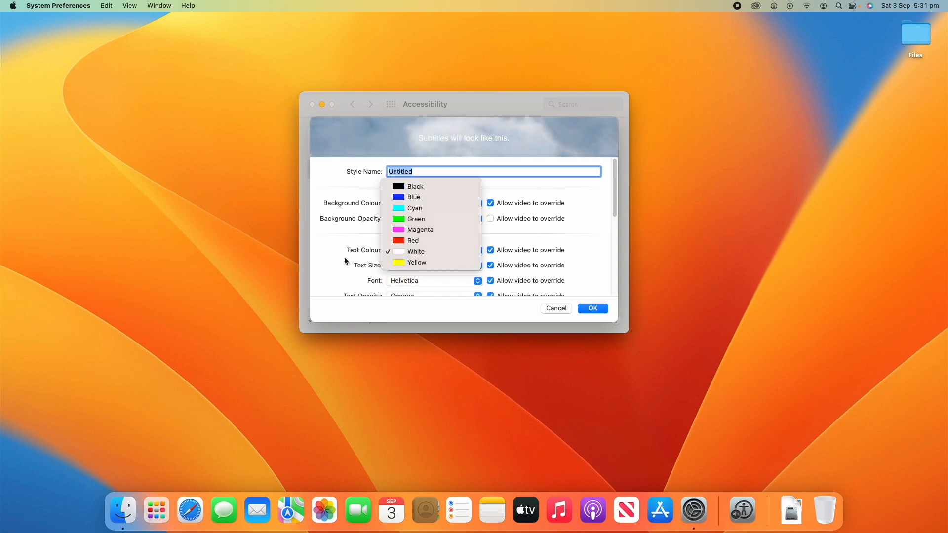
{"action": "left_click", "coordinate": [555, 308]}
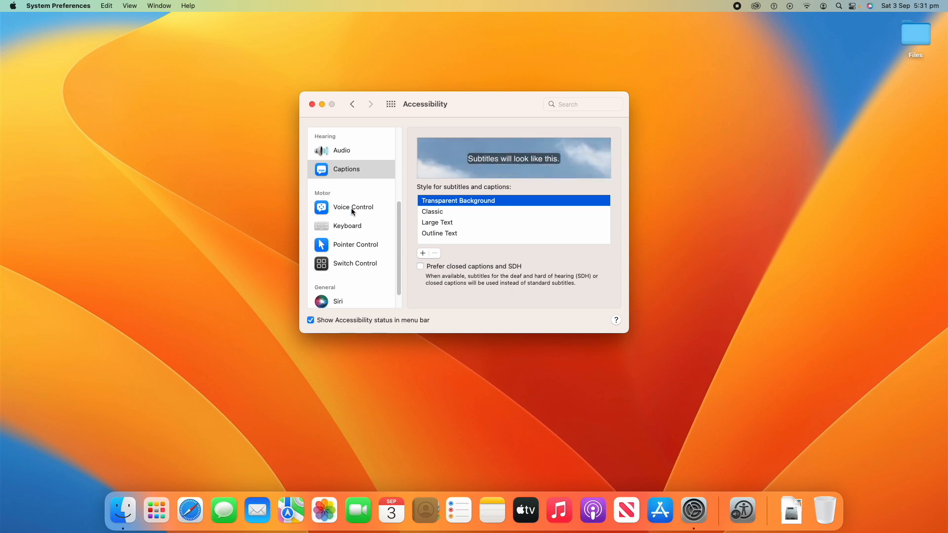
{"action": "mouse_move", "coordinate": [333, 218]}
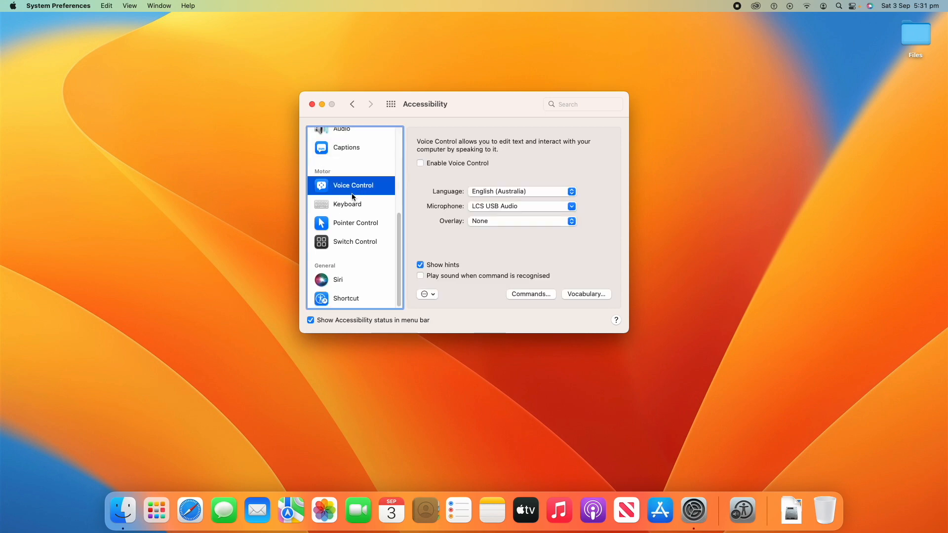
{"action": "mouse_move", "coordinate": [419, 195]}
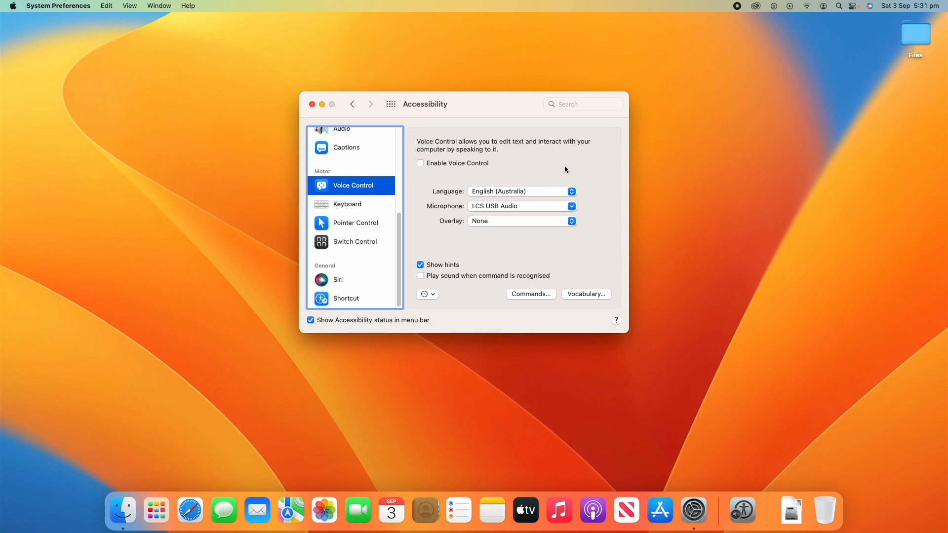
{"action": "mouse_move", "coordinate": [496, 150]}
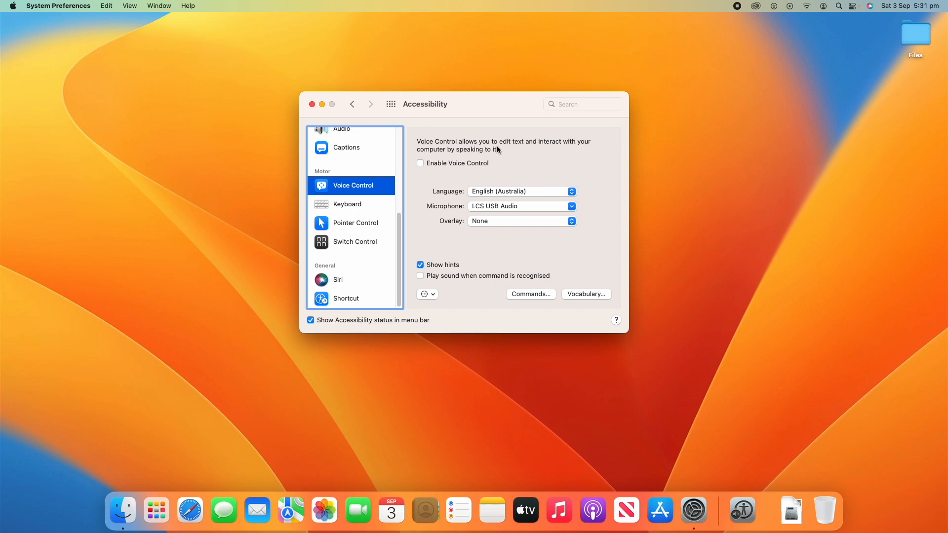
- Enable Voice Control with the password, turn it off again, and set the recognised-command sound
{"action": "left_click", "coordinate": [421, 163]}
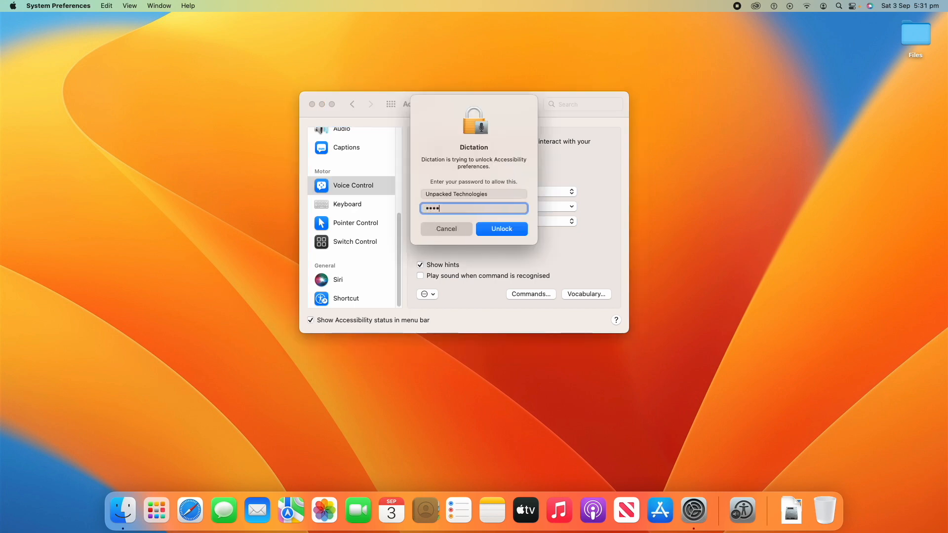
{"action": "left_click", "coordinate": [501, 228]}
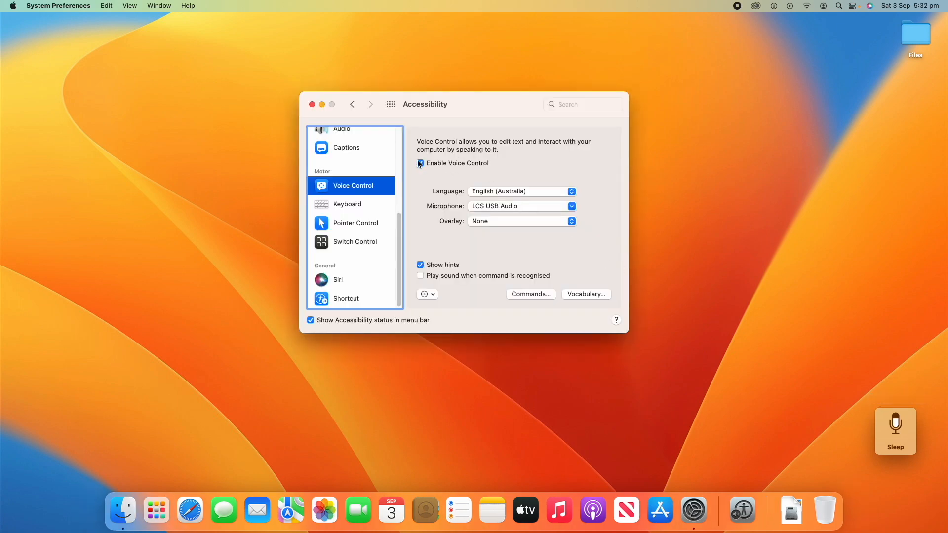
{"action": "left_click", "coordinate": [420, 163]}
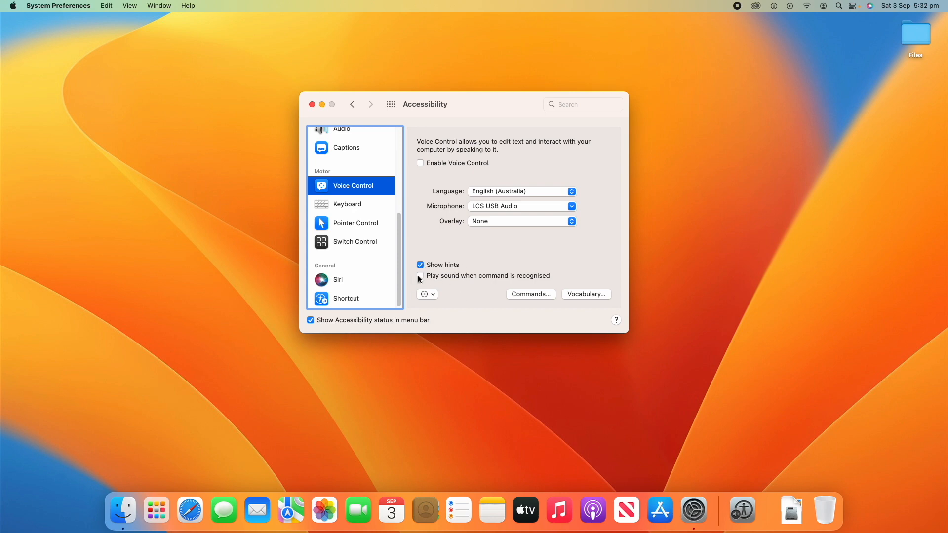
{"action": "left_click", "coordinate": [420, 276]}
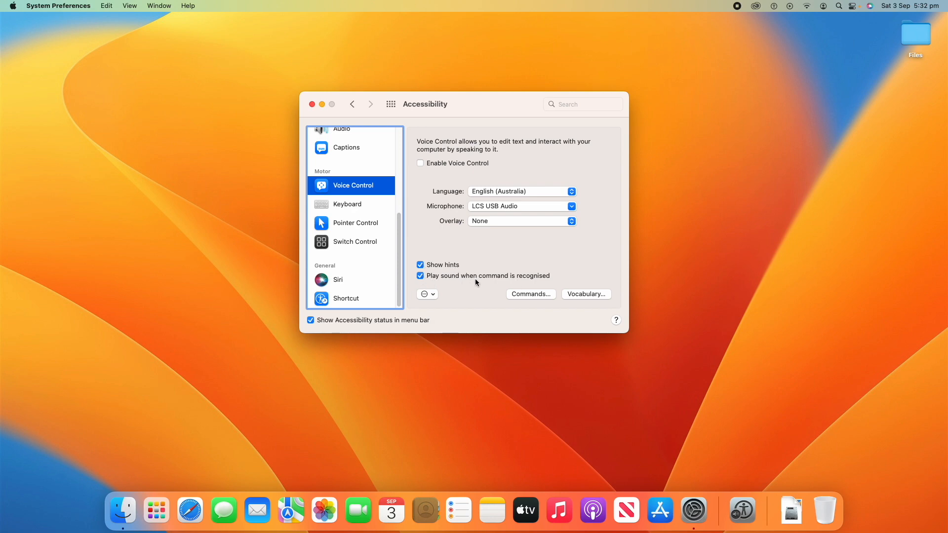
{"action": "mouse_move", "coordinate": [468, 280]}
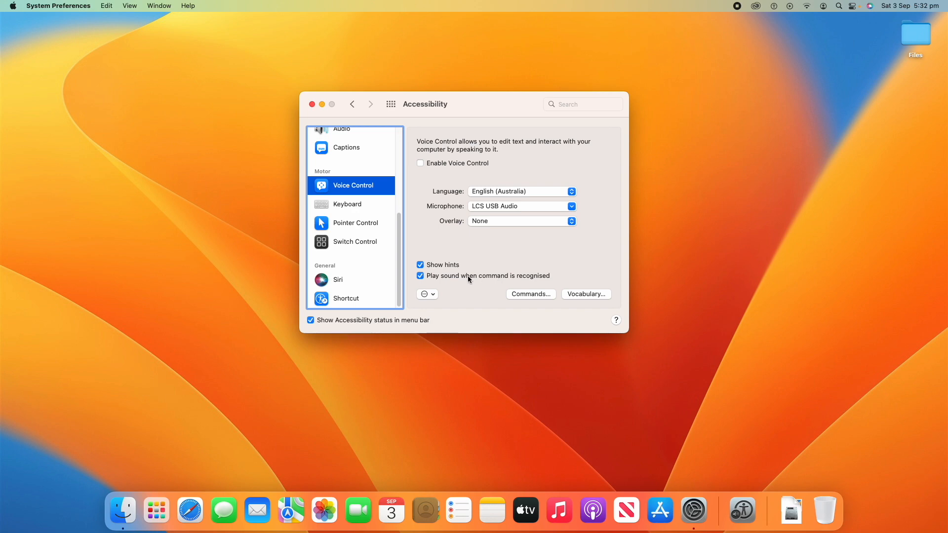
- Browse the Voice Control Commands list and return with Done
{"action": "left_click", "coordinate": [530, 295]}
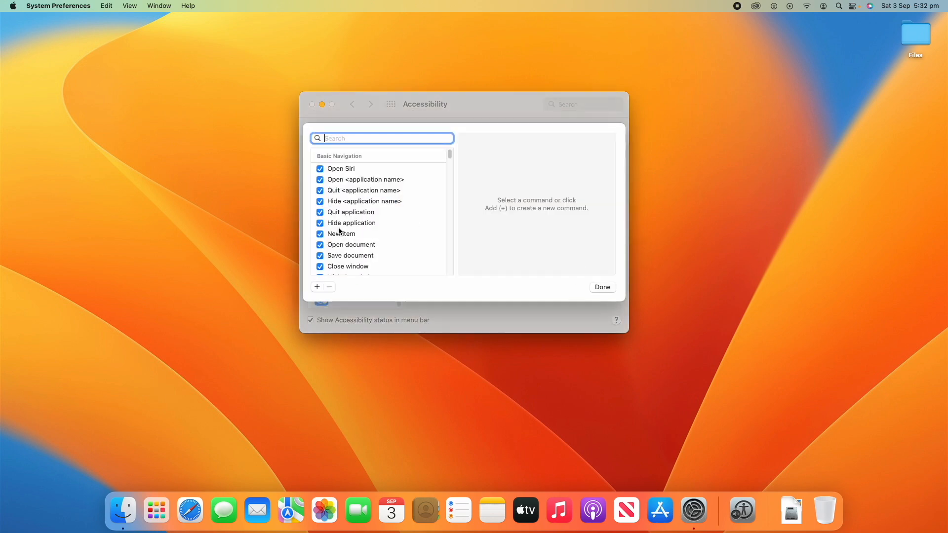
{"action": "scroll", "scroll_direction": "down", "scroll_amount": 3}
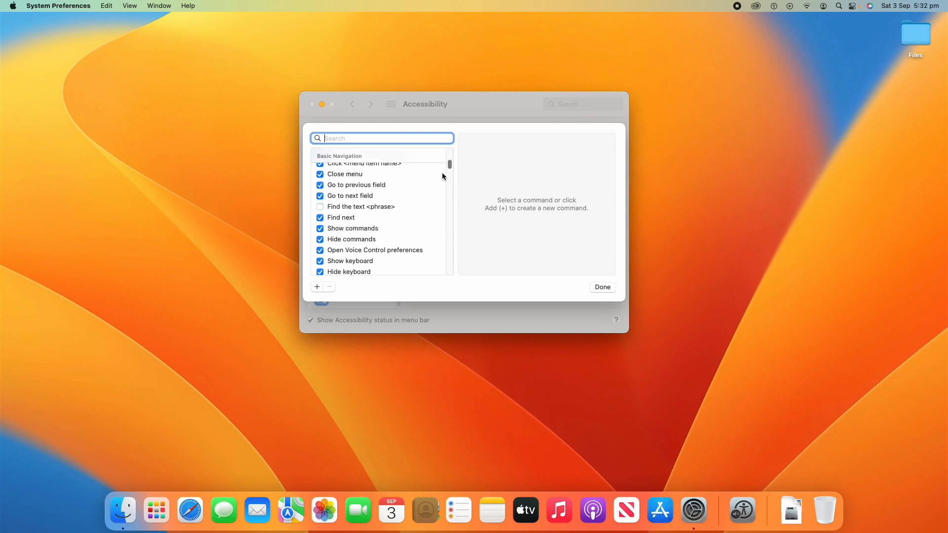
{"action": "scroll", "scroll_direction": "down", "scroll_amount": 3}
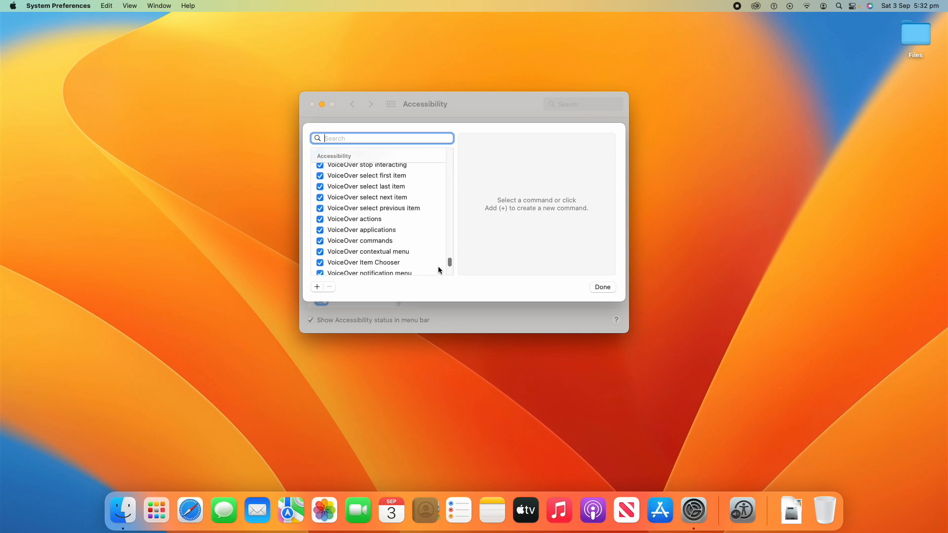
{"action": "scroll", "scroll_direction": "down", "scroll_amount": 3}
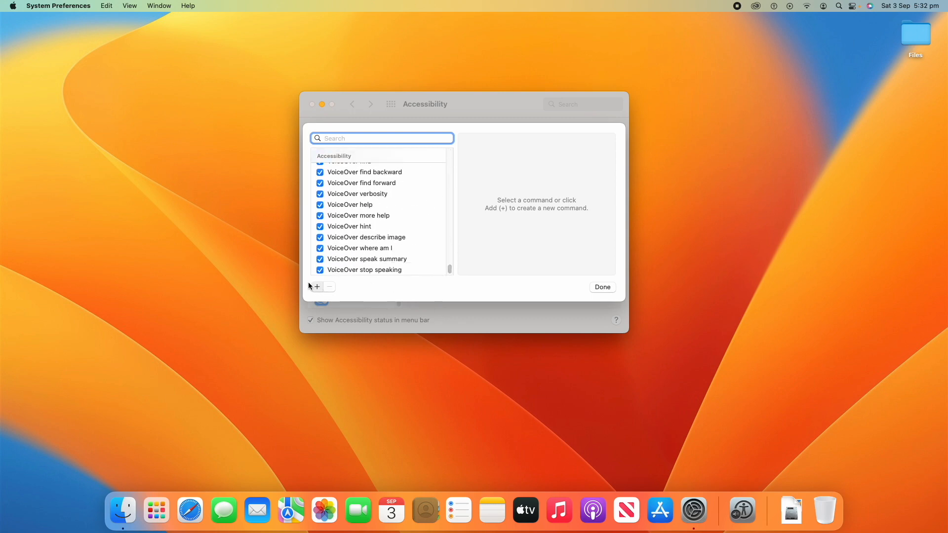
{"action": "left_click", "coordinate": [316, 286]}
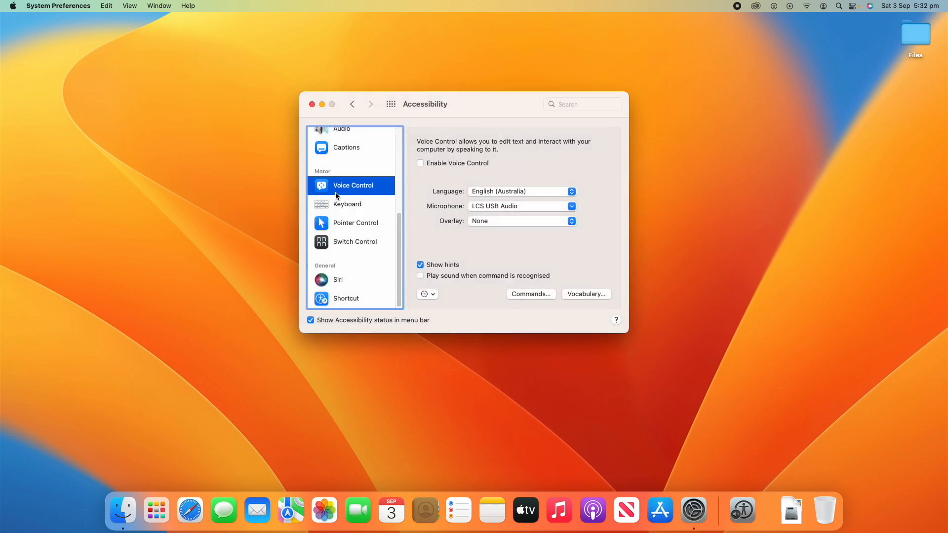
- Try Full Keyboard Access on and off and review its Appearance and Commands options
{"action": "left_click", "coordinate": [347, 204]}
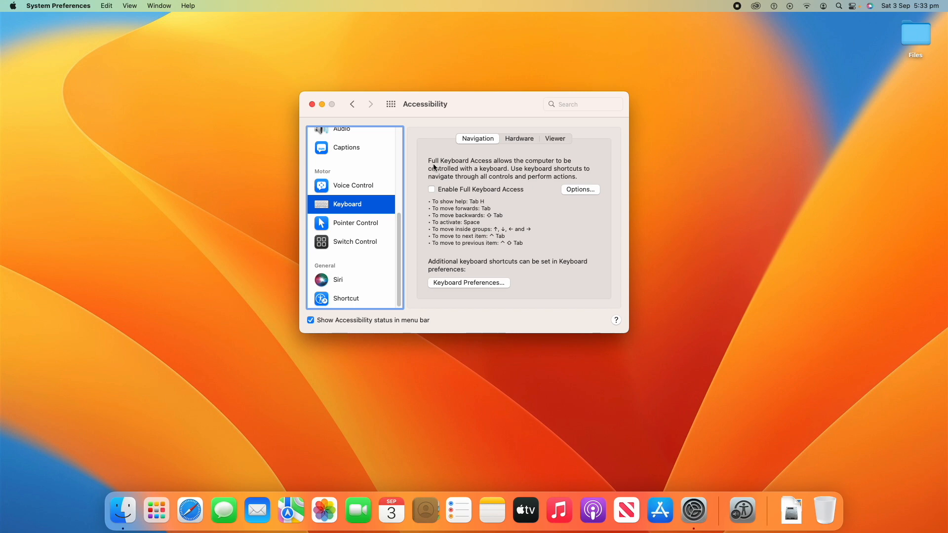
{"action": "mouse_move", "coordinate": [489, 186]}
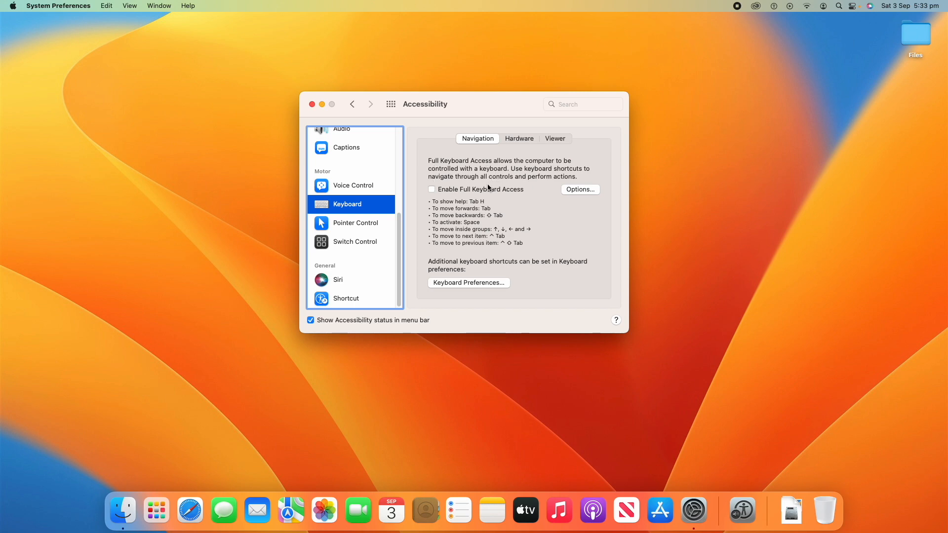
{"action": "left_click", "coordinate": [431, 190]}
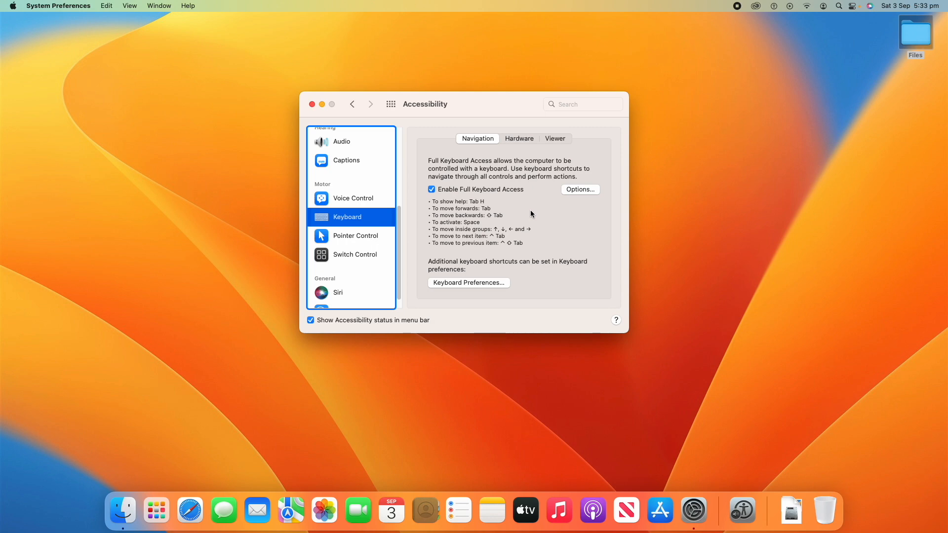
{"action": "mouse_move", "coordinate": [456, 189]}
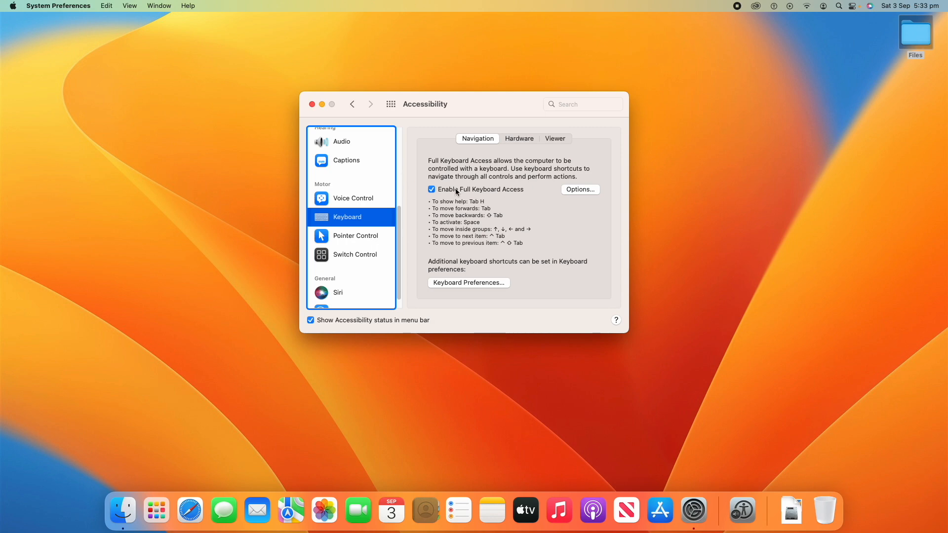
{"action": "mouse_move", "coordinate": [511, 216]}
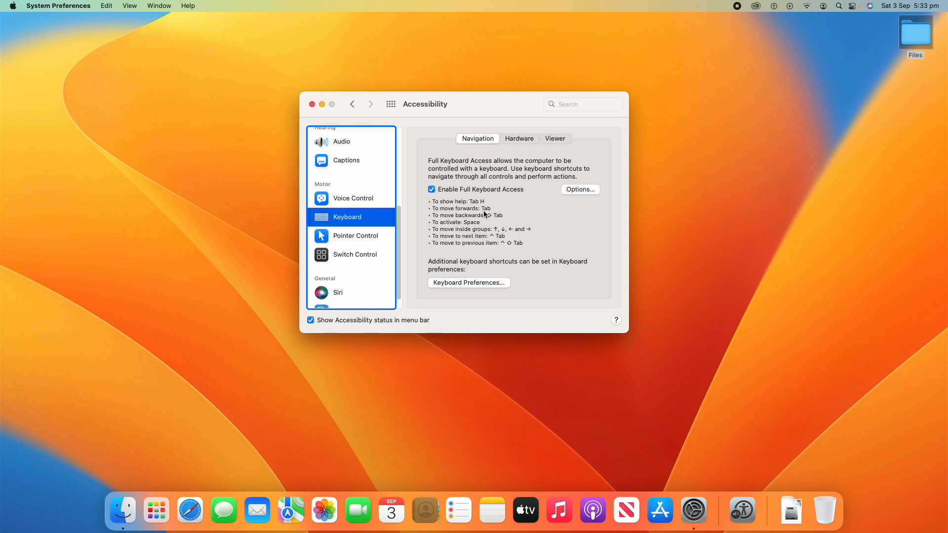
{"action": "left_click", "coordinate": [518, 138]}
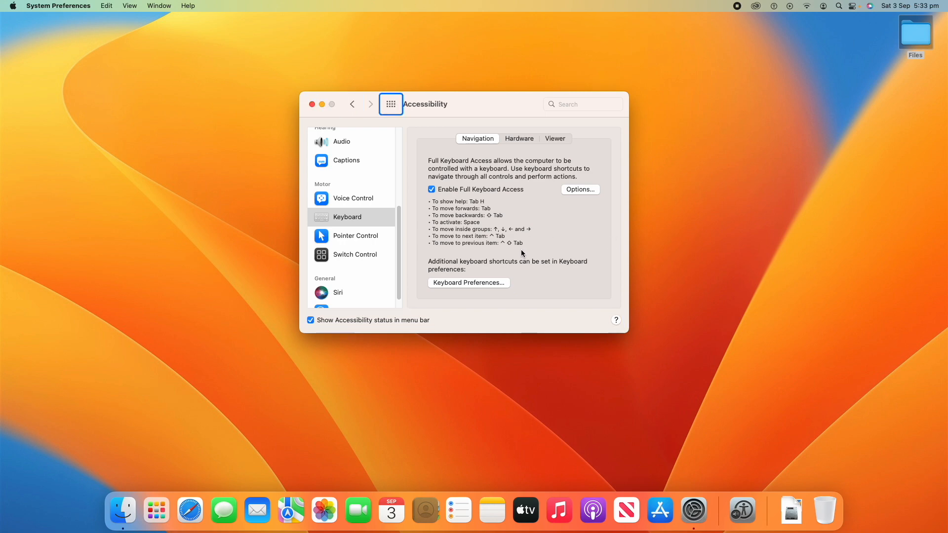
{"action": "left_click", "coordinate": [432, 189]}
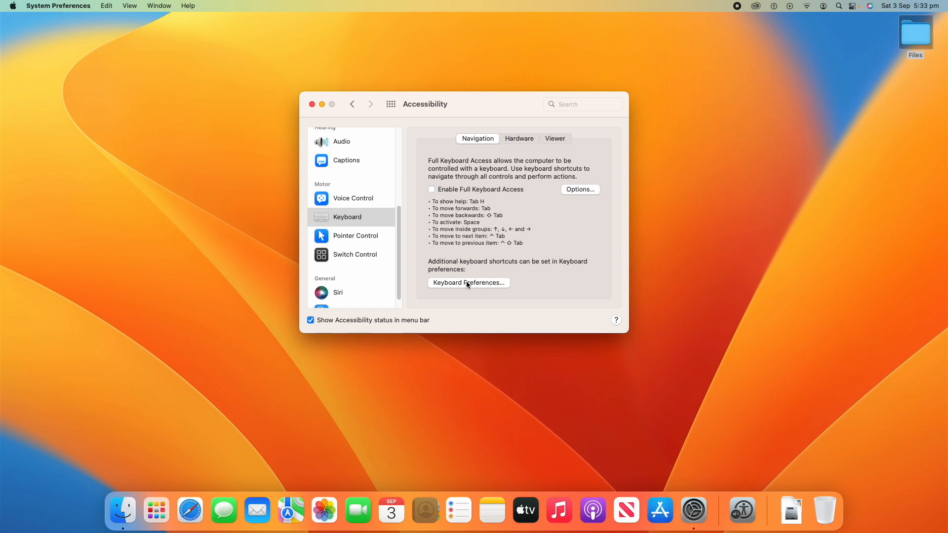
{"action": "mouse_move", "coordinate": [443, 277]}
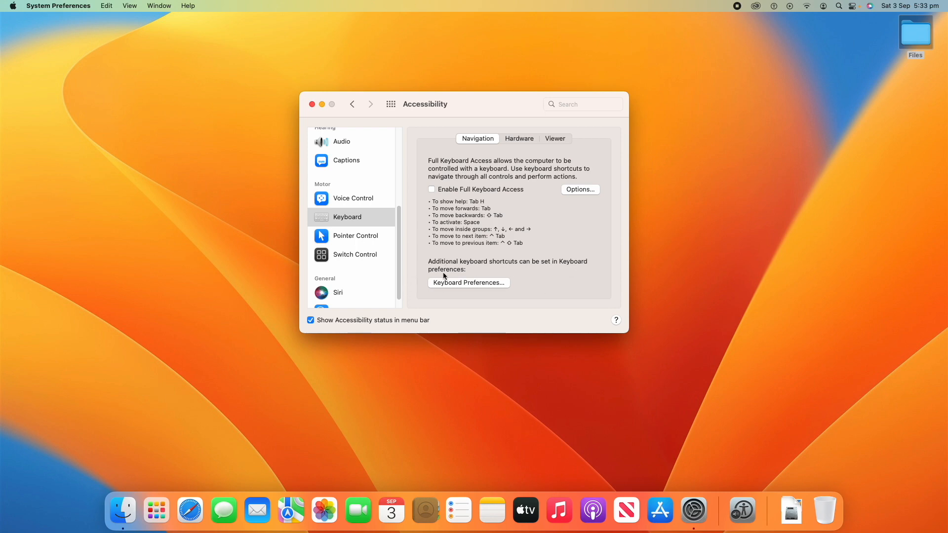
{"action": "mouse_move", "coordinate": [436, 286]}
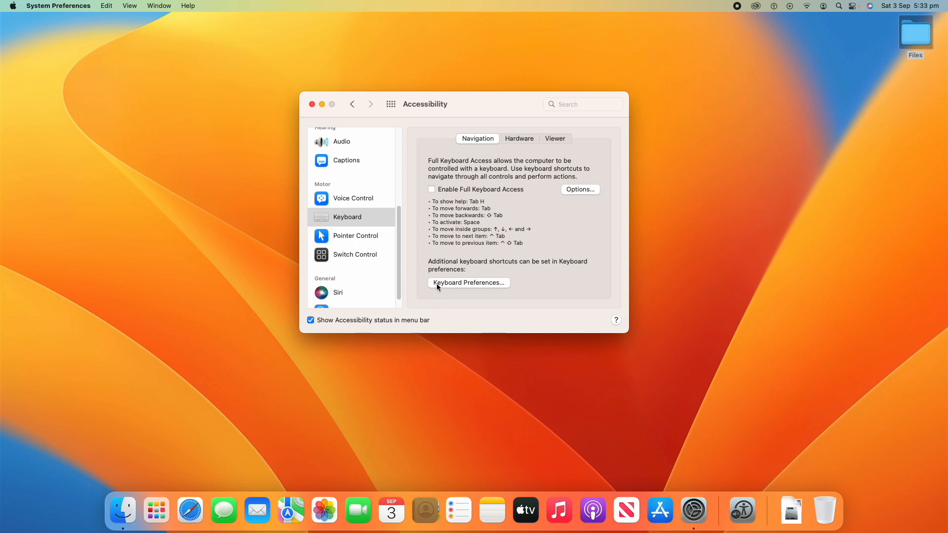
{"action": "mouse_move", "coordinate": [505, 294]}
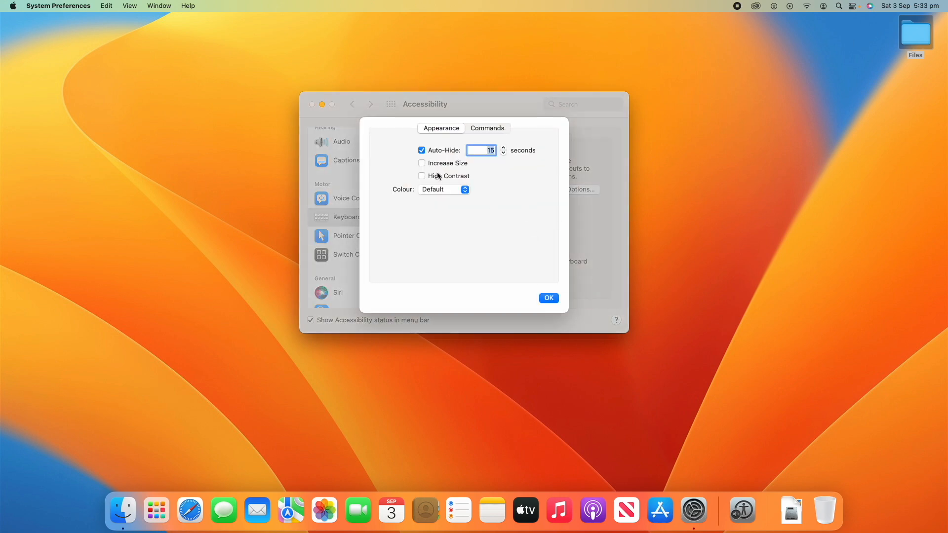
{"action": "left_click", "coordinate": [487, 128]}
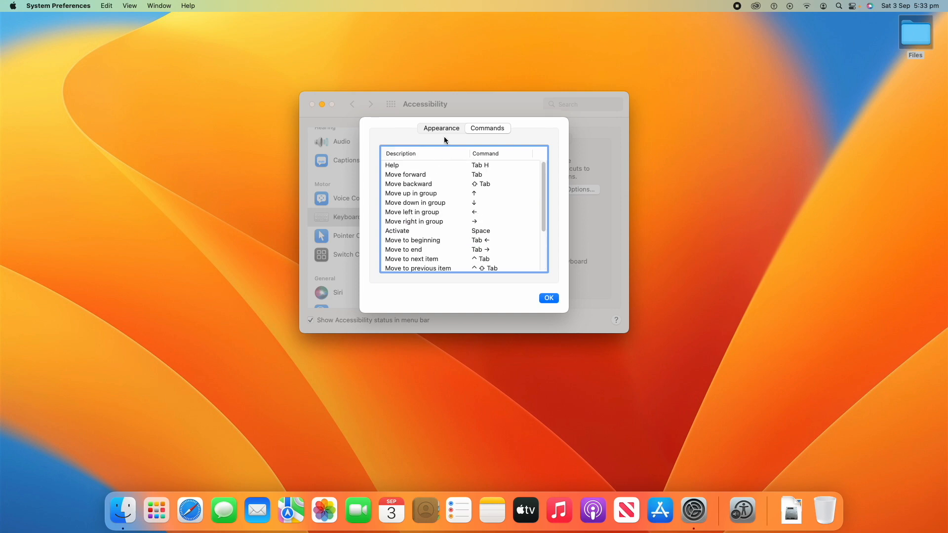
{"action": "left_click", "coordinate": [547, 297]}
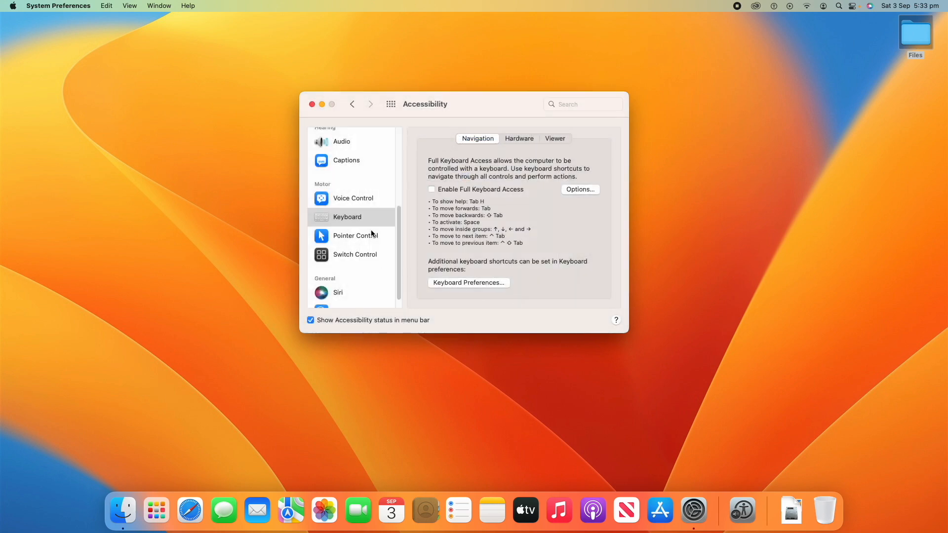
{"action": "left_click", "coordinate": [356, 235]}
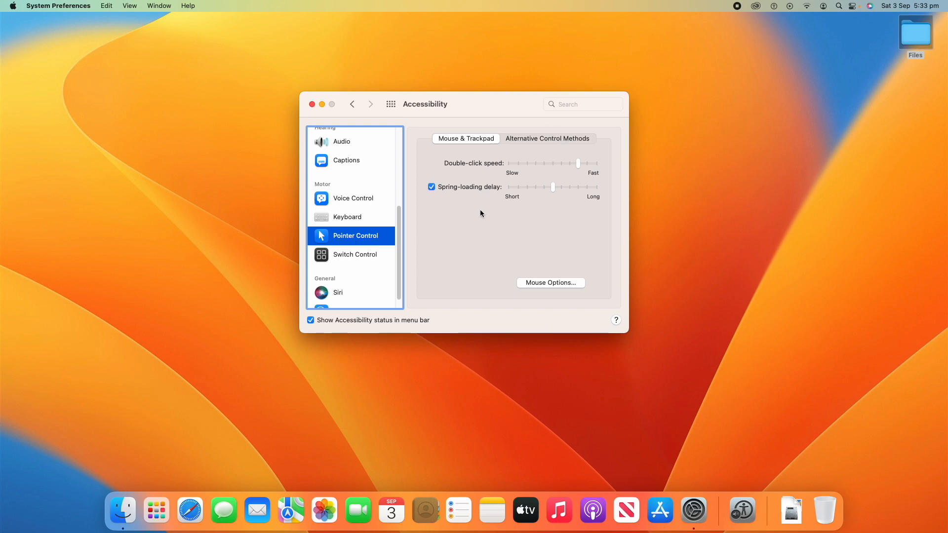
{"action": "left_click", "coordinate": [546, 138]}
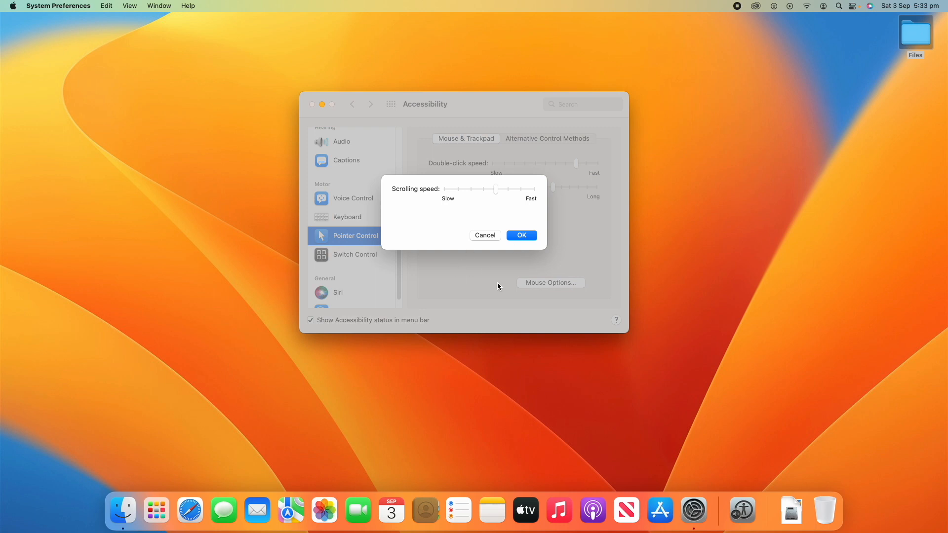
{"action": "mouse_move", "coordinate": [475, 238]}
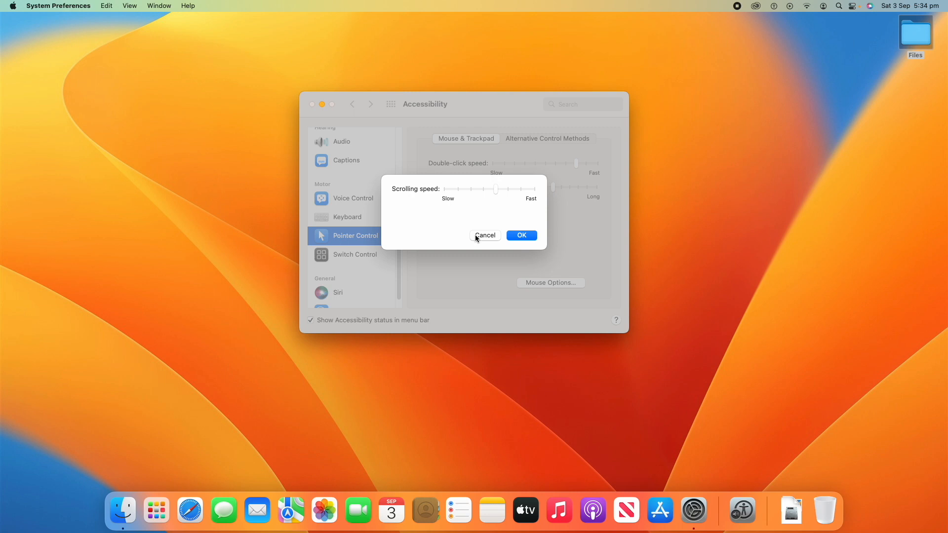
{"action": "mouse_move", "coordinate": [488, 245]}
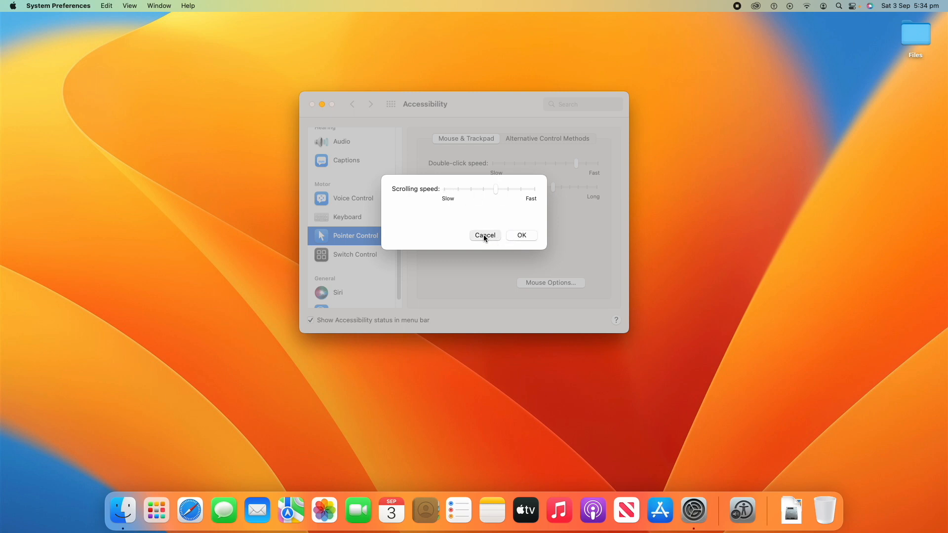
{"action": "left_click", "coordinate": [484, 235]}
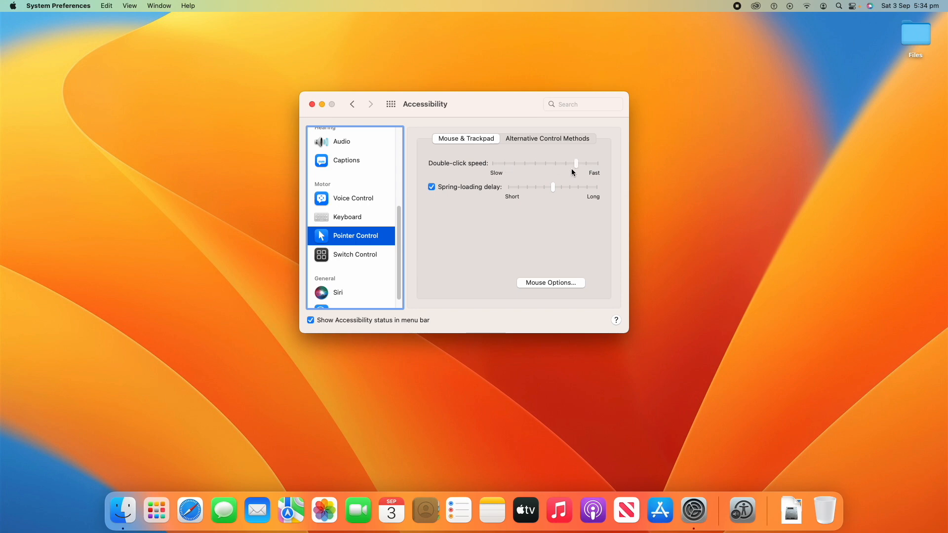
{"action": "mouse_move", "coordinate": [549, 193]}
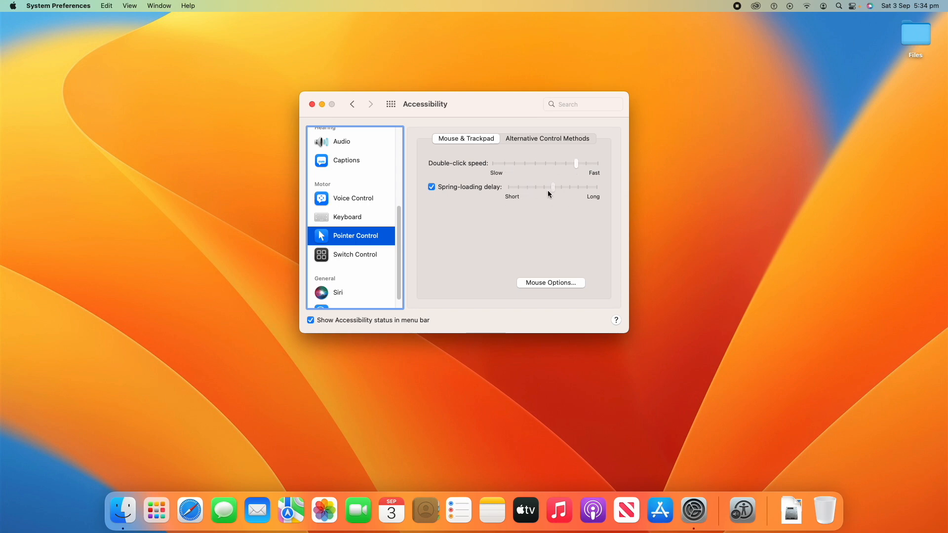
{"action": "left_click", "coordinate": [547, 138]}
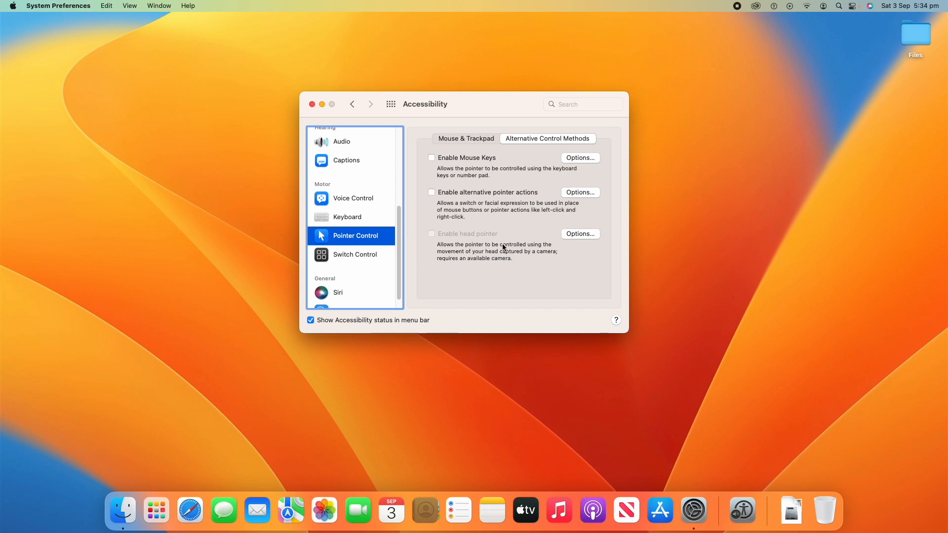
{"action": "left_click", "coordinate": [466, 139]}
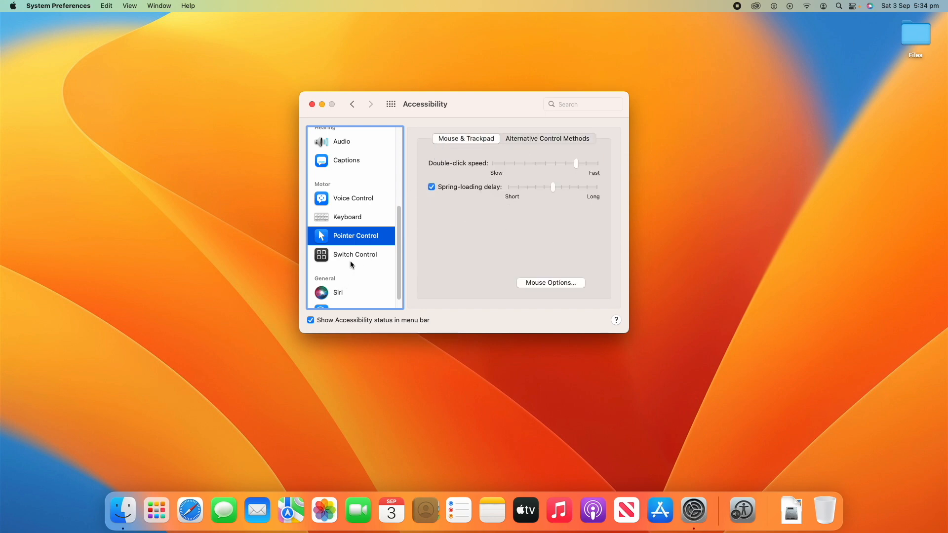
- Move to Switch Control and unlock the change with the password to enable it
{"action": "left_click", "coordinate": [356, 254]}
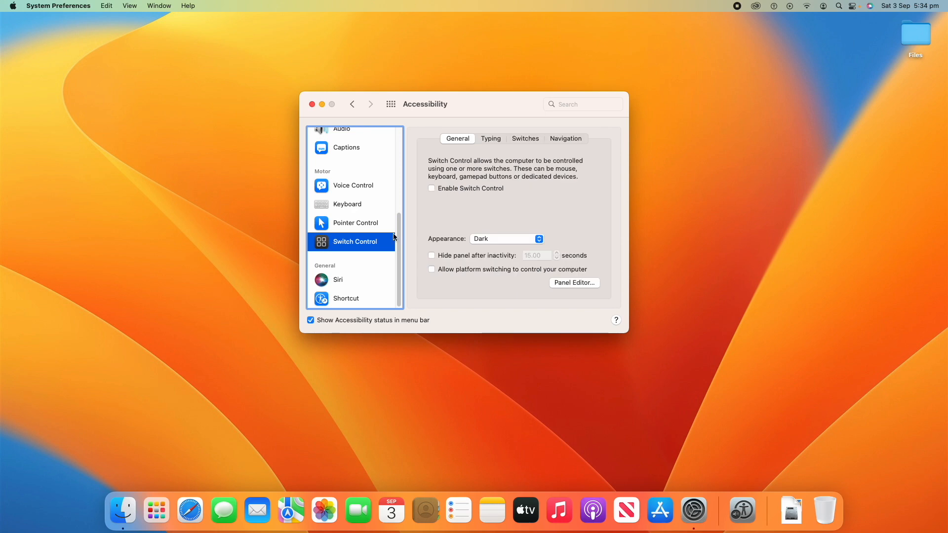
{"action": "mouse_move", "coordinate": [490, 162]}
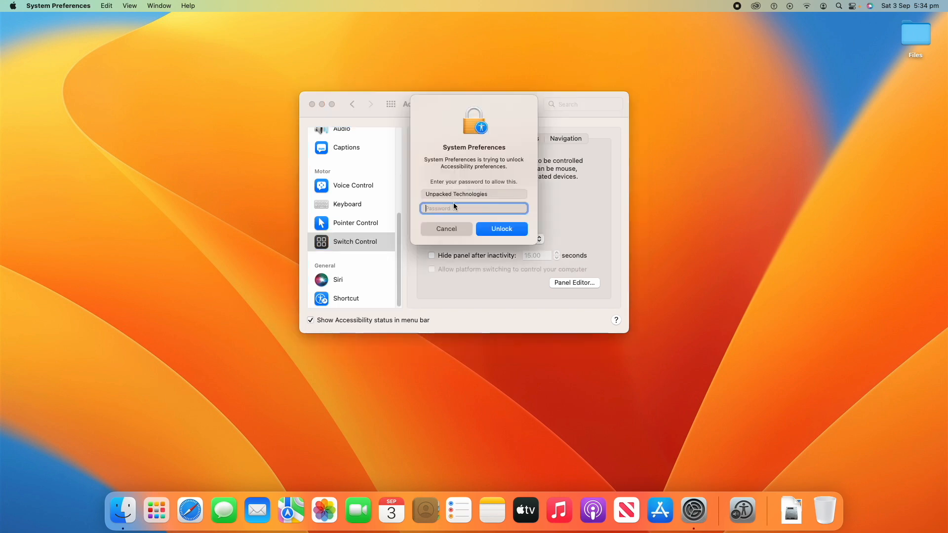
{"action": "type", "text": "•••••"}
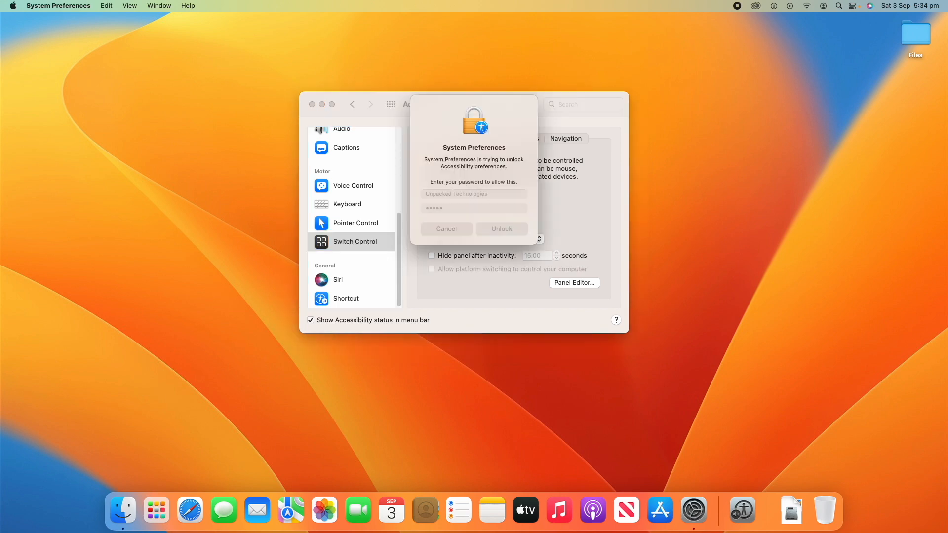
{"action": "left_click", "coordinate": [502, 228]}
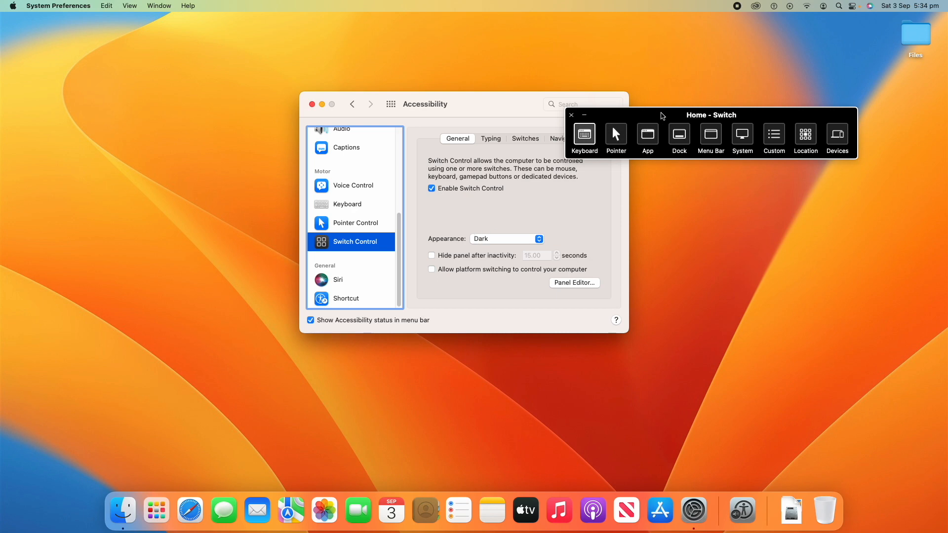
- Explore the pointer actions in the Switch Control home panel
{"action": "left_click", "coordinate": [615, 135]}
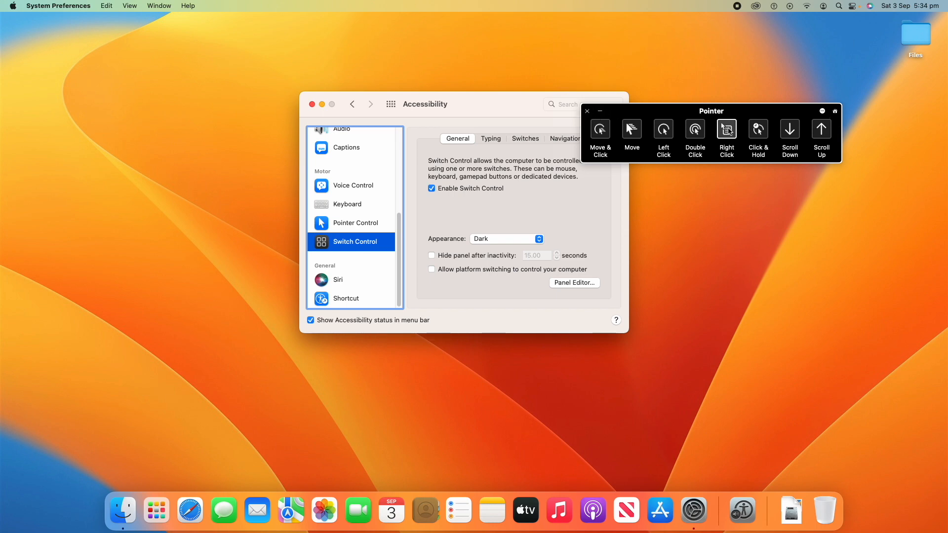
{"action": "left_click", "coordinate": [601, 110]}
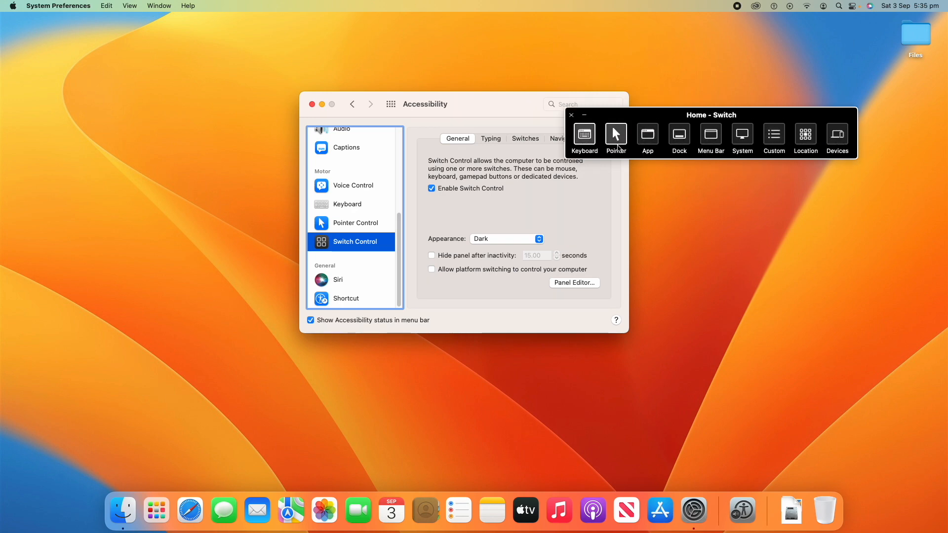
{"action": "mouse_move", "coordinate": [742, 135]}
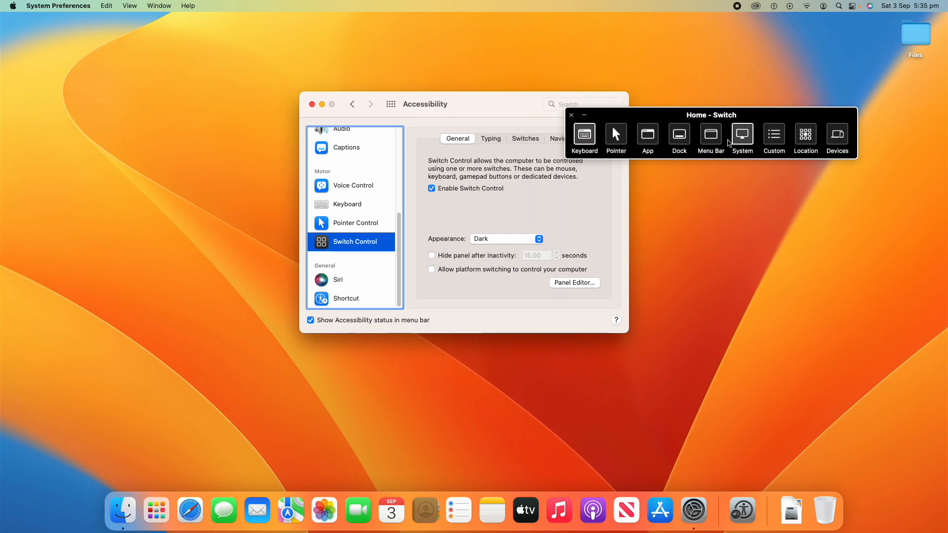
{"action": "mouse_move", "coordinate": [739, 148]}
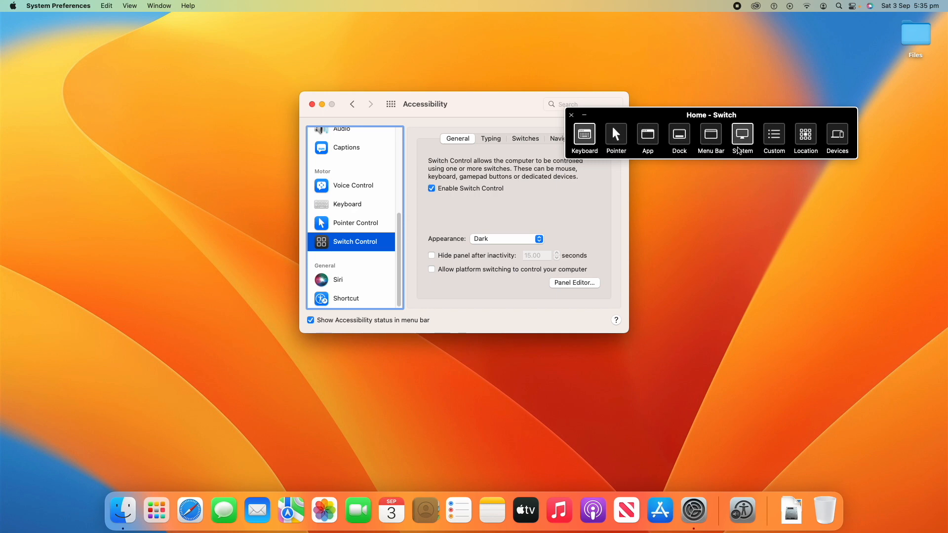
{"action": "mouse_move", "coordinate": [616, 135]}
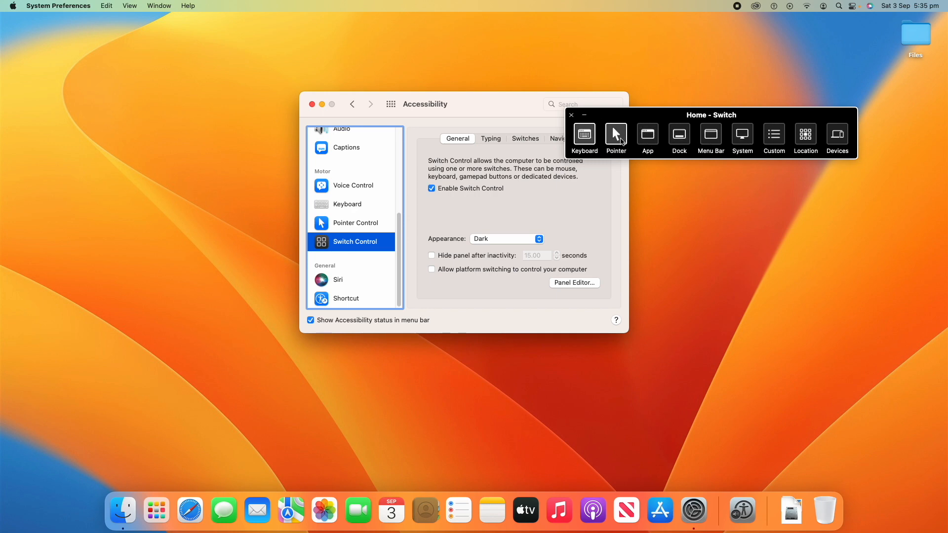
{"action": "left_click", "coordinate": [569, 115]}
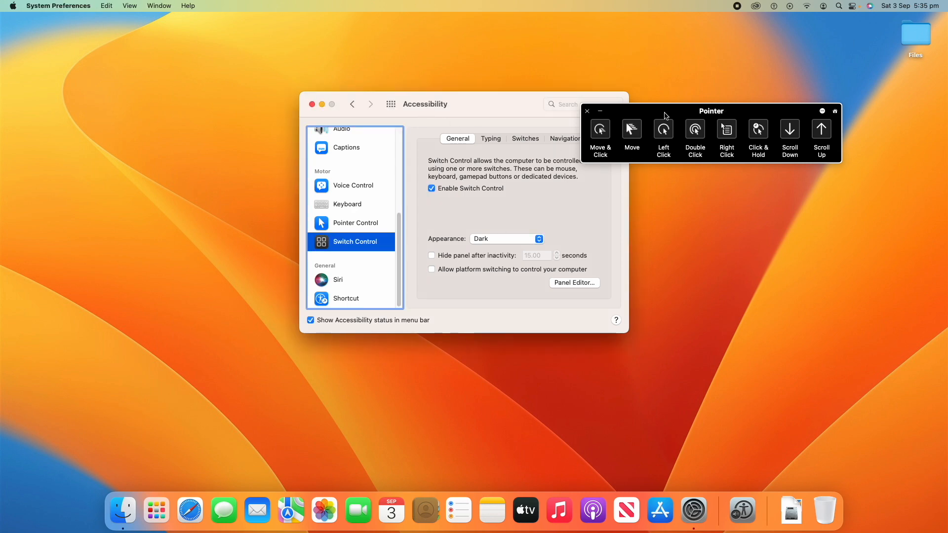
{"action": "mouse_move", "coordinate": [895, 138]}
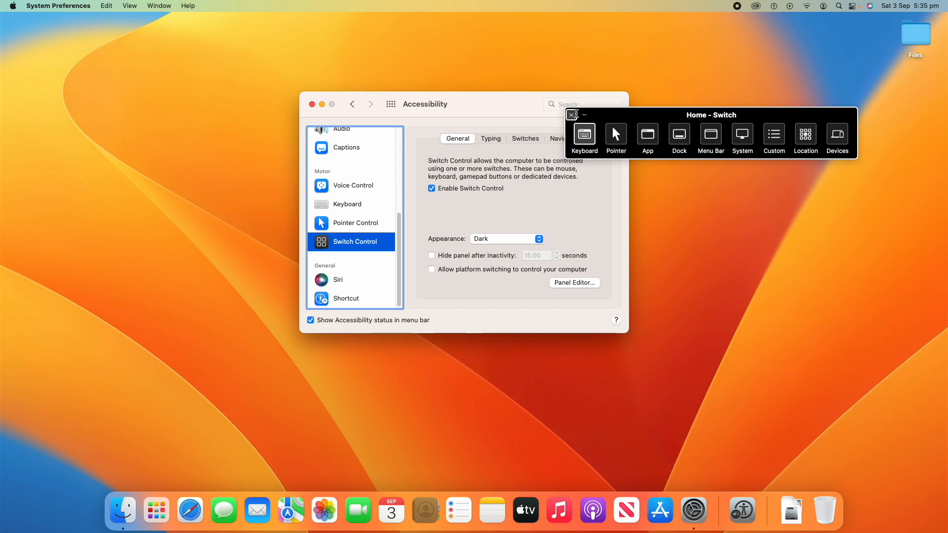
- Turn Switch Control off, keep the Dark panel appearance, and open the Panel Editor
{"action": "left_click", "coordinate": [506, 238]}
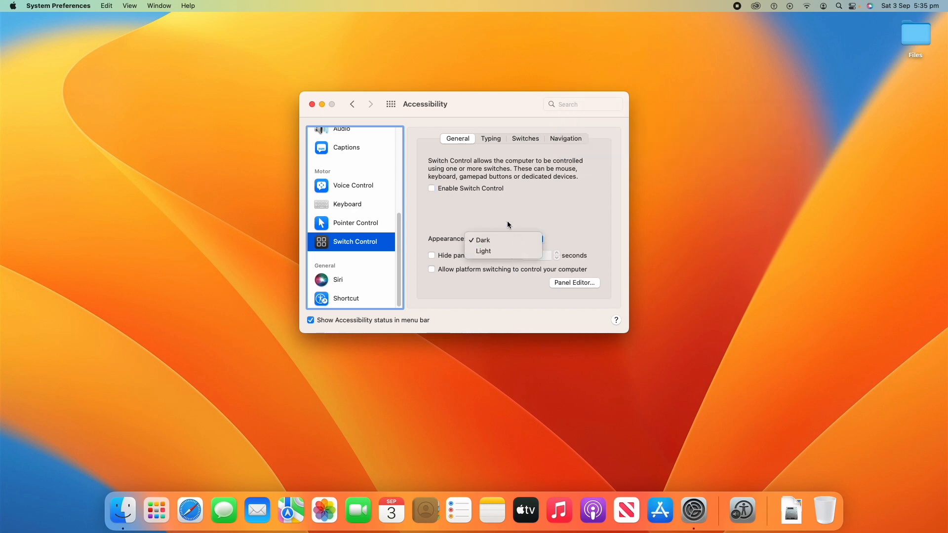
{"action": "left_click", "coordinate": [480, 240]}
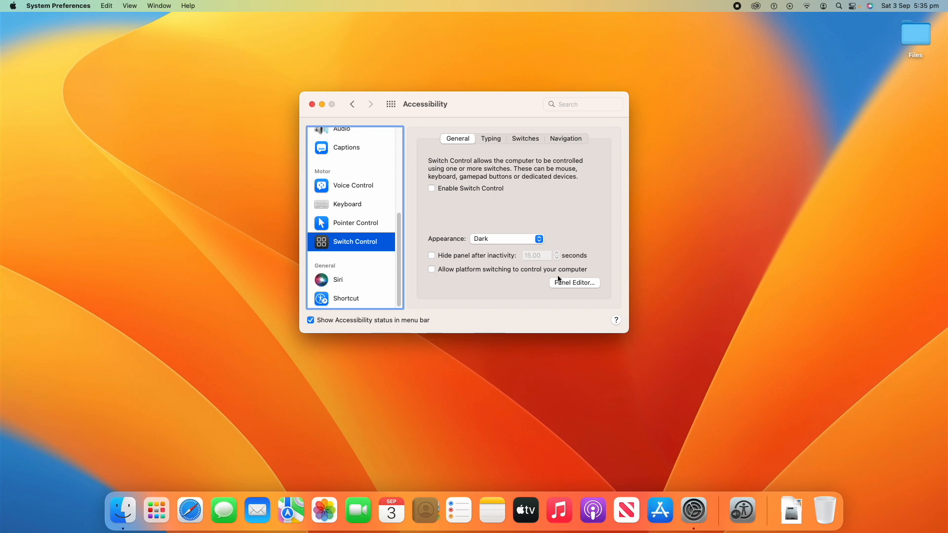
{"action": "left_click", "coordinate": [573, 282]}
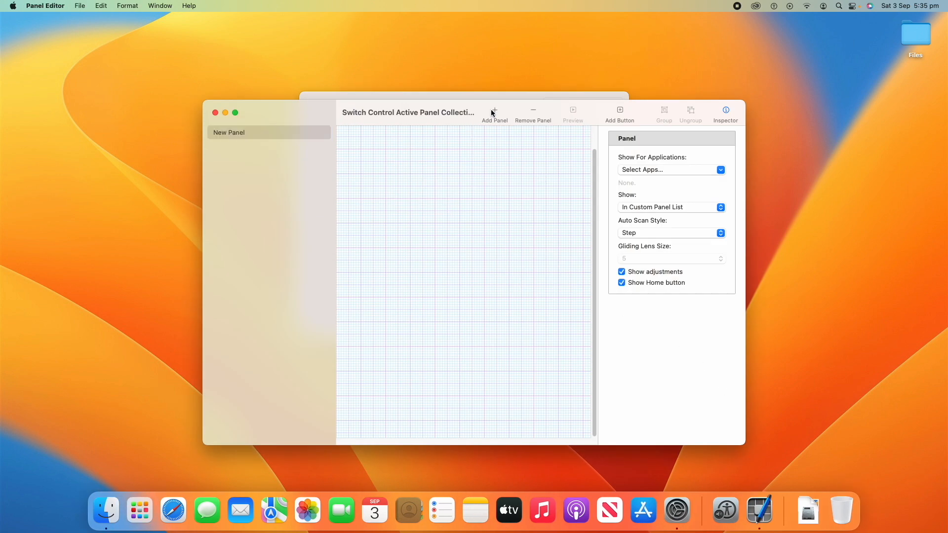
{"action": "left_click", "coordinate": [494, 110]}
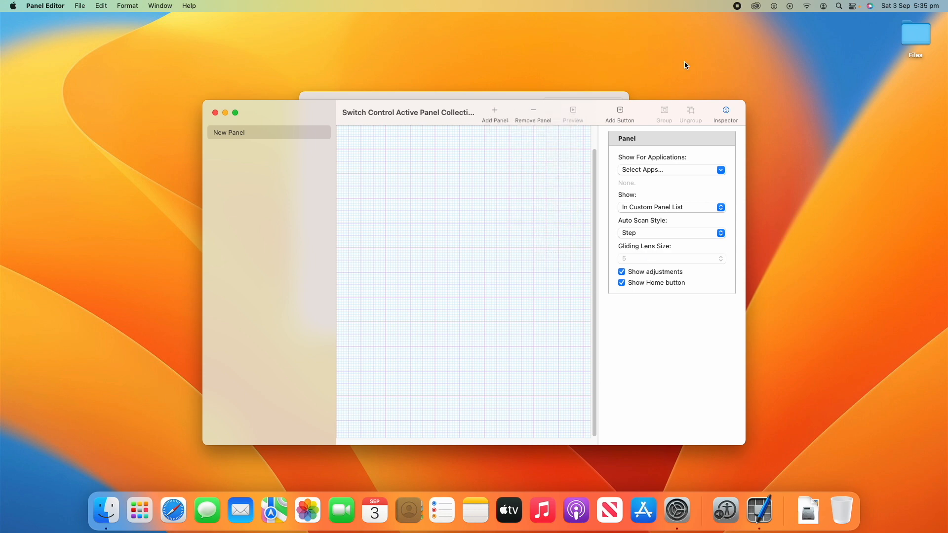
{"action": "mouse_move", "coordinate": [77, 3]}
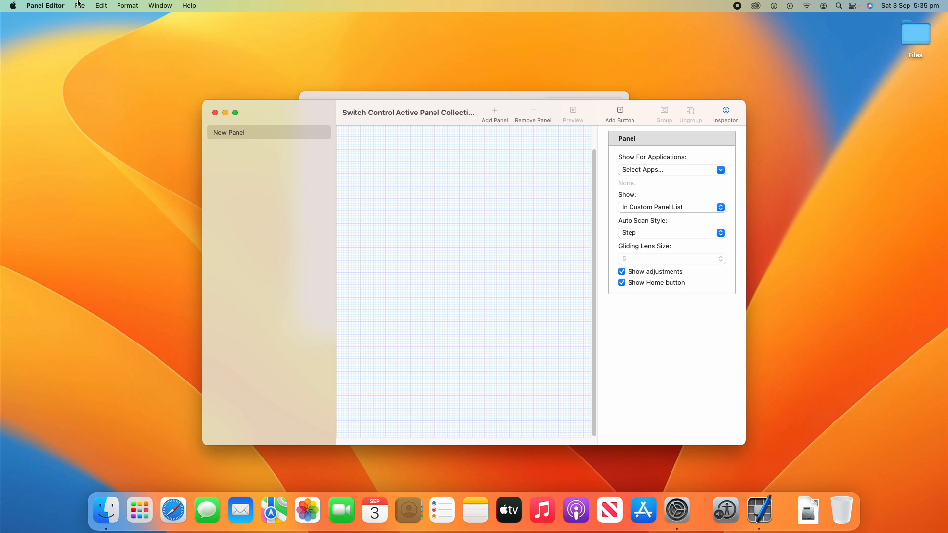
{"action": "mouse_move", "coordinate": [413, 185]}
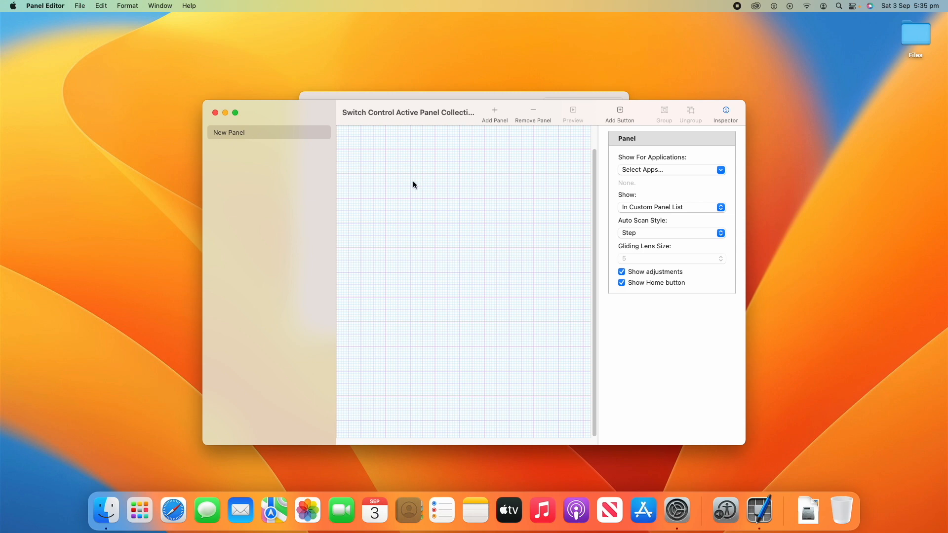
{"action": "mouse_move", "coordinate": [494, 311]}
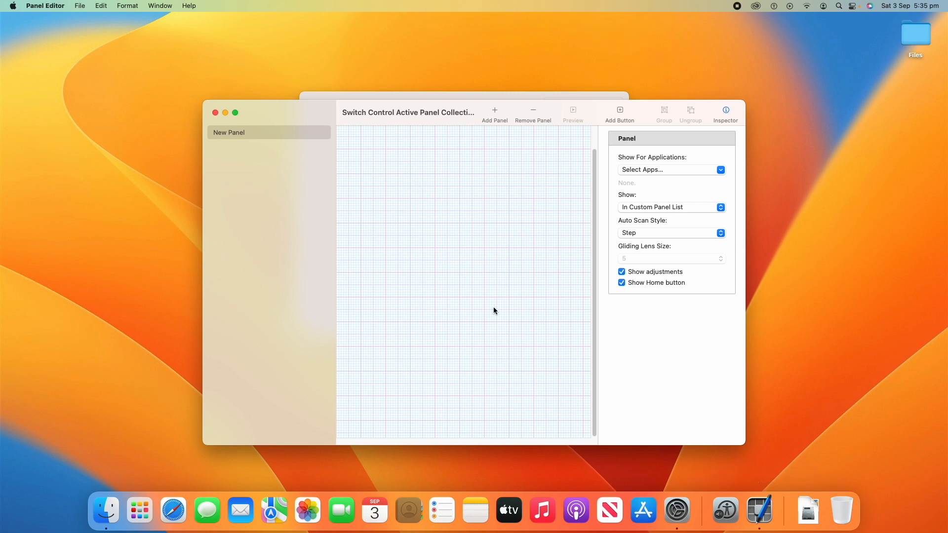
{"action": "mouse_move", "coordinate": [460, 239]}
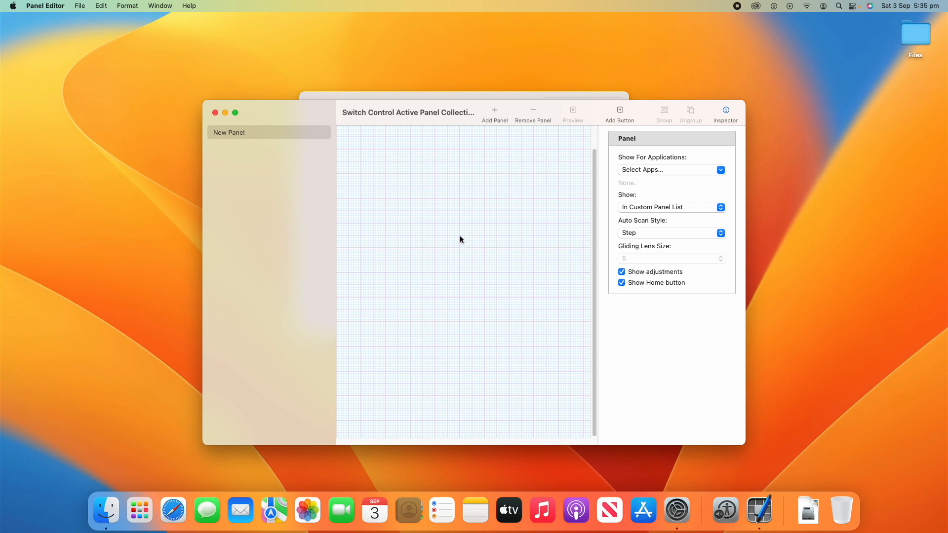
{"action": "mouse_move", "coordinate": [358, 207]}
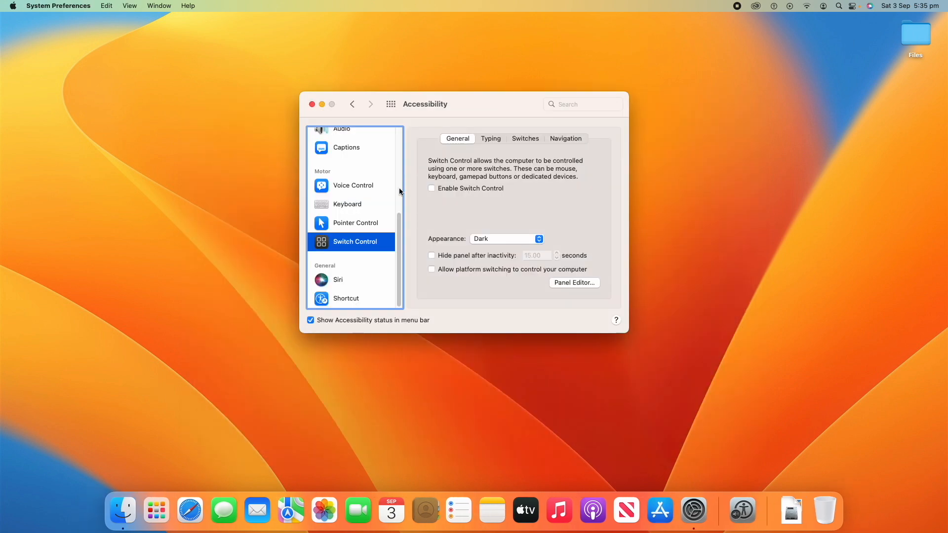
- View Switch Control's typing and switches options and dismiss the unsupported-switch warning
{"action": "left_click", "coordinate": [490, 138]}
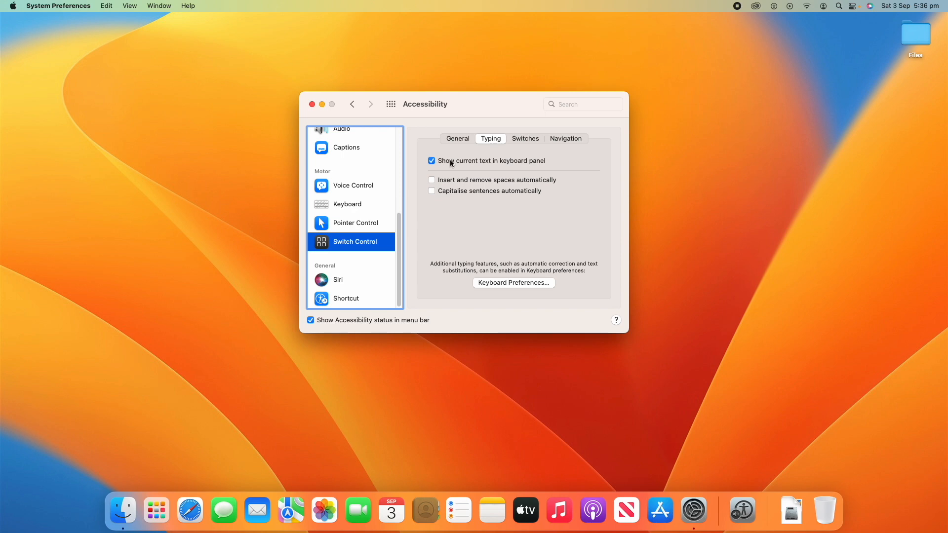
{"action": "left_click", "coordinate": [524, 138]}
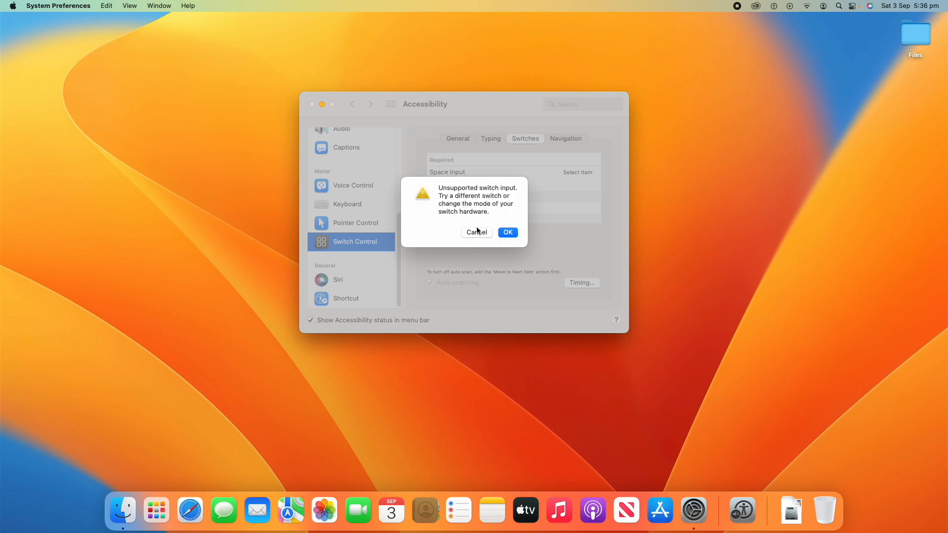
{"action": "left_click", "coordinate": [507, 232]}
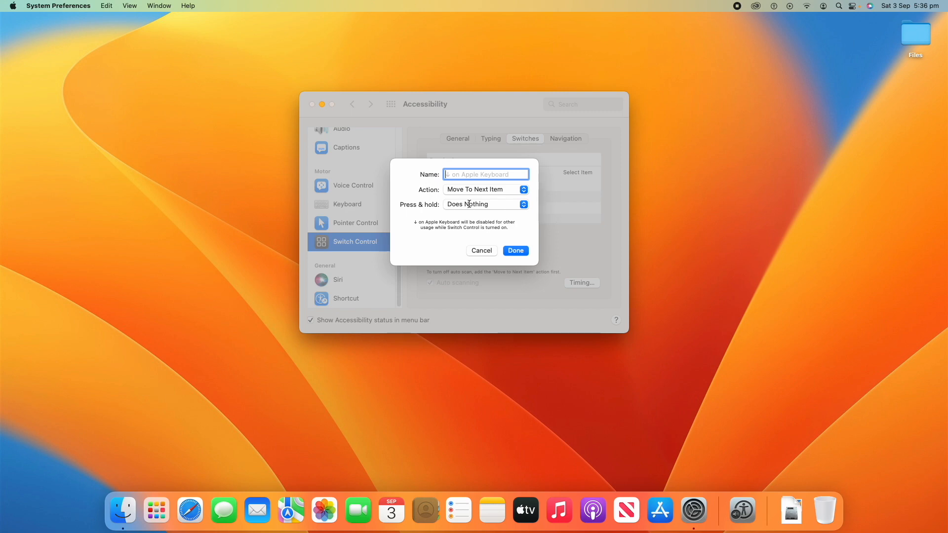
- Look through a new switch's action choices and return to the General options
{"action": "left_click", "coordinate": [484, 190]}
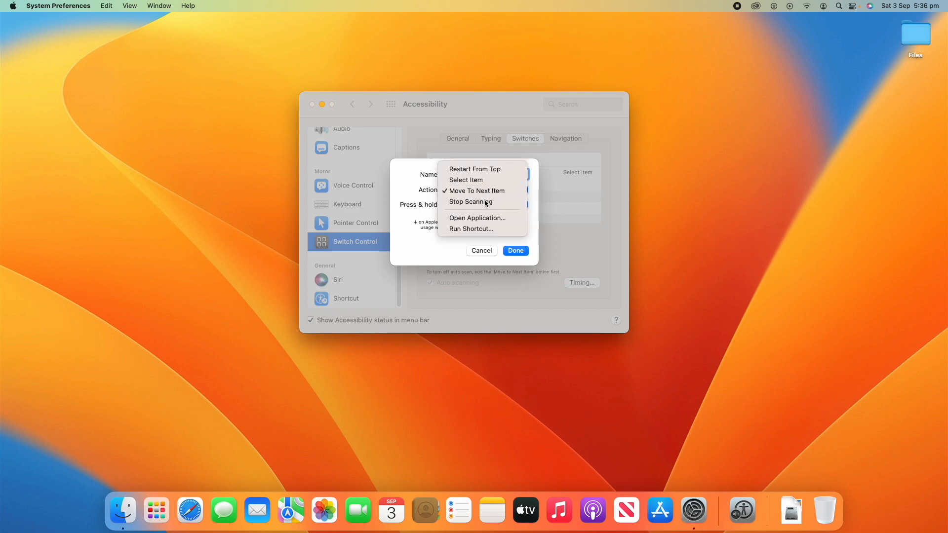
{"action": "left_click", "coordinate": [477, 191]}
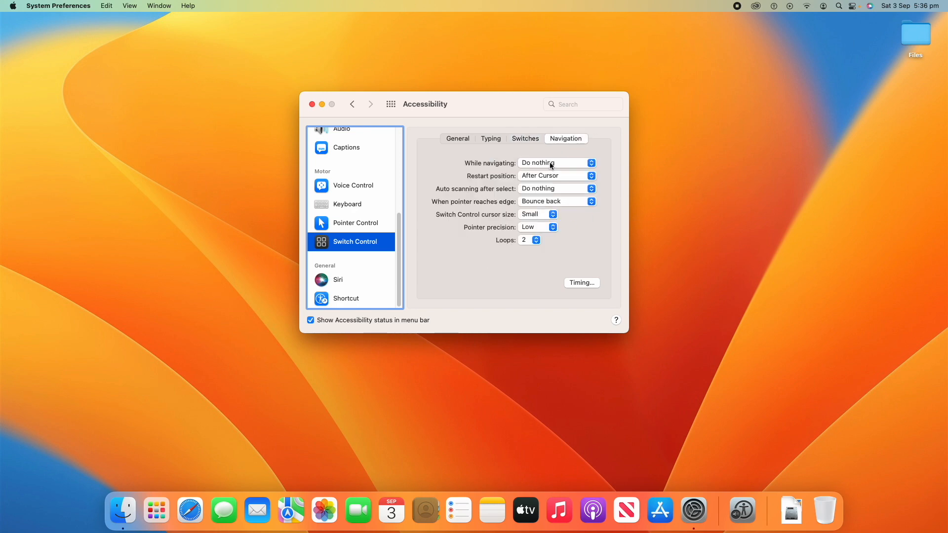
{"action": "mouse_move", "coordinate": [534, 169]}
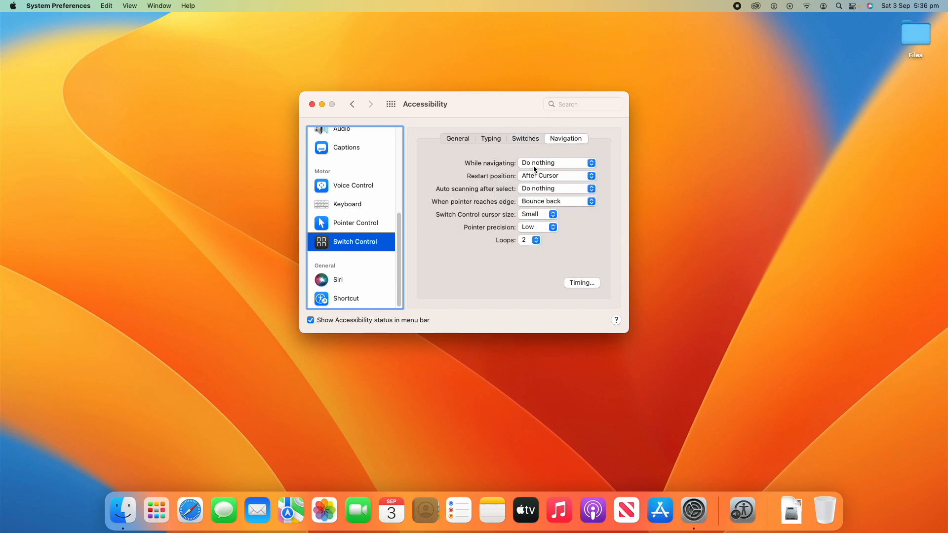
{"action": "left_click", "coordinate": [555, 188]}
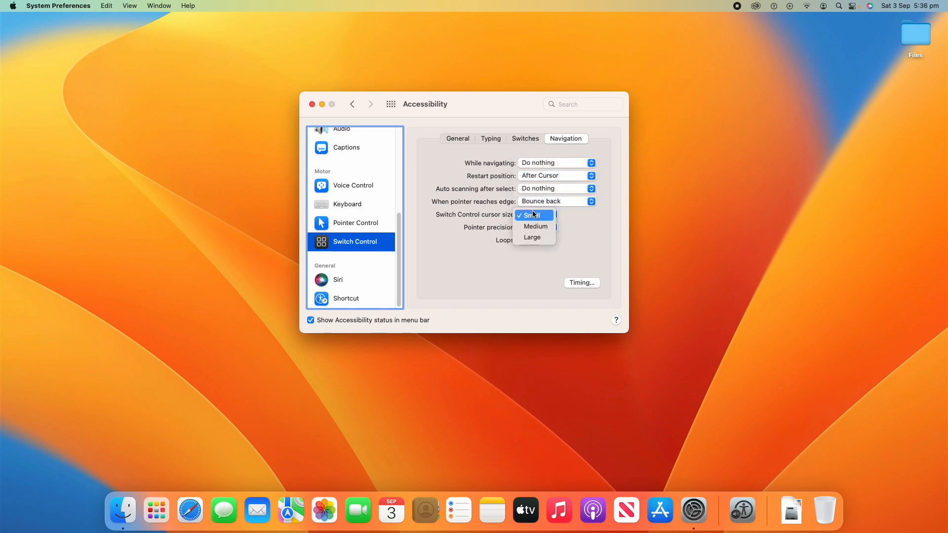
{"action": "left_click", "coordinate": [534, 214]}
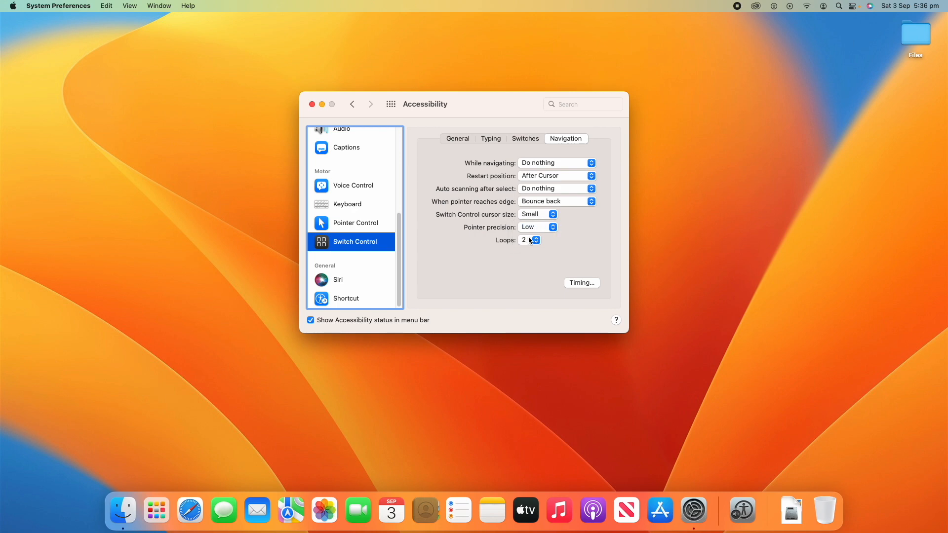
{"action": "left_click", "coordinate": [457, 139]}
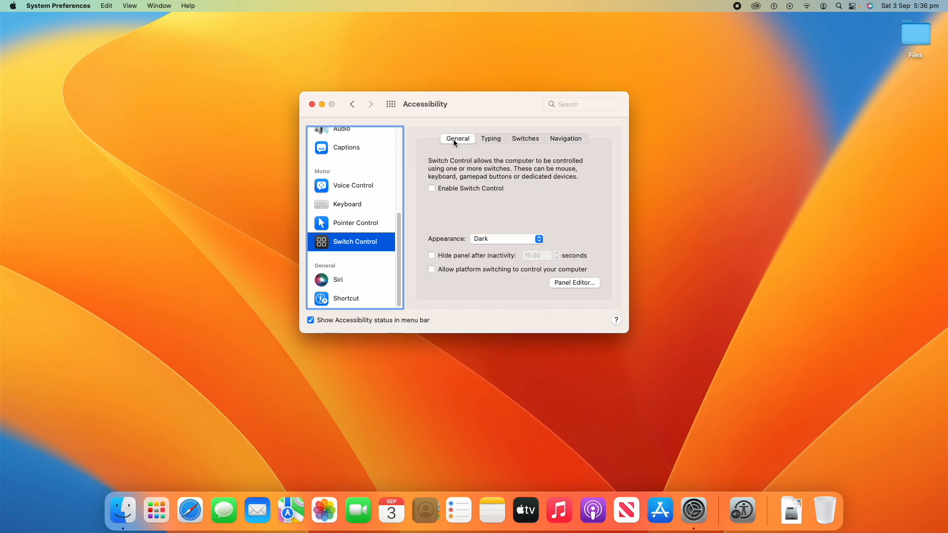
{"action": "mouse_move", "coordinate": [347, 299]}
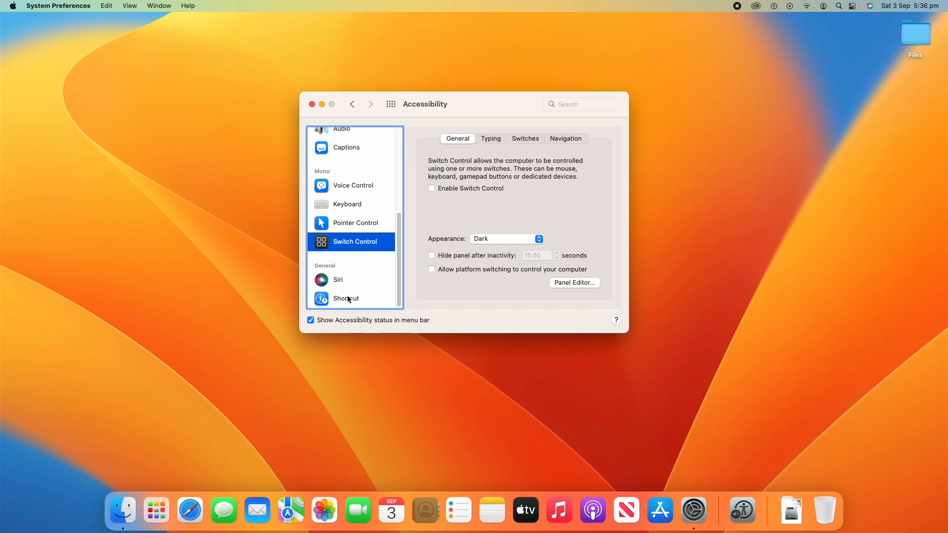
- Enable Type to Siri in the Siri accessibility settings and open Siri from the menu bar
{"action": "left_click", "coordinate": [338, 280]}
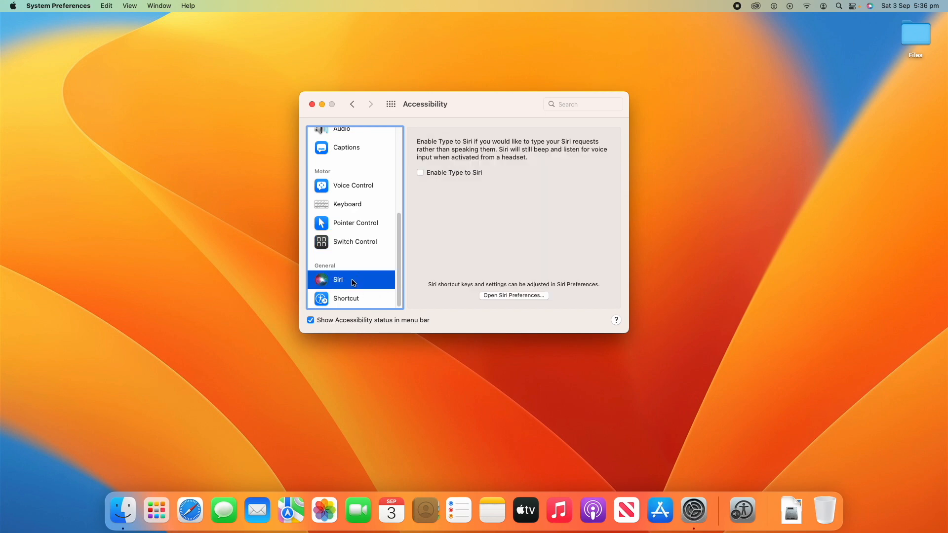
{"action": "mouse_move", "coordinate": [390, 209]}
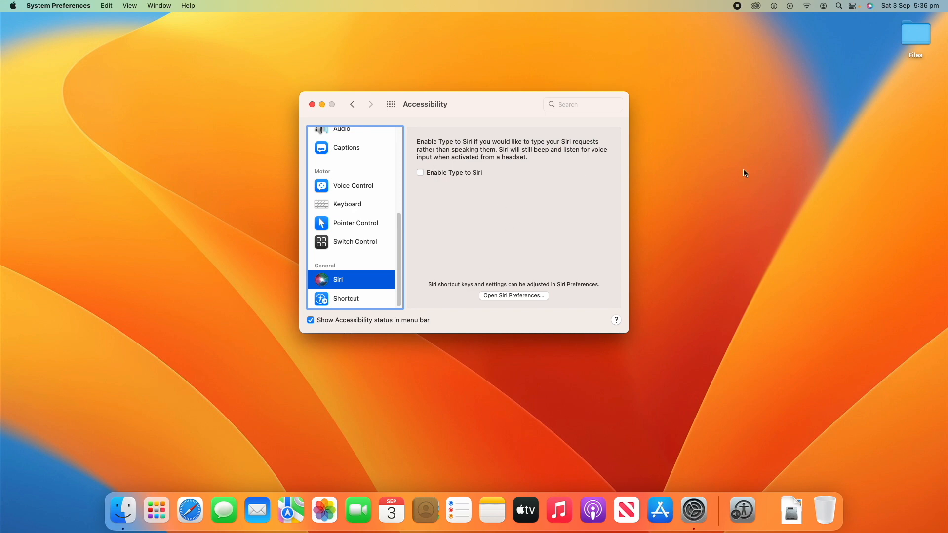
{"action": "left_click", "coordinate": [419, 172]}
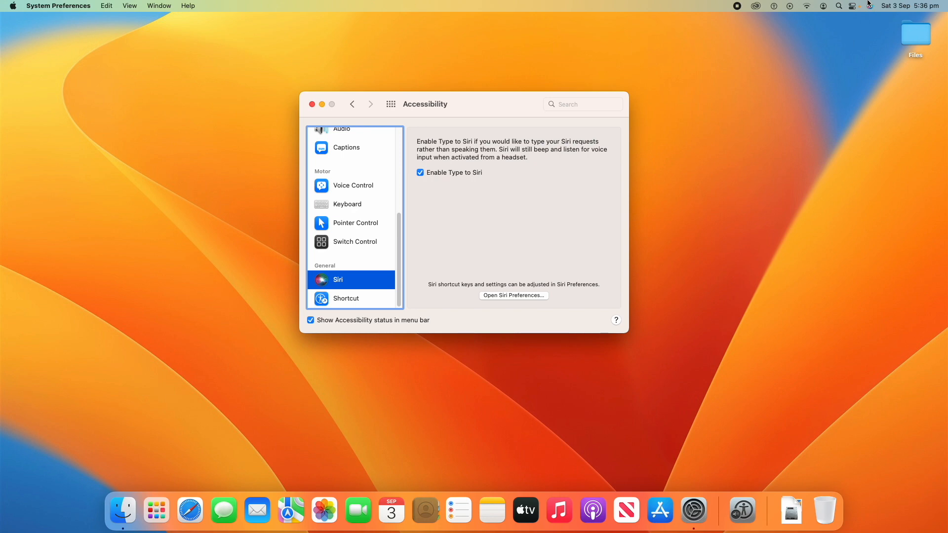
{"action": "left_click", "coordinate": [861, 6]}
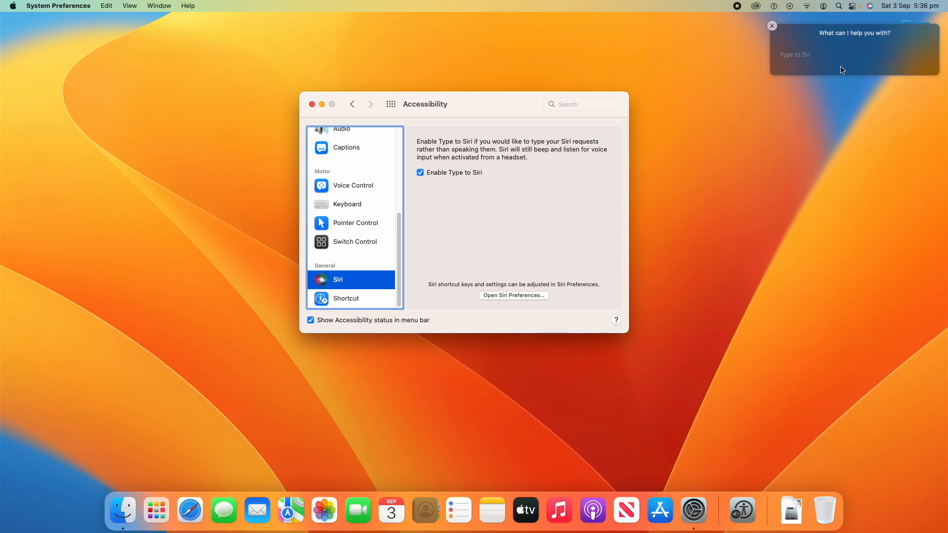
- Type 'Hi, how are you today' and 'What's 5 tim…' to Siri, close it, and turn Type to Siri off
{"action": "type", "text": "Hi,"}
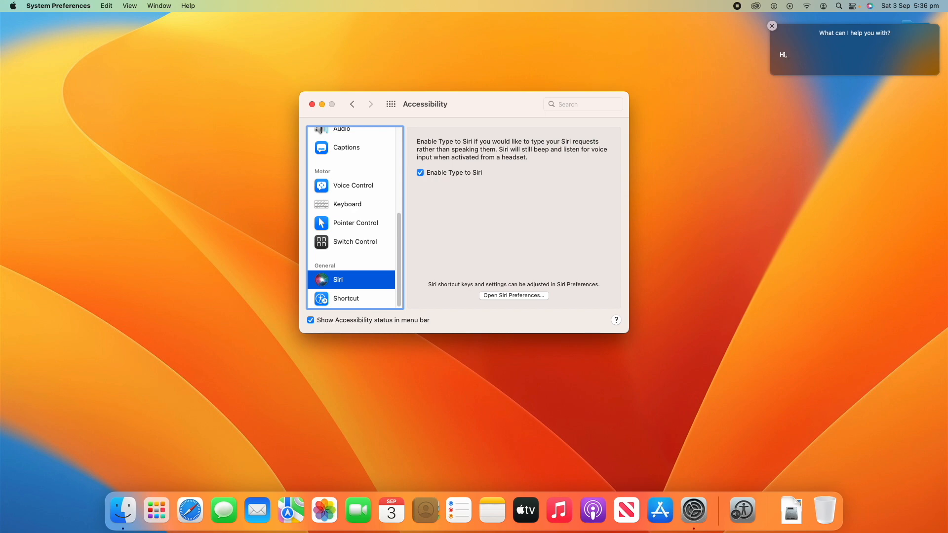
{"action": "type", "text": "how are you today"}
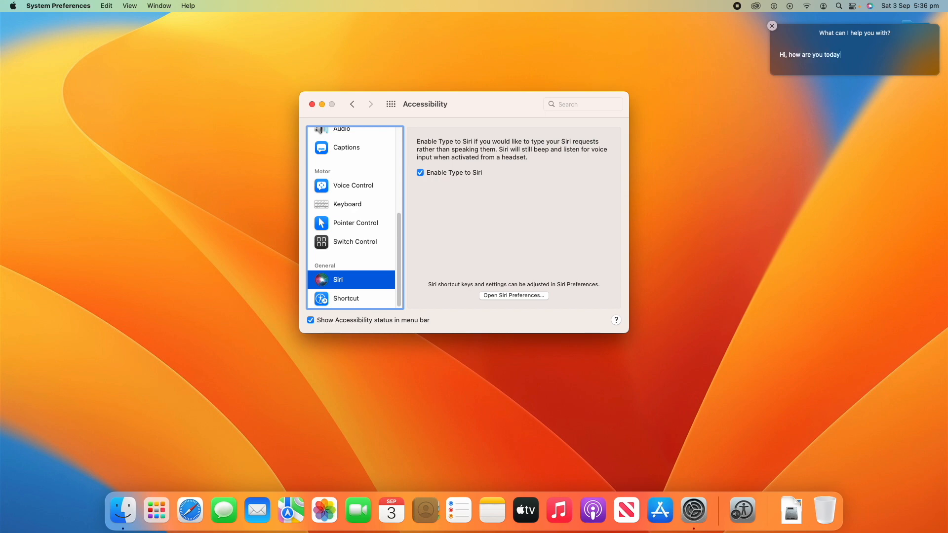
{"action": "key", "text": "Return"}
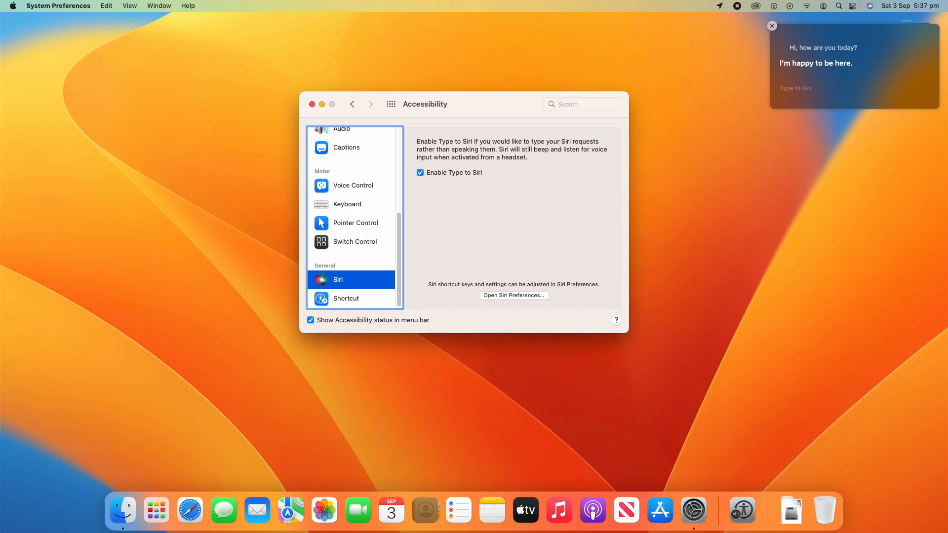
{"action": "type", "text": "What's"}
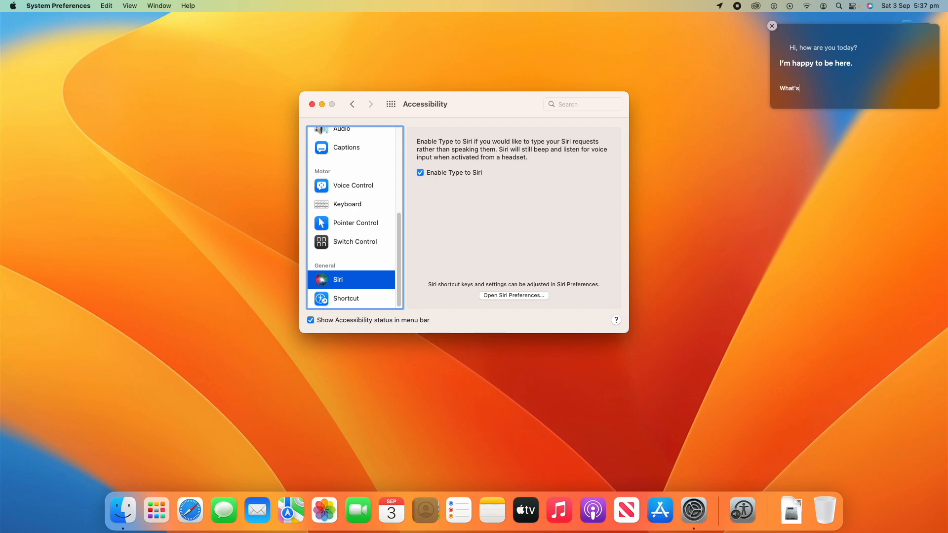
{"action": "type", "text": "5 tim"}
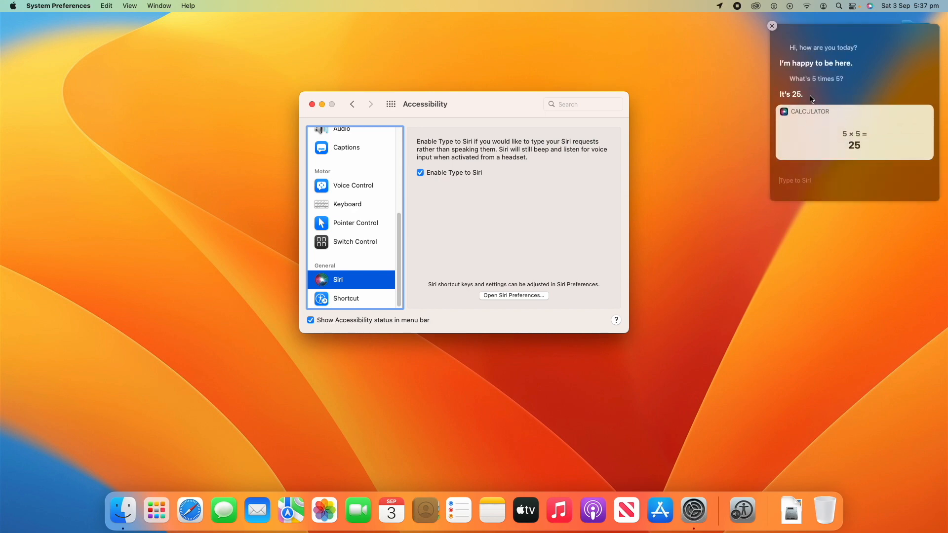
{"action": "mouse_move", "coordinate": [776, 32]}
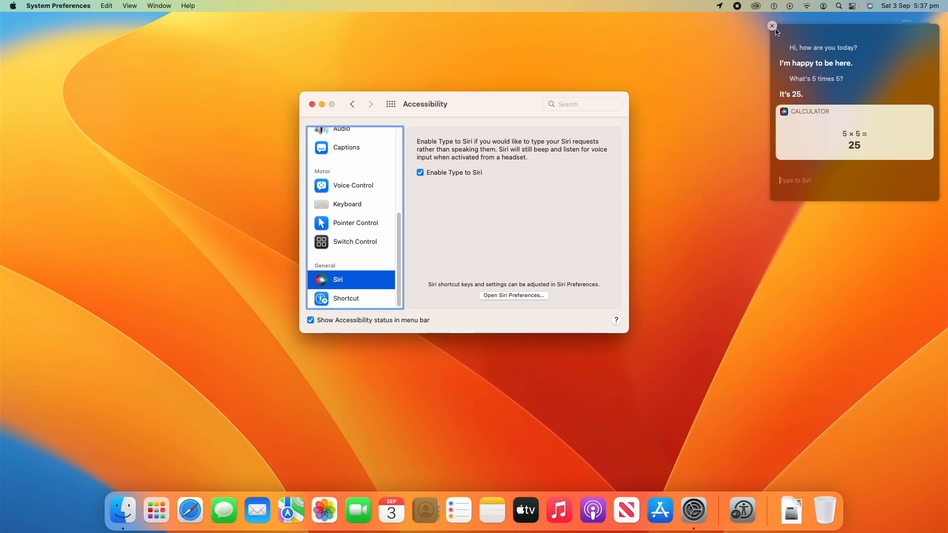
{"action": "left_click", "coordinate": [772, 26]}
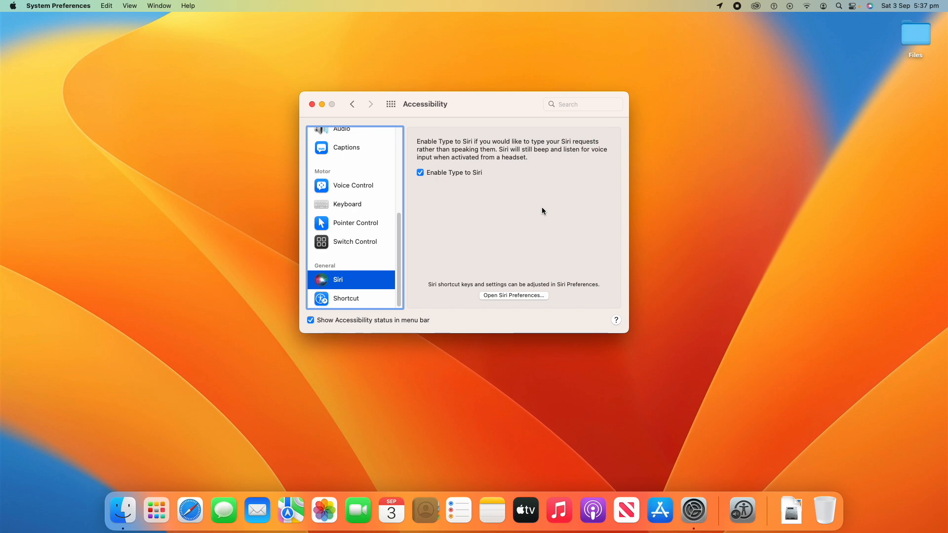
{"action": "left_click", "coordinate": [420, 171]}
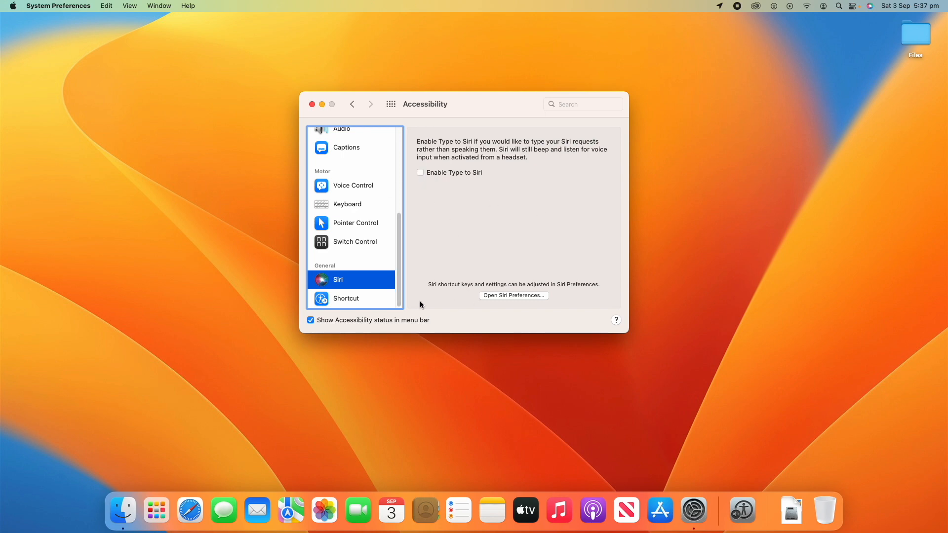
{"action": "mouse_move", "coordinate": [540, 311]}
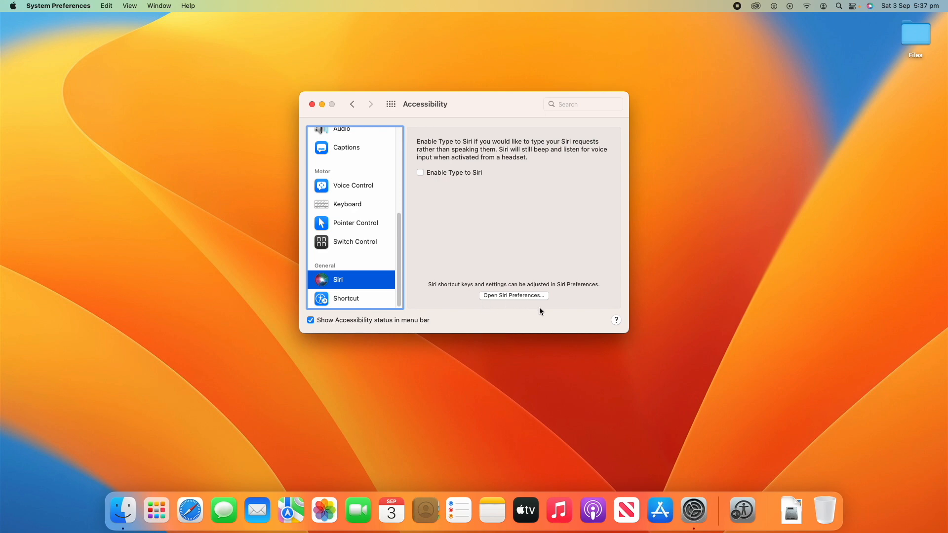
{"action": "mouse_move", "coordinate": [362, 309]}
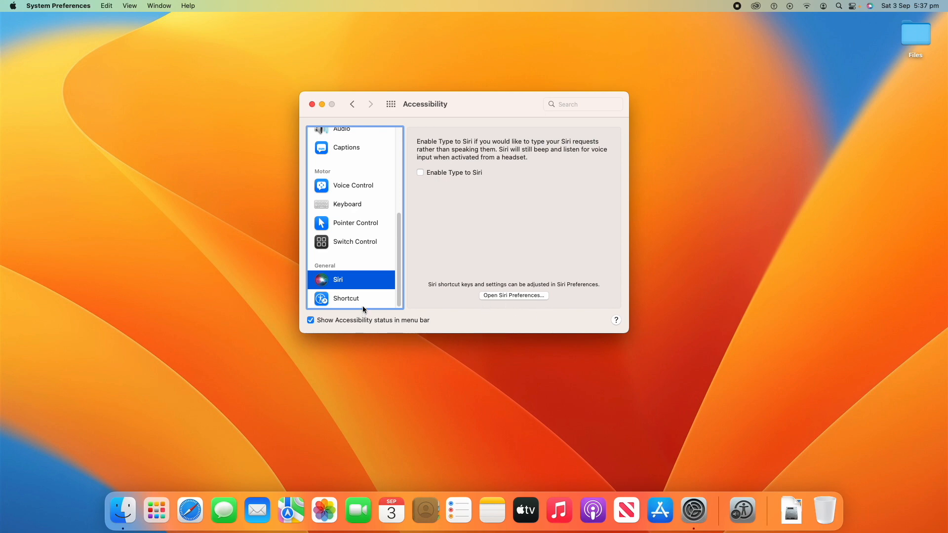
{"action": "mouse_move", "coordinate": [305, 270]}
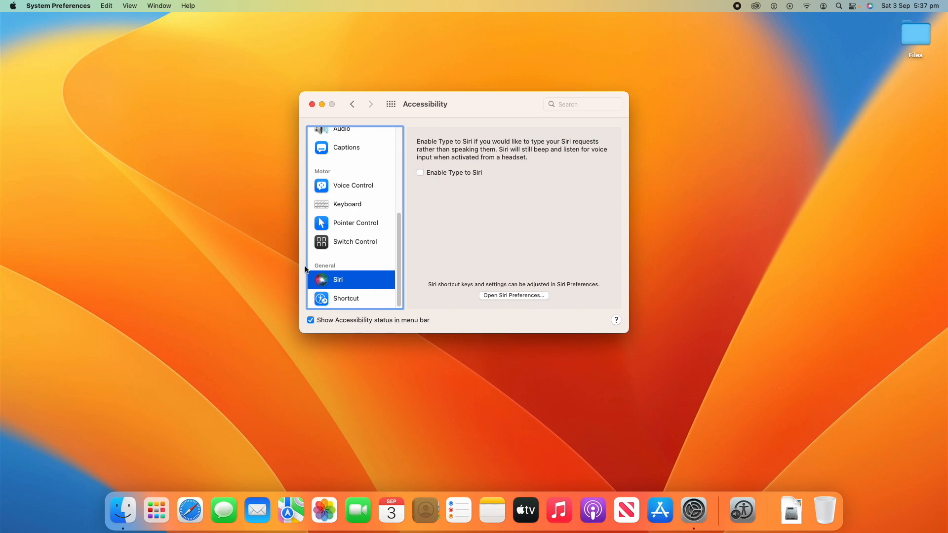
- Show the Shortcut pane, toggle Invert Display Colour, and open the menu bar accessibility shortcuts
{"action": "left_click", "coordinate": [345, 298]}
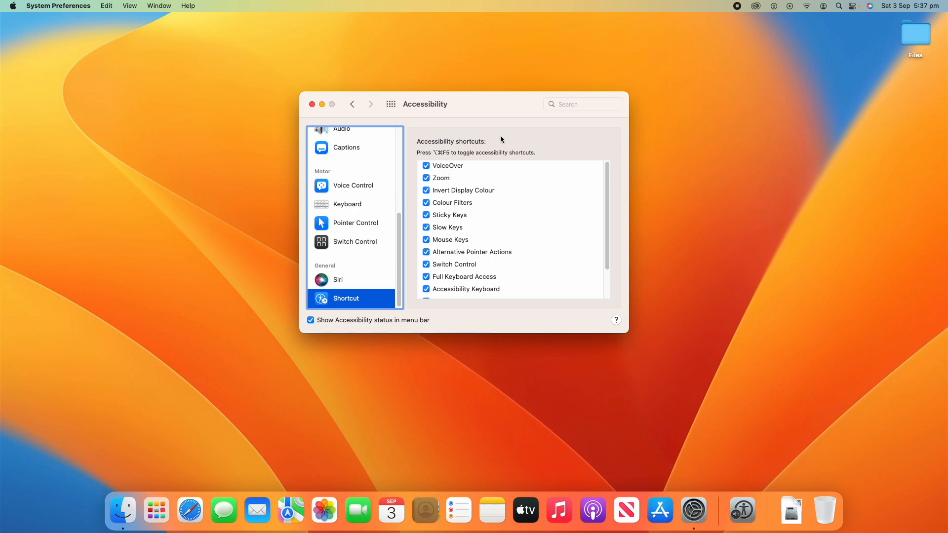
{"action": "mouse_move", "coordinate": [523, 134]}
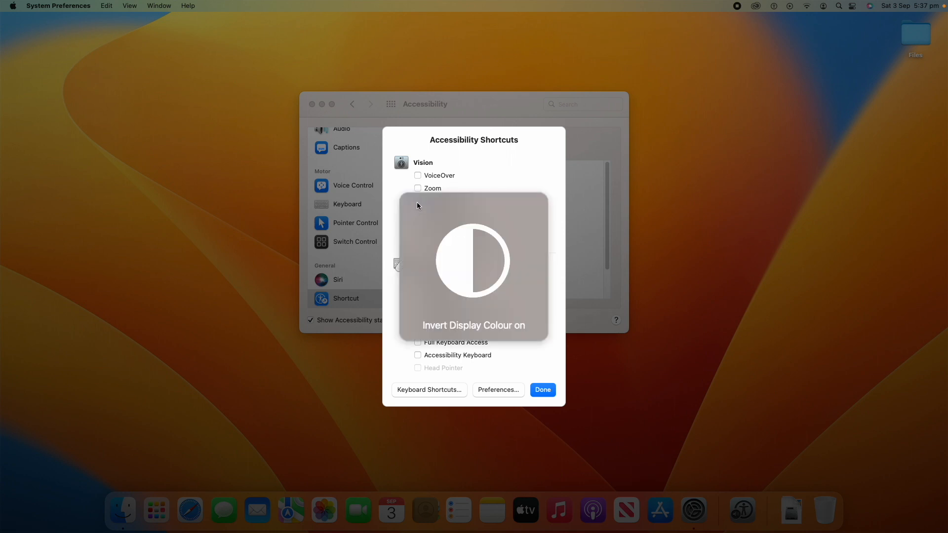
{"action": "left_click", "coordinate": [416, 201]}
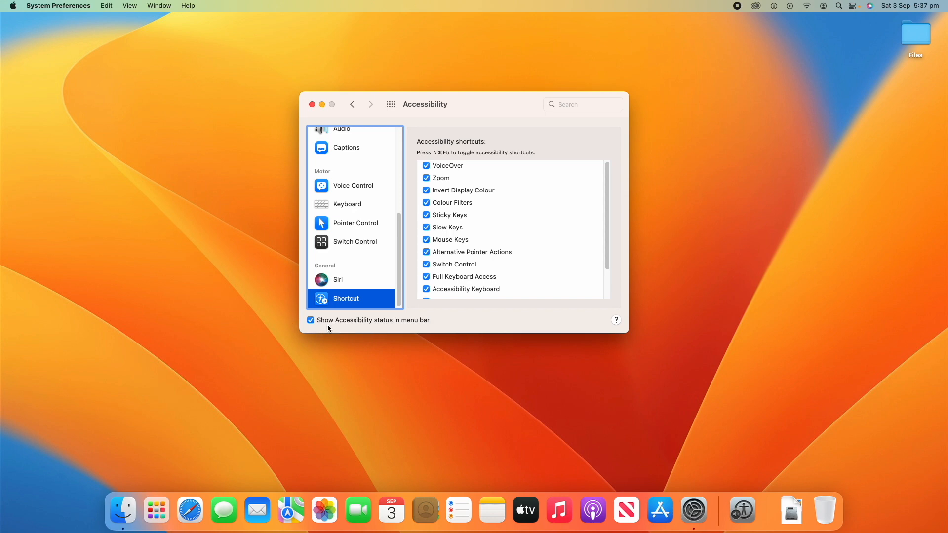
{"action": "left_click", "coordinate": [774, 6]}
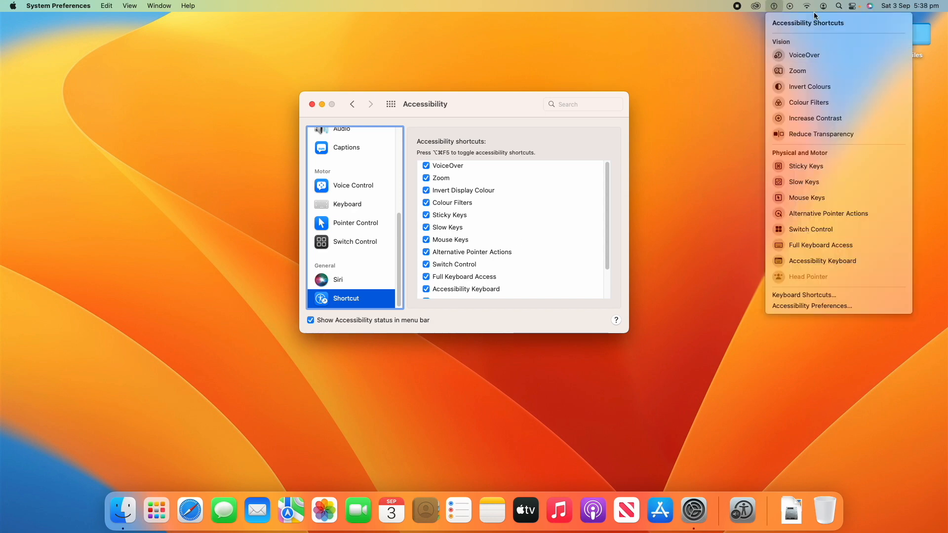
- Toggle Invert Colours and Colour Filters on and off from the menu bar list
{"action": "left_click", "coordinate": [809, 87]}
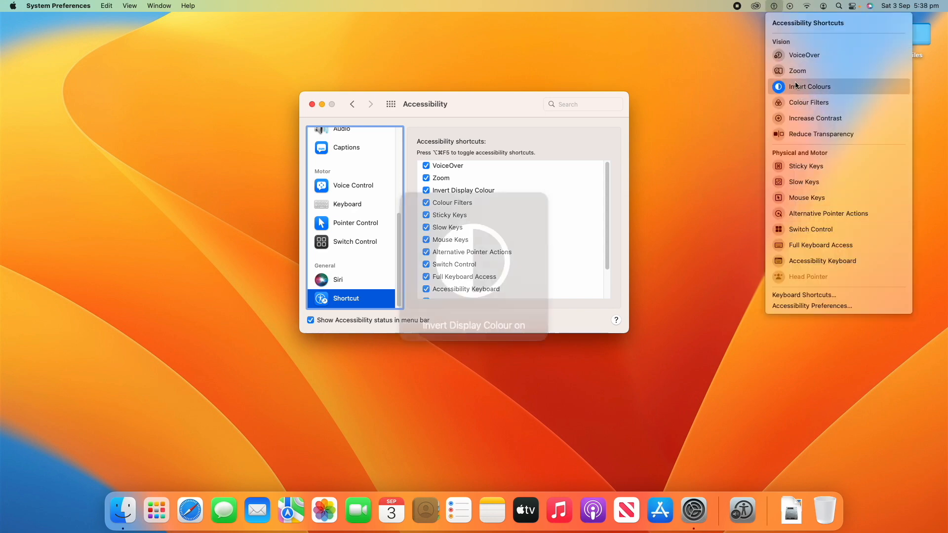
{"action": "left_click", "coordinate": [809, 87]}
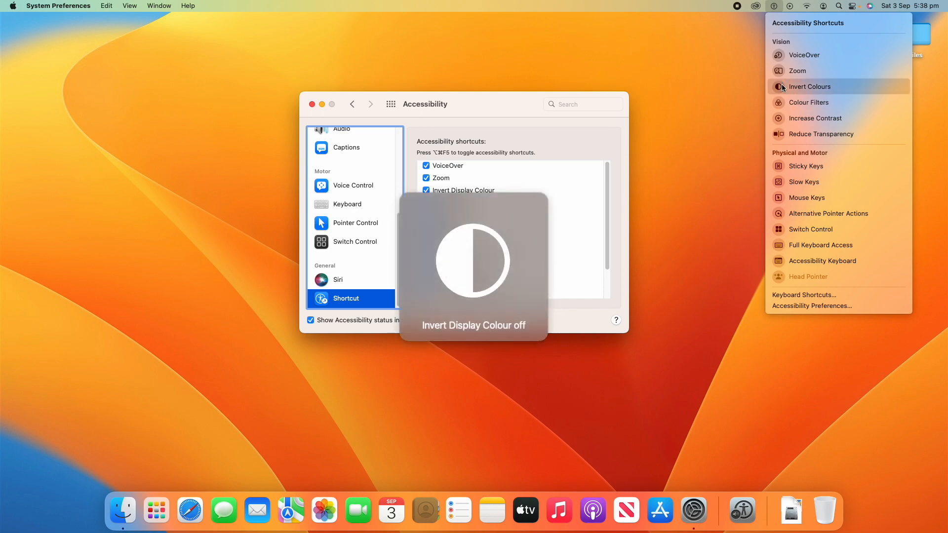
{"action": "left_click", "coordinate": [809, 102]}
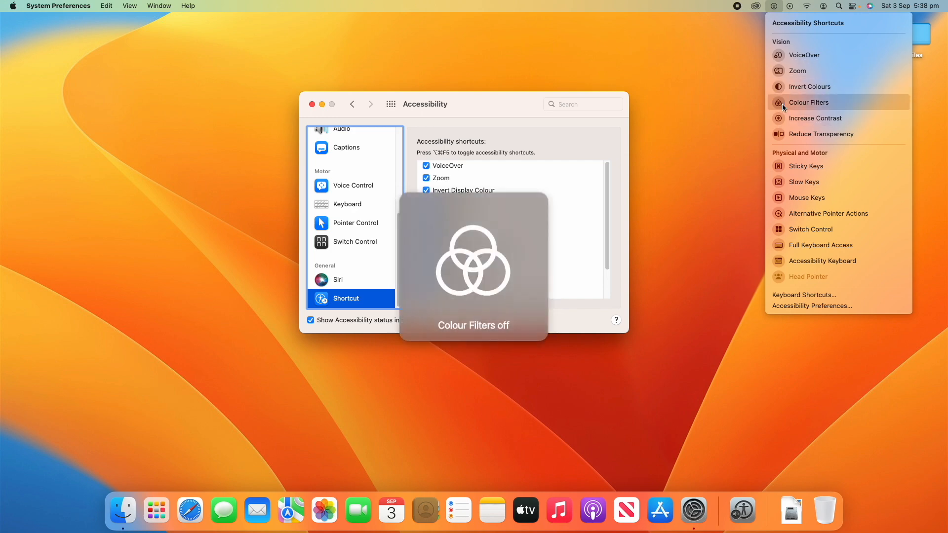
{"action": "left_click", "coordinate": [809, 101]}
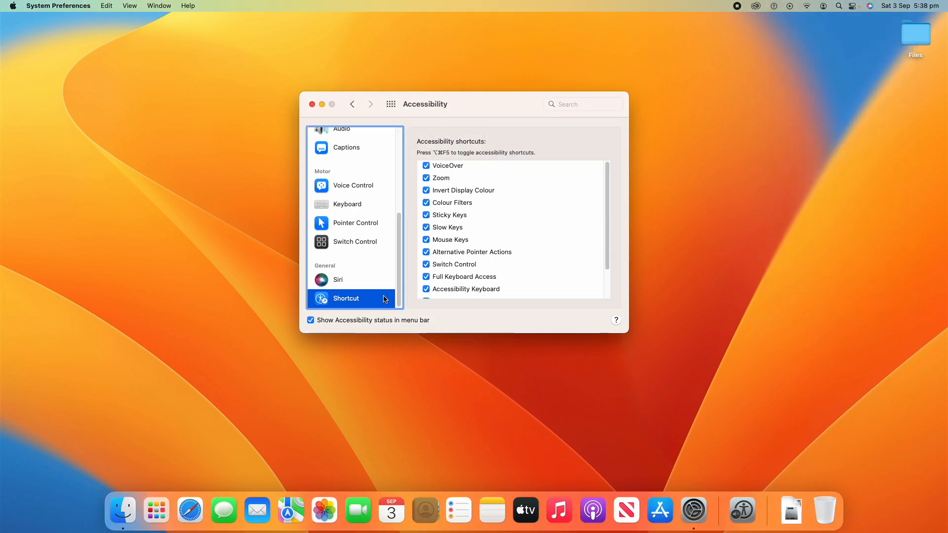
{"action": "mouse_move", "coordinate": [528, 225]}
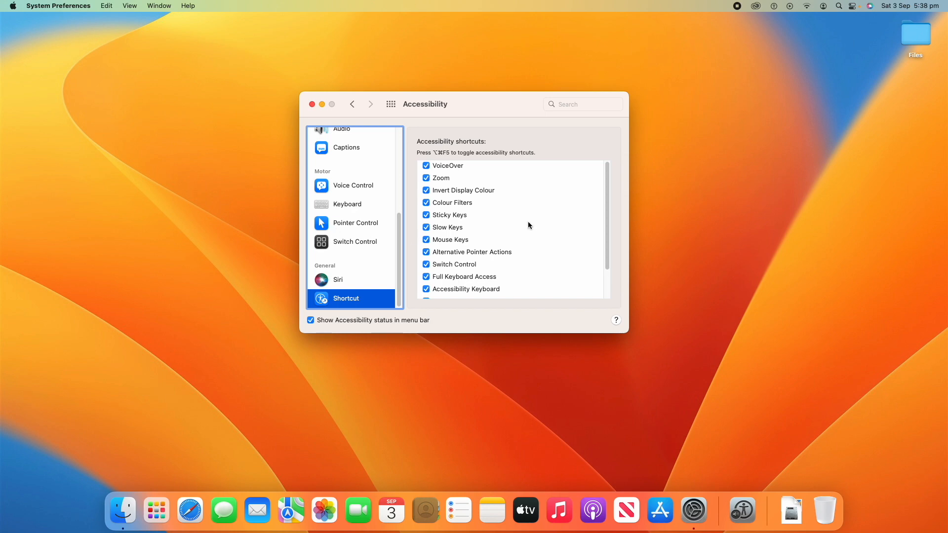